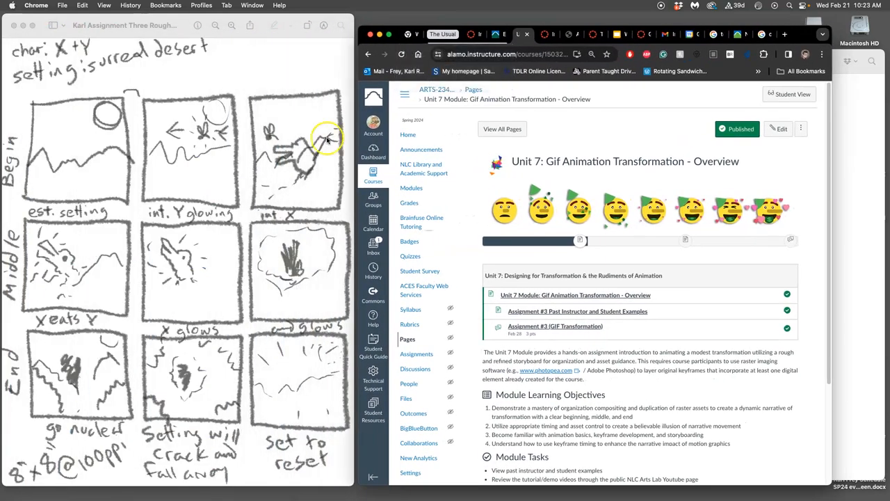
mouse_move(251, 193)
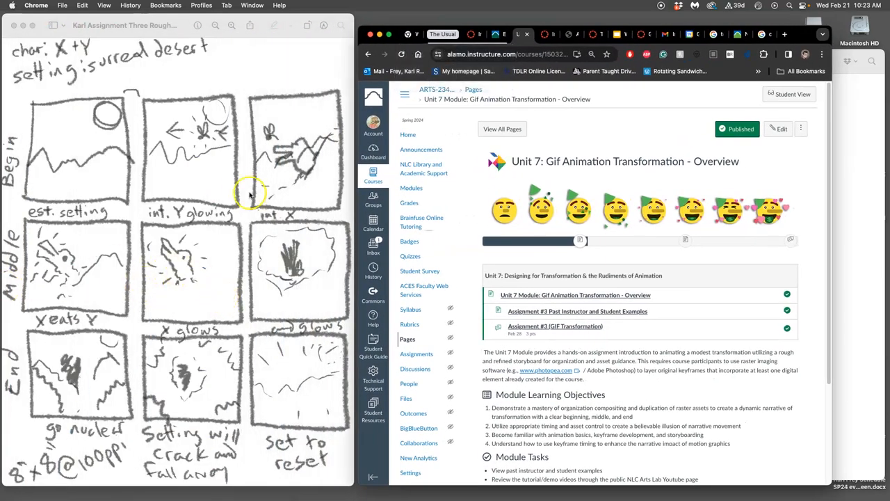
mouse_move(184, 143)
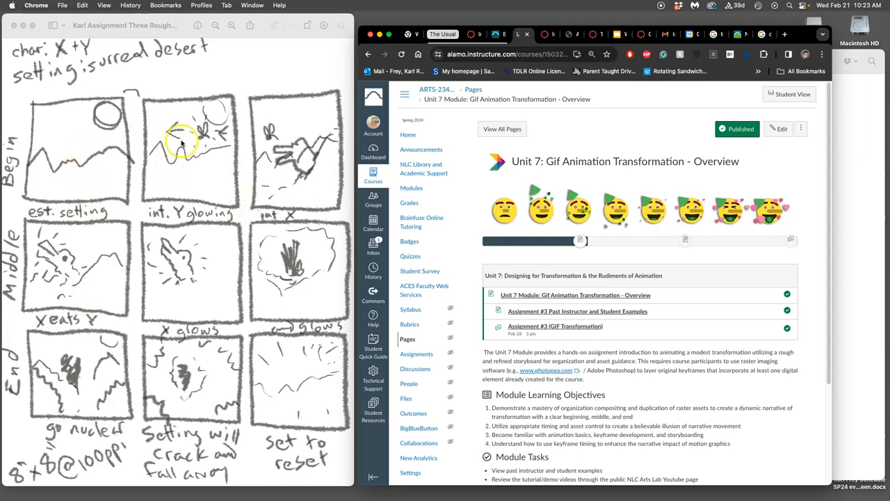
mouse_move(231, 306)
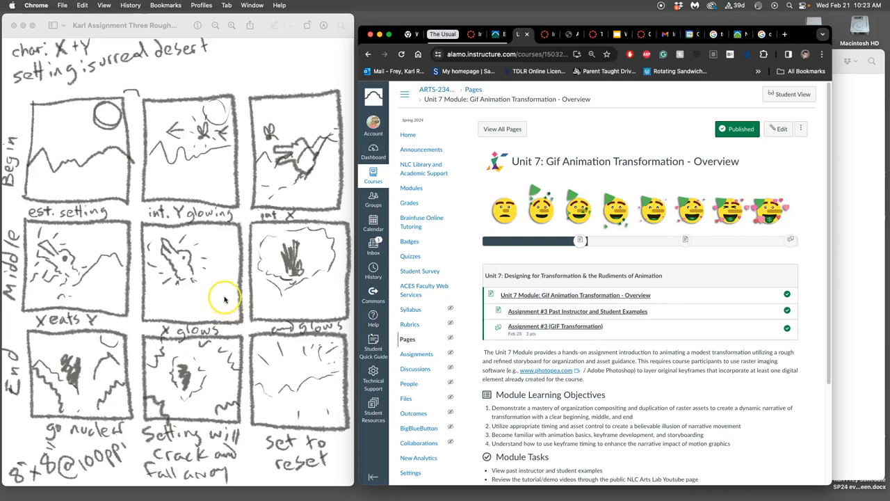
mouse_move(248, 194)
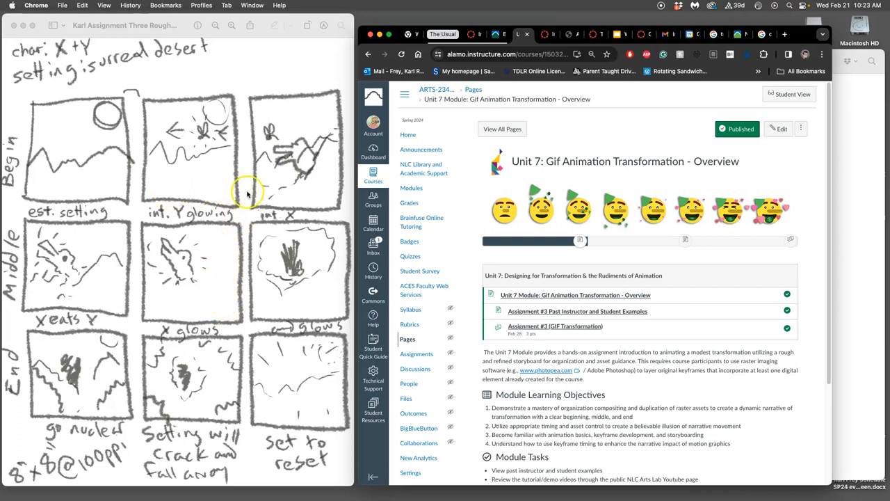
mouse_move(744, 239)
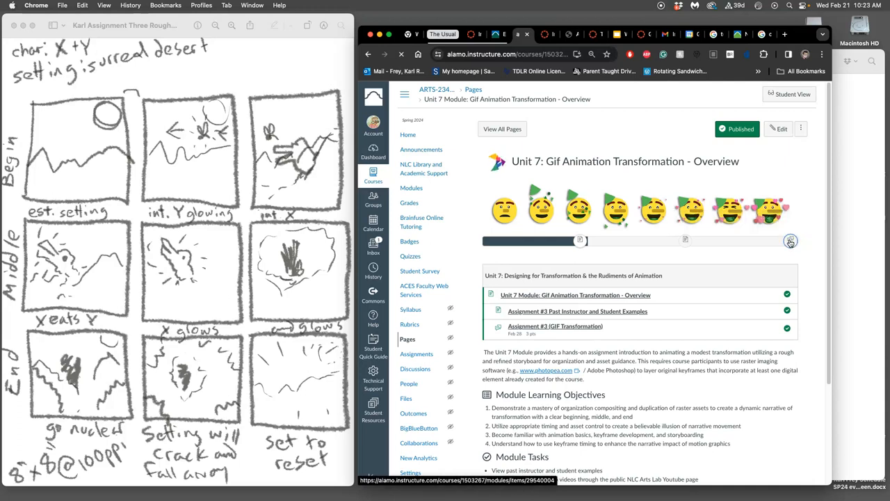
Scroll down the GIF Transformation discussion to the instructor examples, then back up
scroll("down", 3)
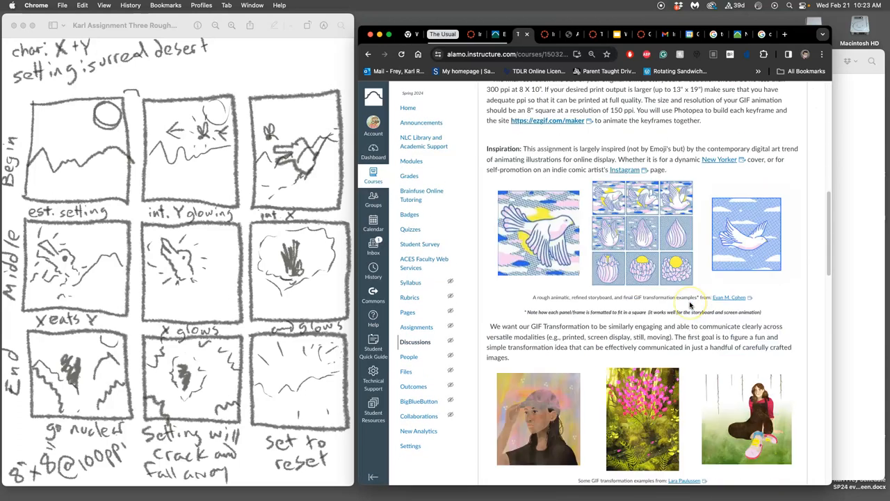
scroll("down", 3)
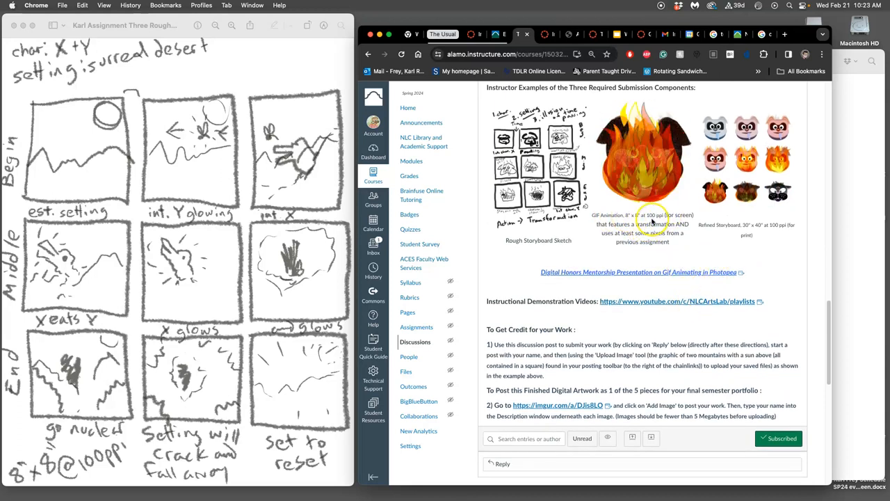
scroll("up", 3)
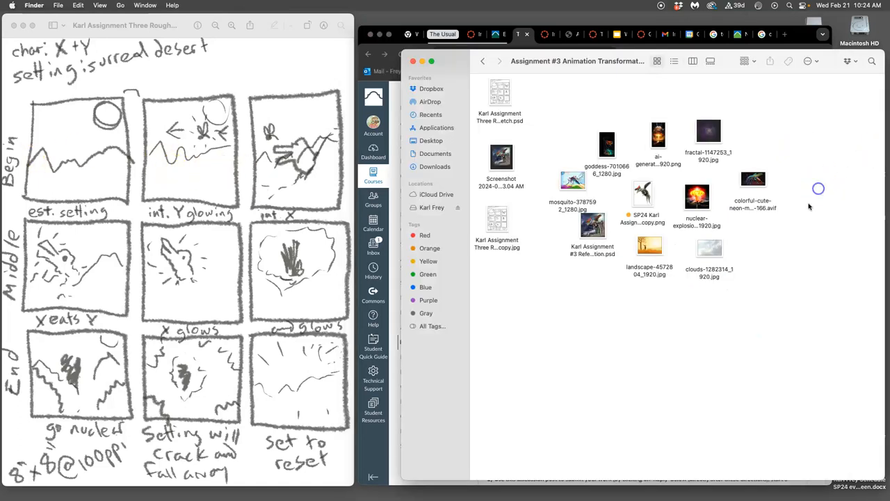
mouse_move(348, 209)
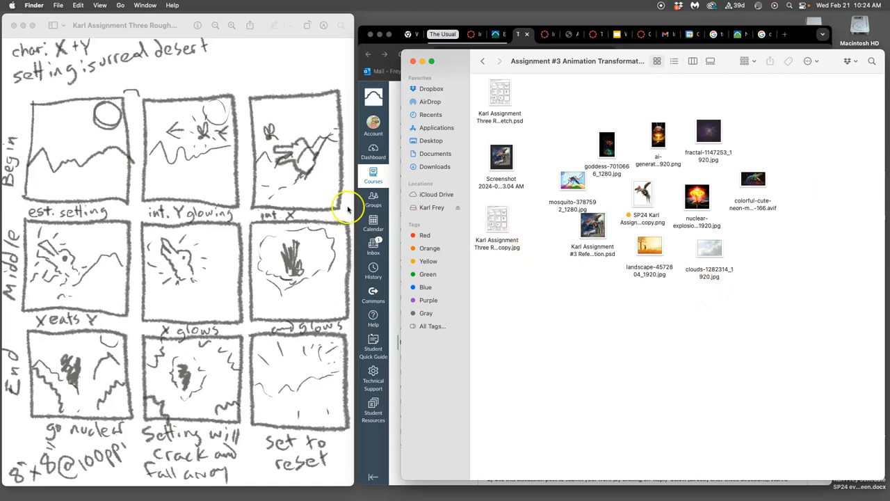
mouse_move(113, 174)
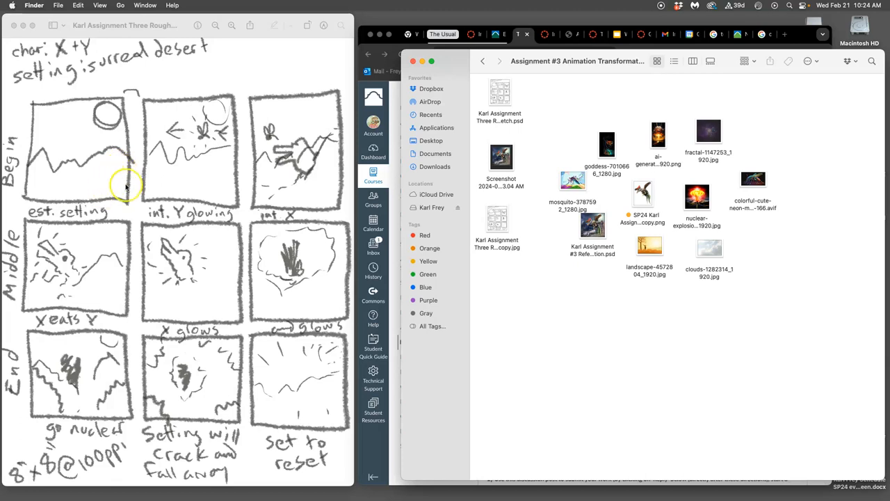
mouse_move(117, 107)
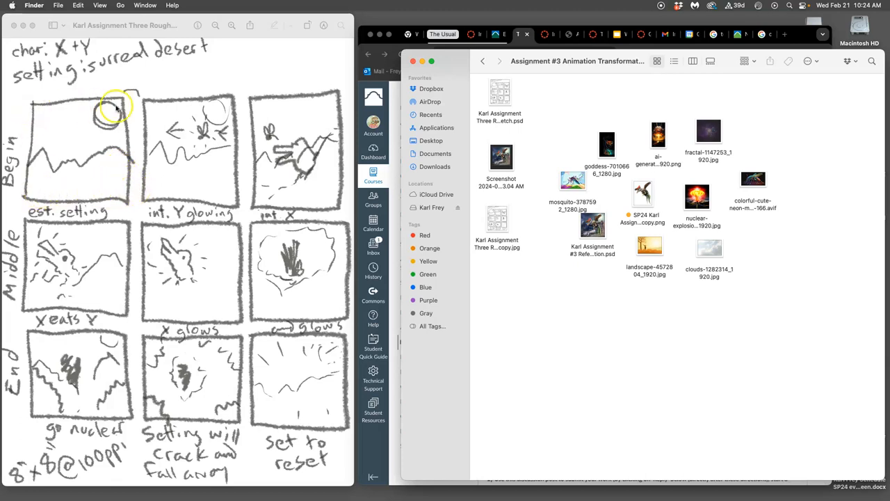
mouse_move(331, 203)
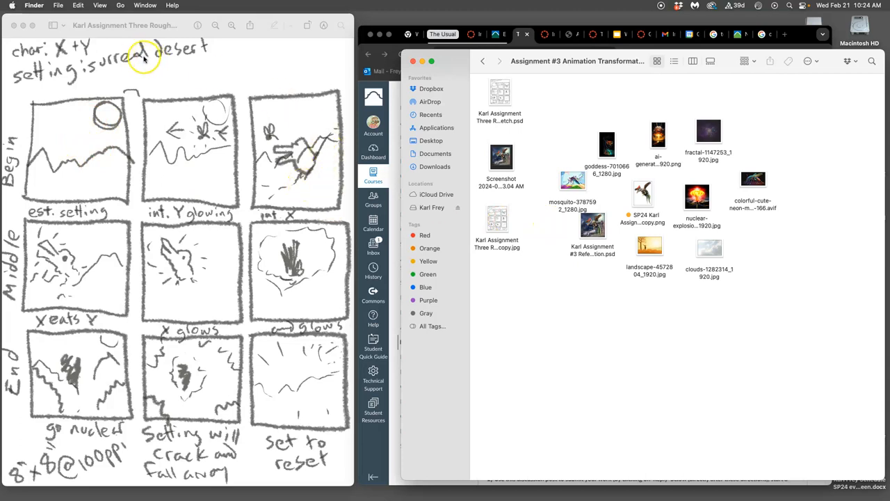
mouse_move(13, 132)
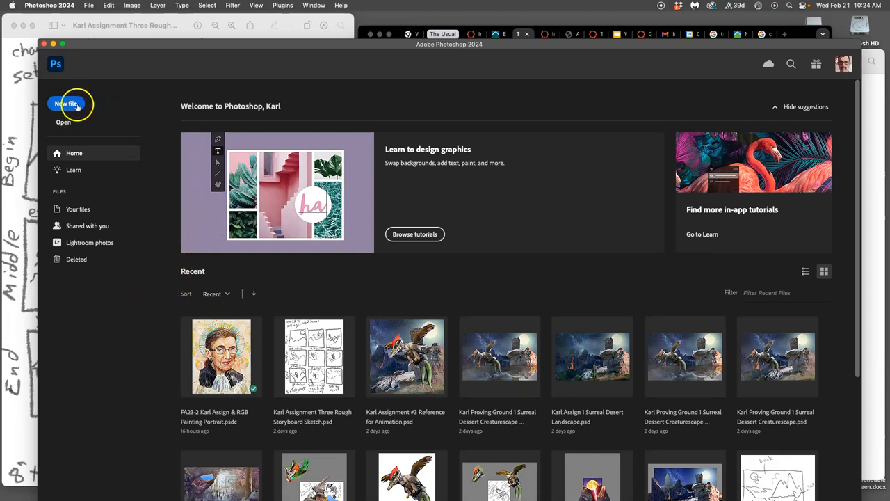
Create a new blank 8 × 8 inch document at 100 pixels per inch
left_click(66, 103)
type("8")
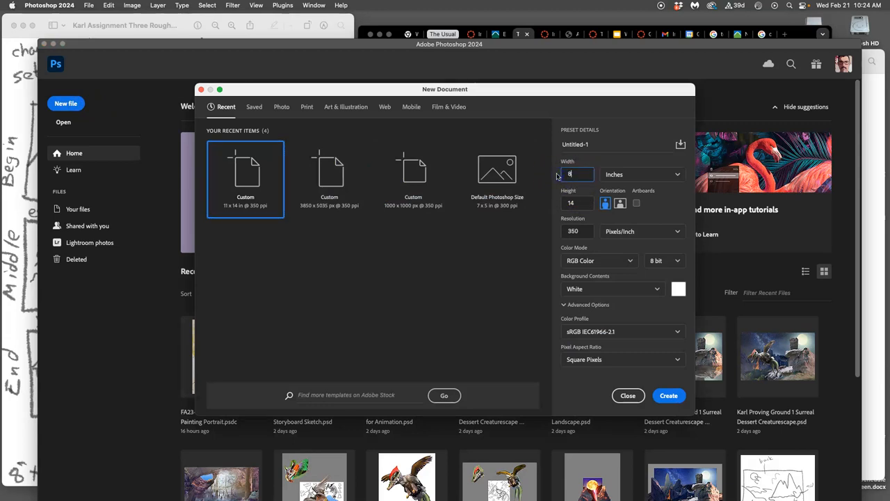
left_click(577, 203)
type("8")
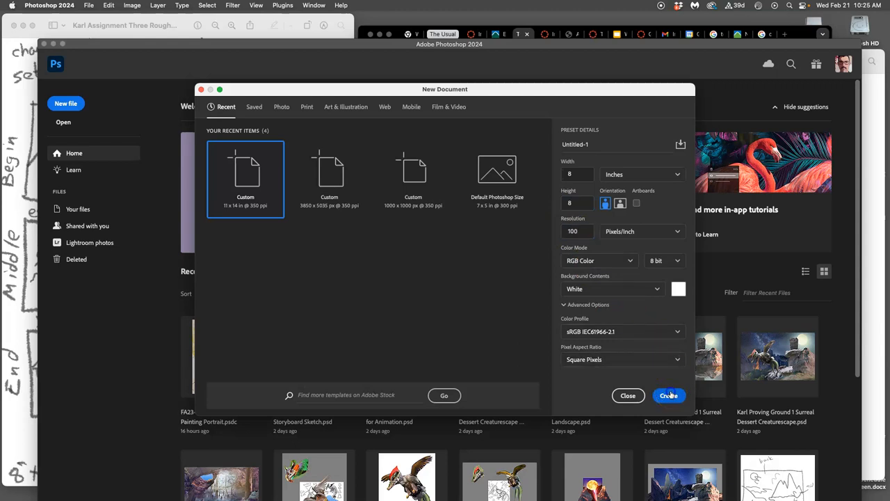
left_click(668, 396)
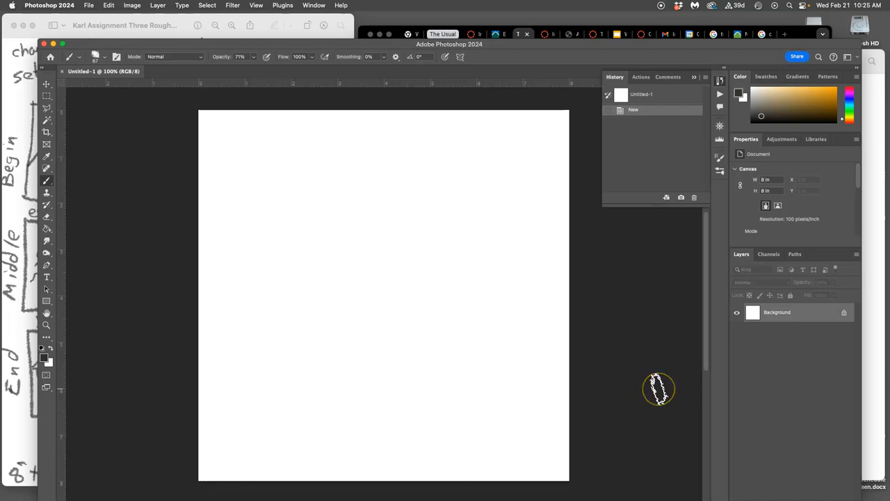
mouse_move(657, 388)
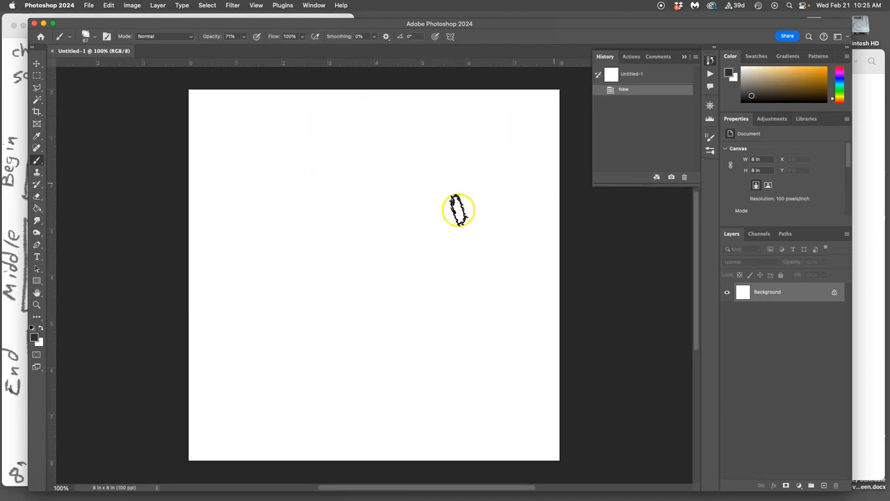
mouse_move(475, 309)
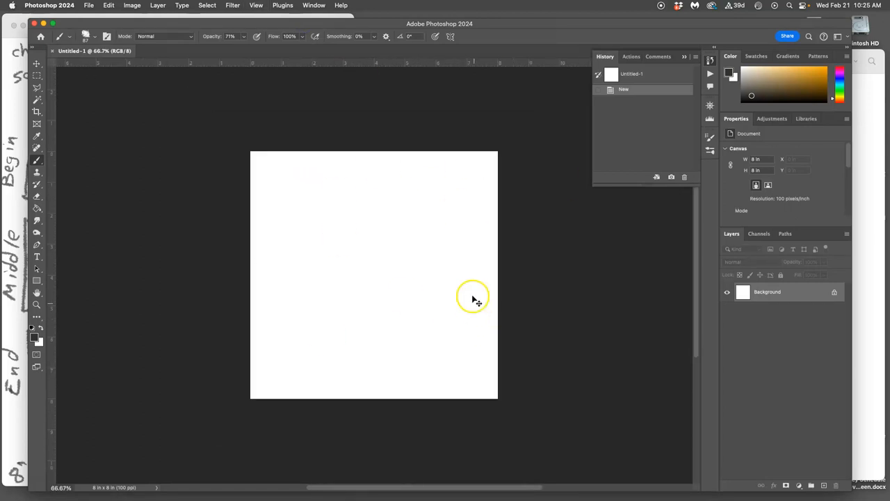
left_click(37, 63)
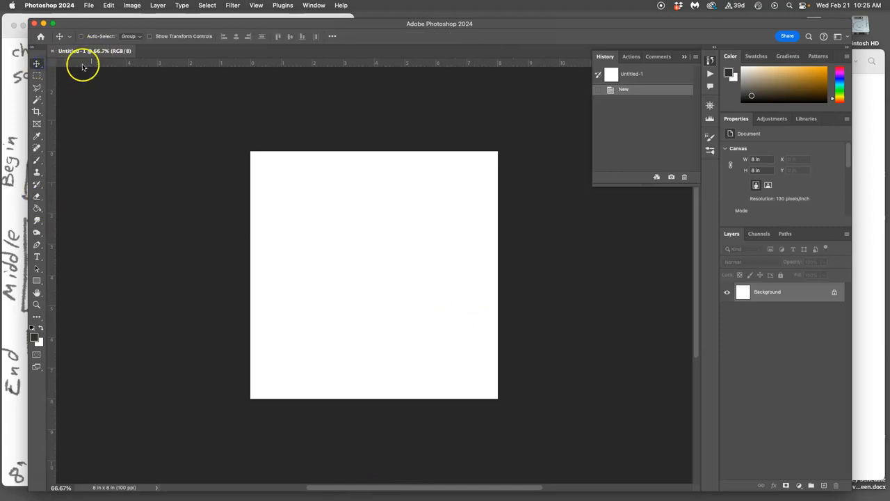
mouse_move(37, 64)
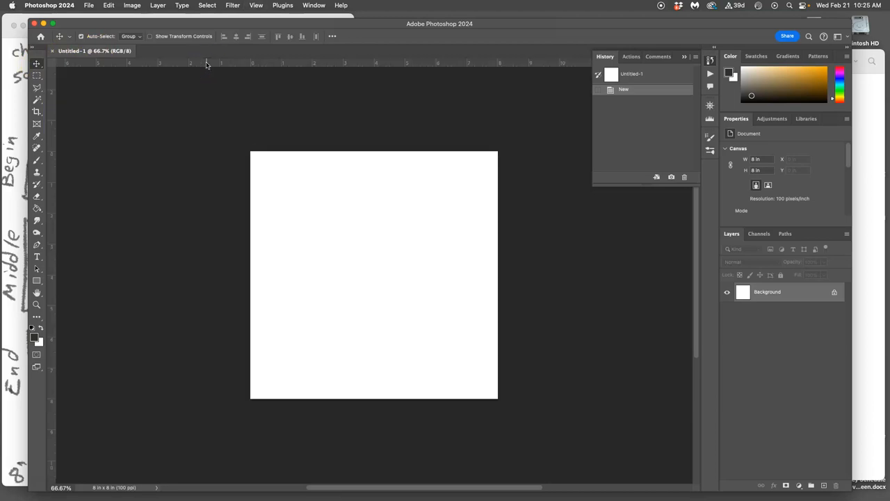
mouse_move(283, 64)
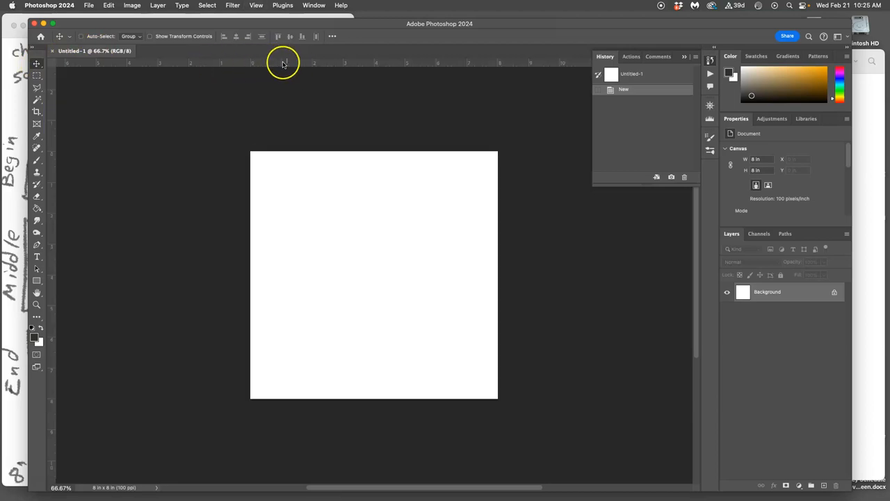
mouse_move(586, 78)
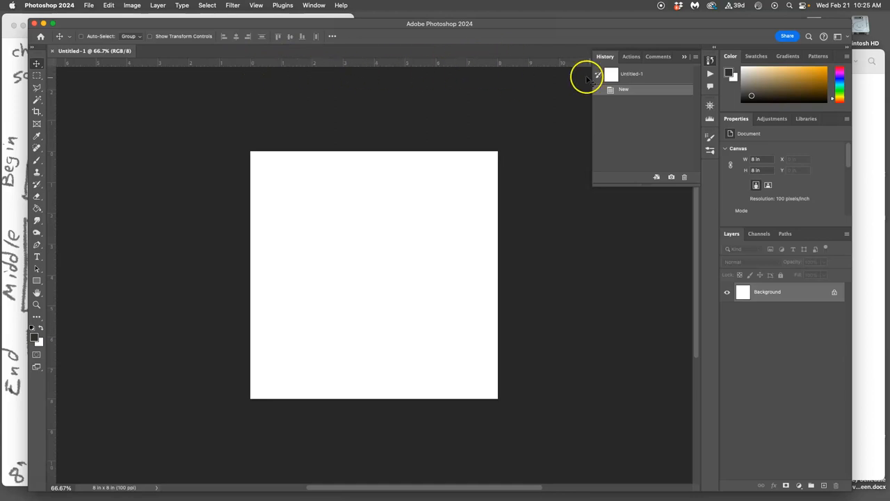
left_click(48, 4)
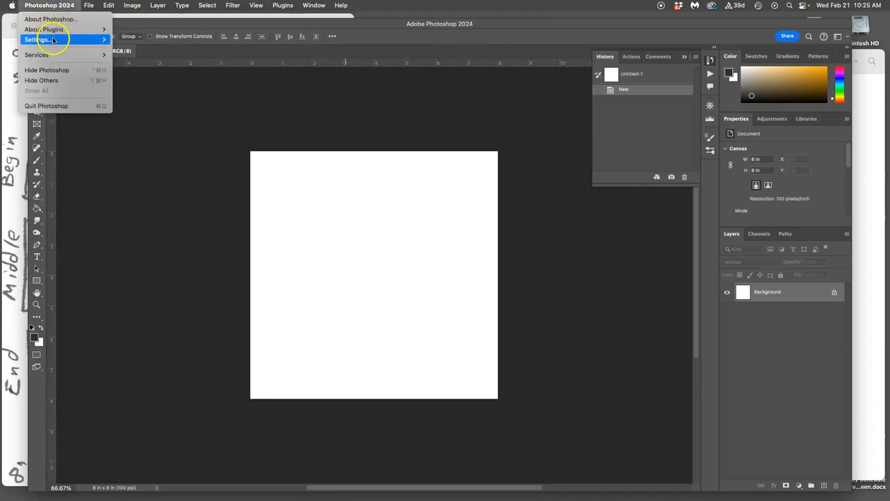
left_click(38, 39)
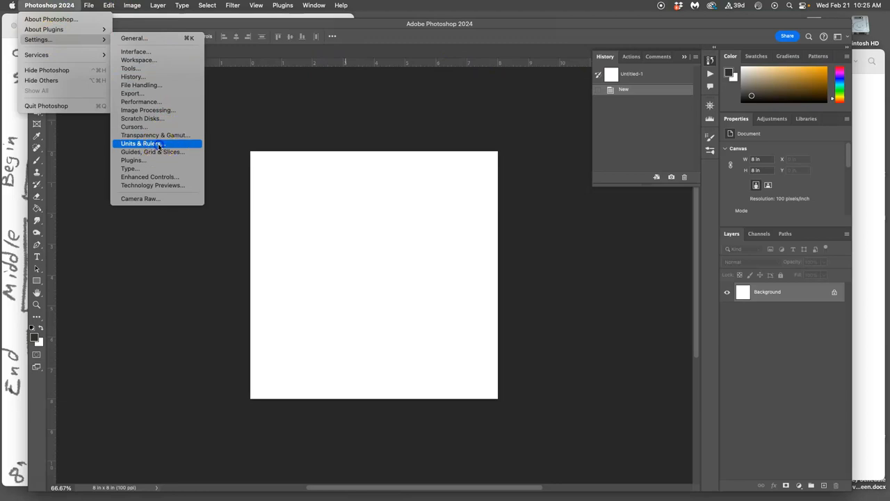
left_click(143, 143)
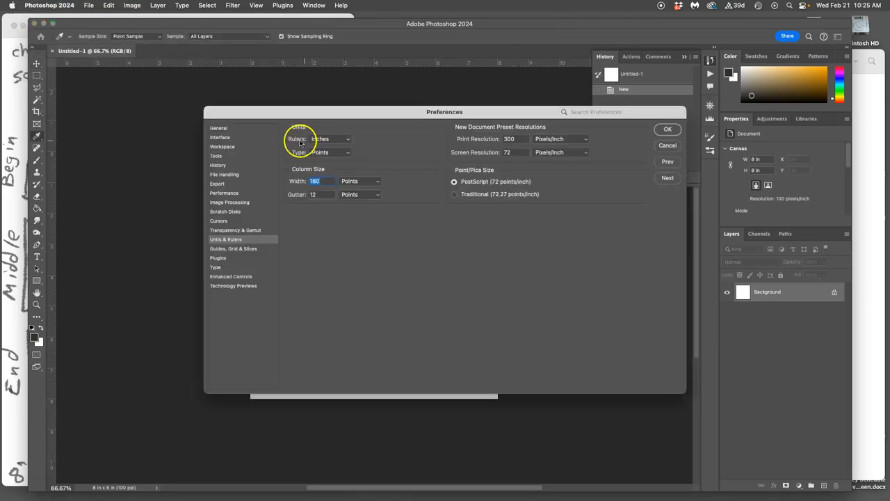
left_click(330, 139)
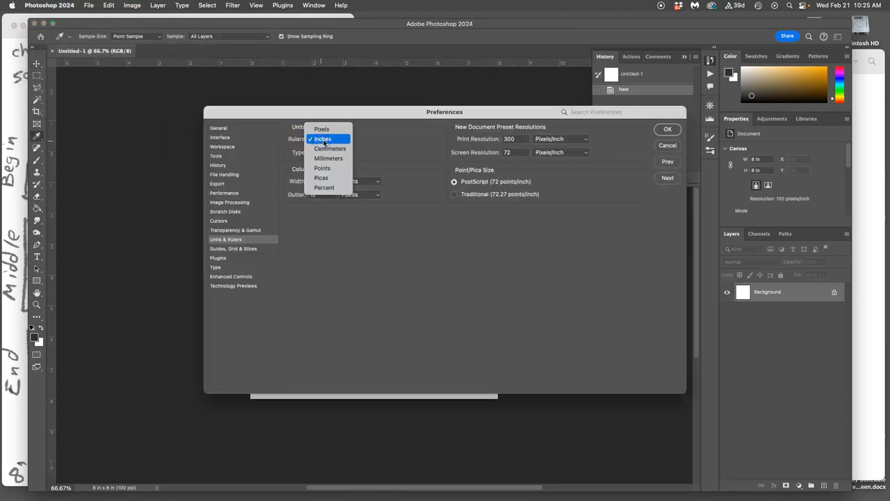
left_click(322, 138)
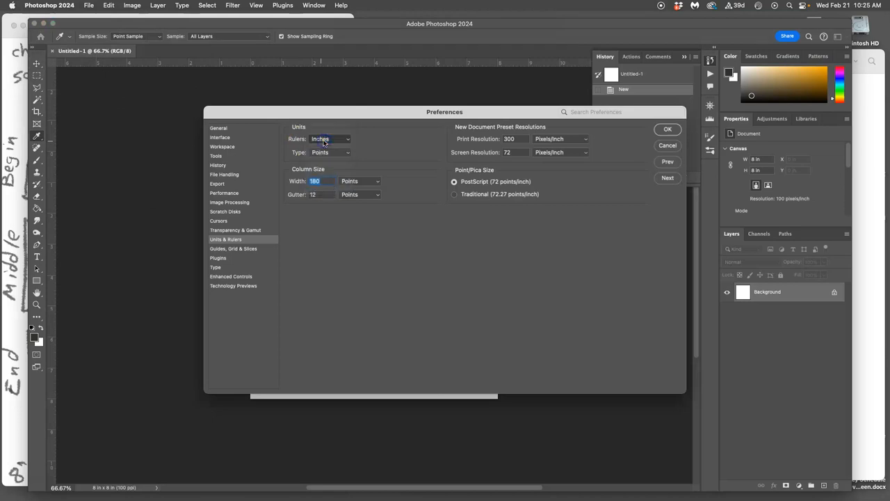
left_click(331, 138)
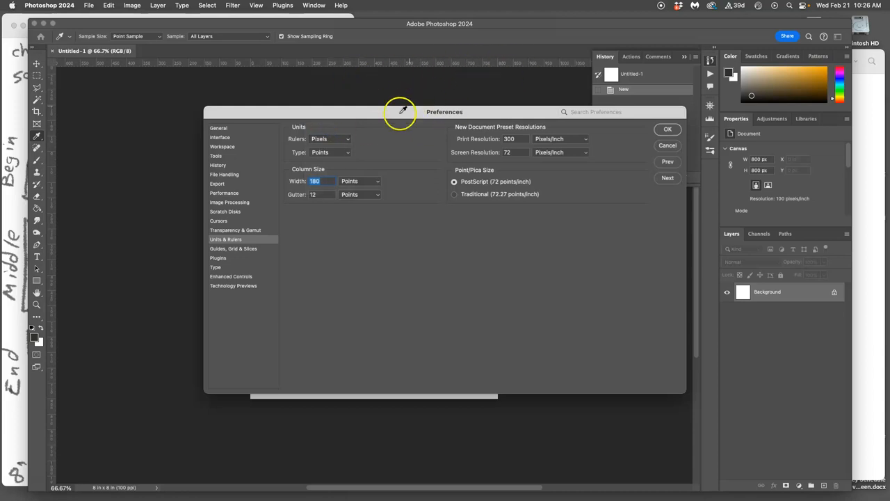
left_click(330, 138)
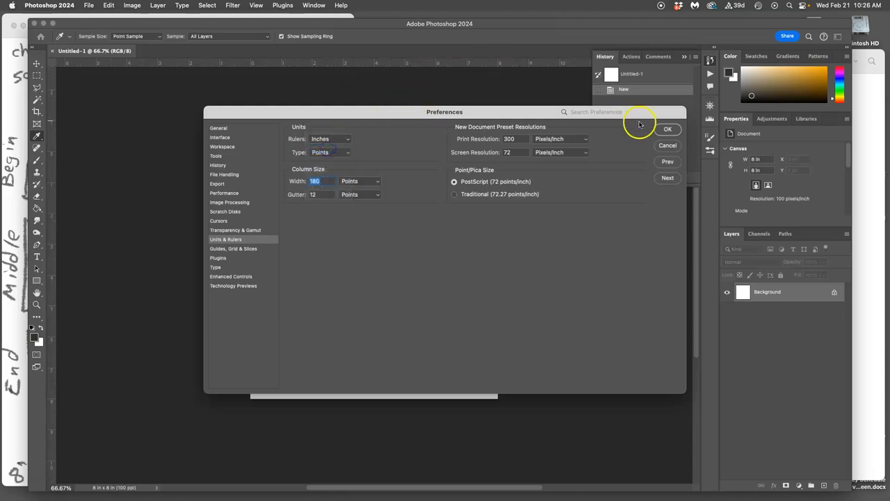
left_click(667, 128)
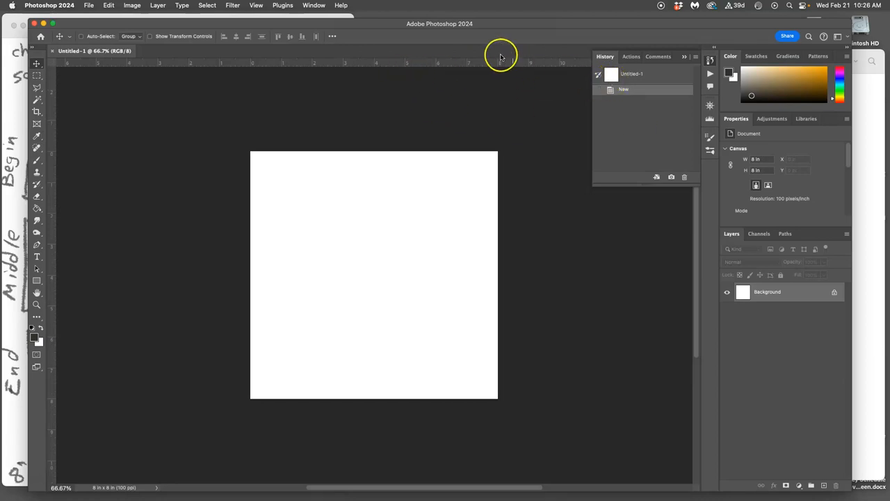
mouse_move(182, 105)
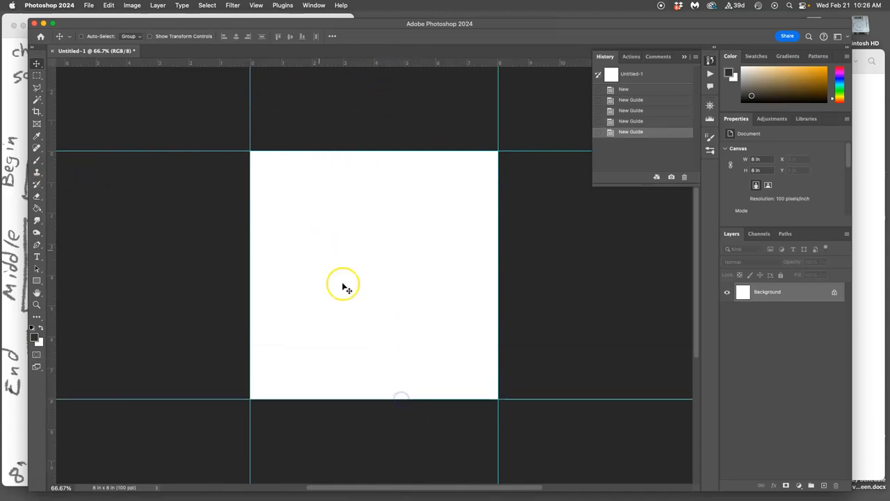
mouse_move(337, 208)
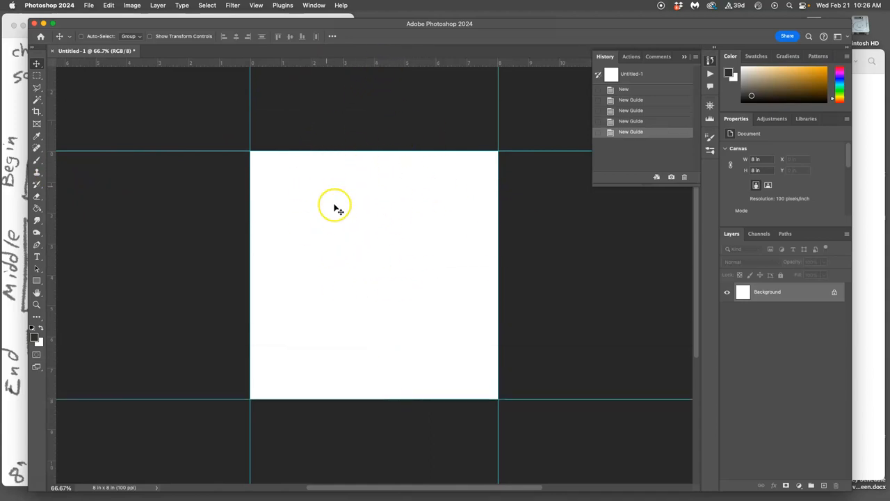
mouse_move(442, 98)
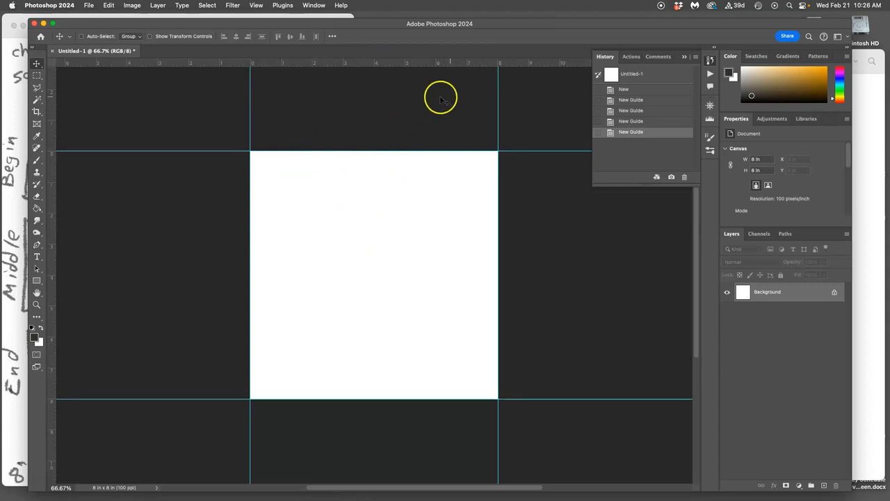
mouse_move(583, 358)
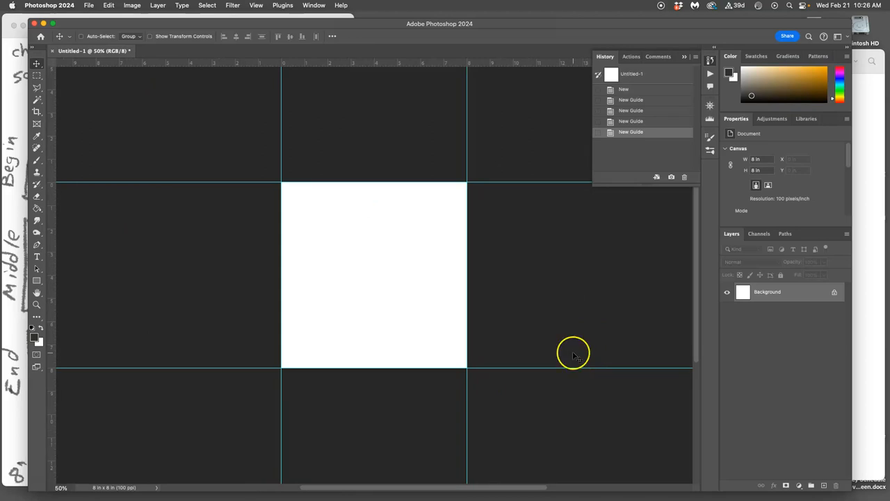
mouse_move(516, 297)
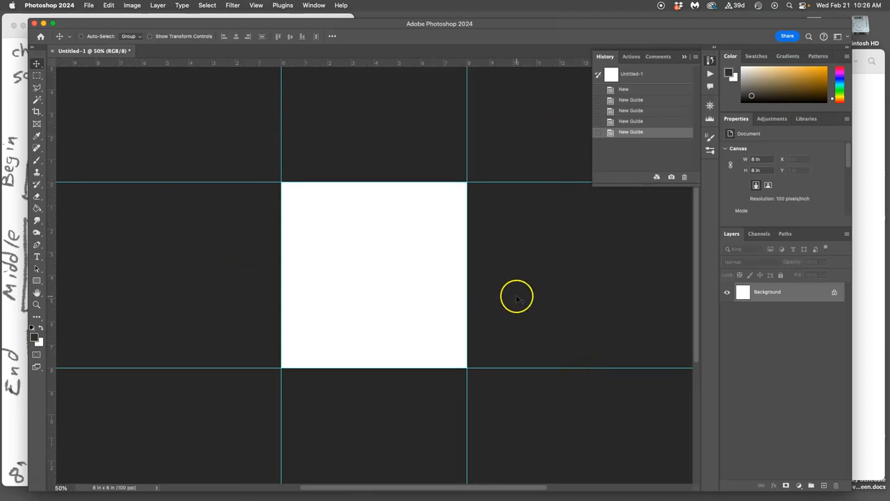
mouse_move(519, 300)
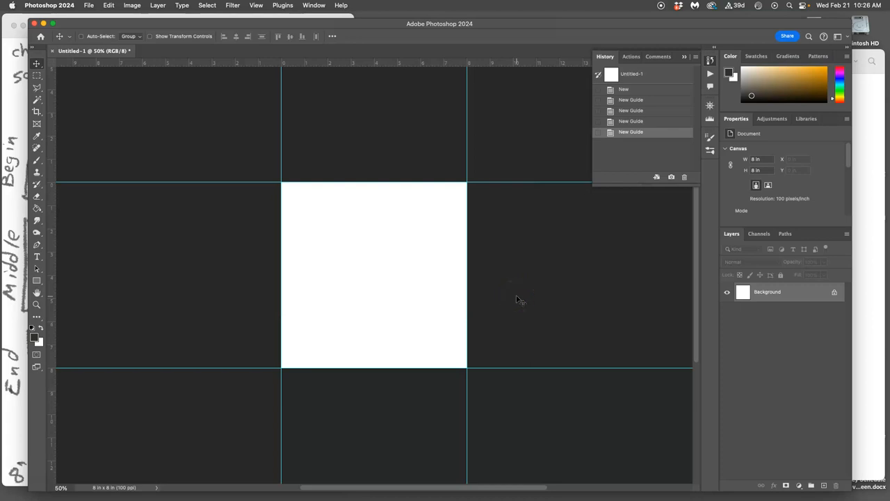
mouse_move(506, 164)
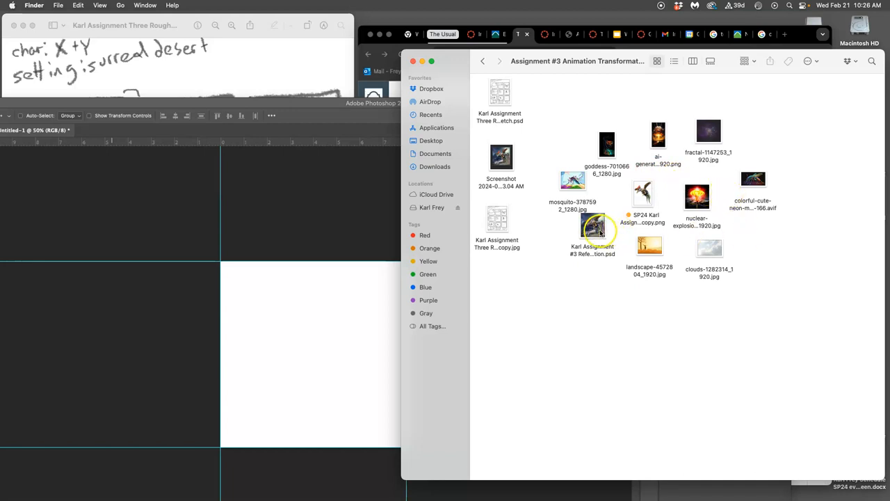
Open Assignment #3 Reference for Animation .psd from Finder into Photoshop
double_click(592, 227)
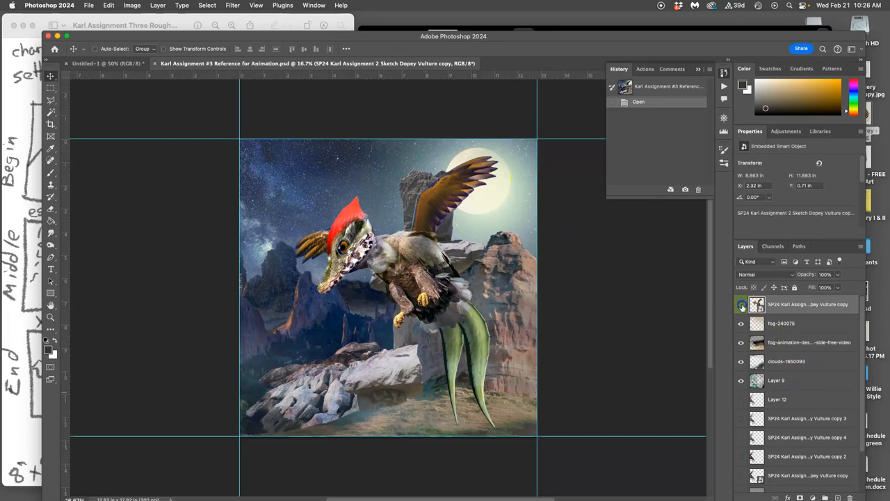
Hide the top vulture layer in the Layers panel and scroll the layer list
left_click(740, 304)
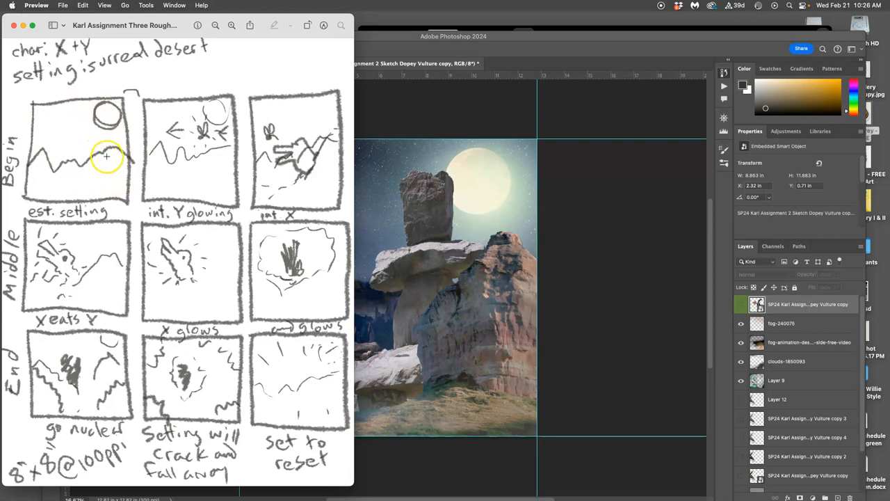
mouse_move(80, 146)
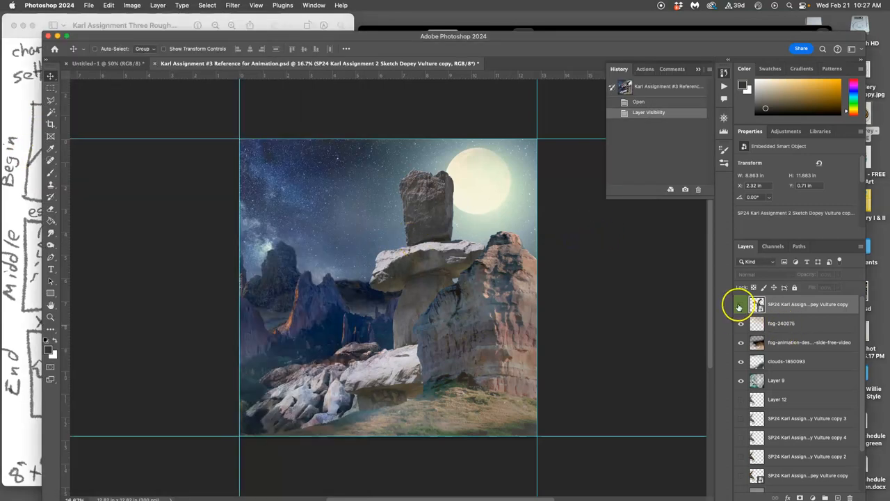
left_click(741, 304)
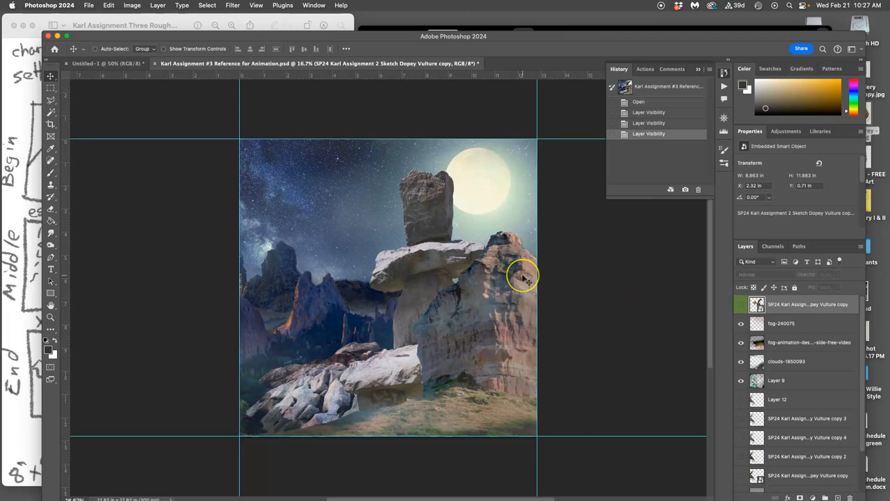
mouse_move(529, 282)
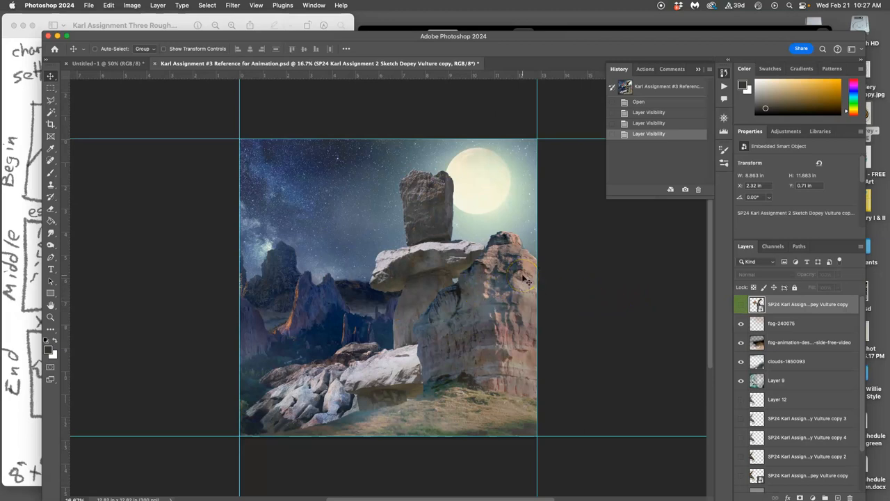
mouse_move(484, 202)
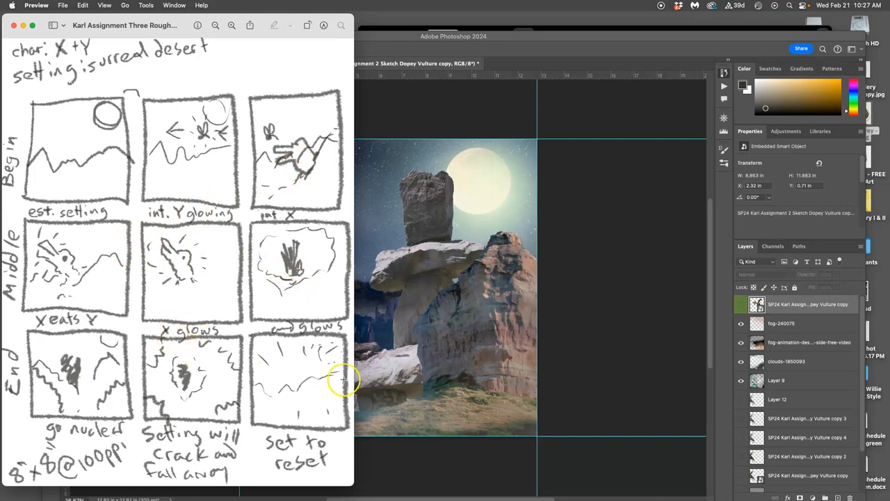
mouse_move(452, 191)
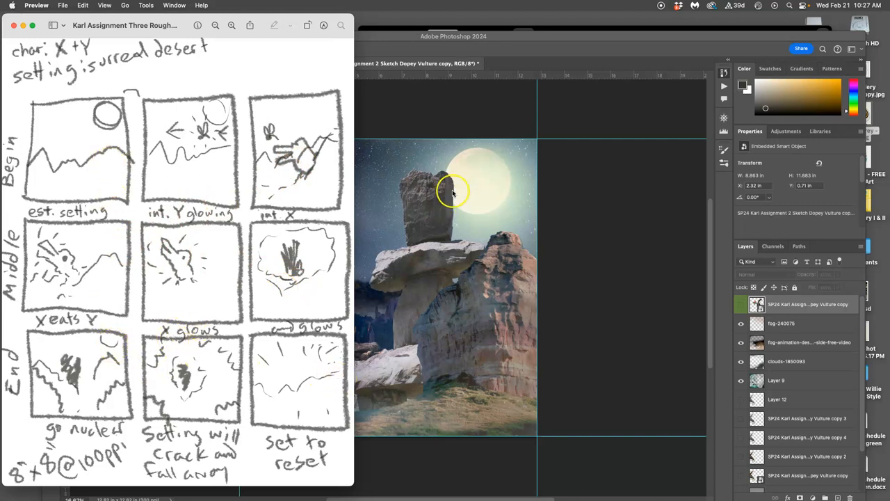
mouse_move(484, 188)
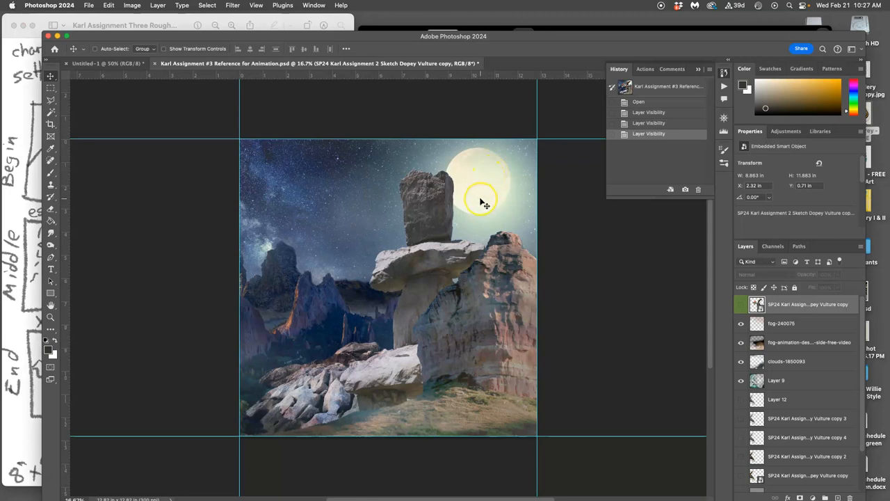
mouse_move(361, 198)
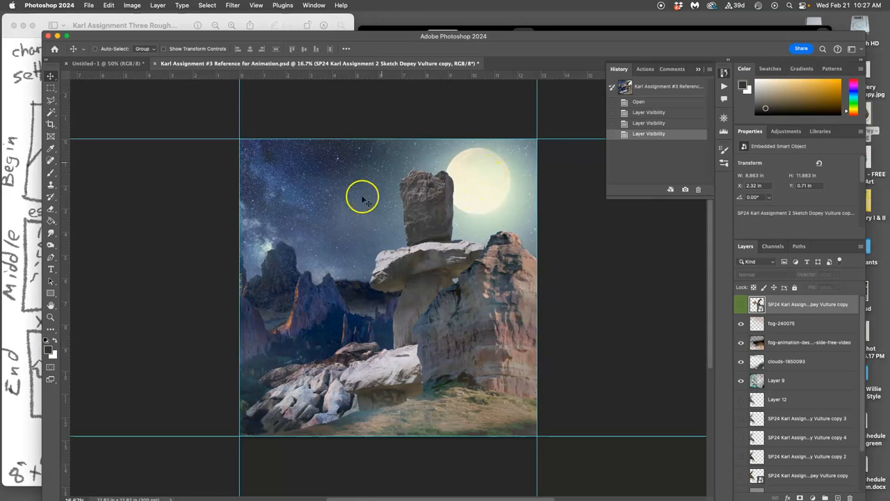
mouse_move(440, 286)
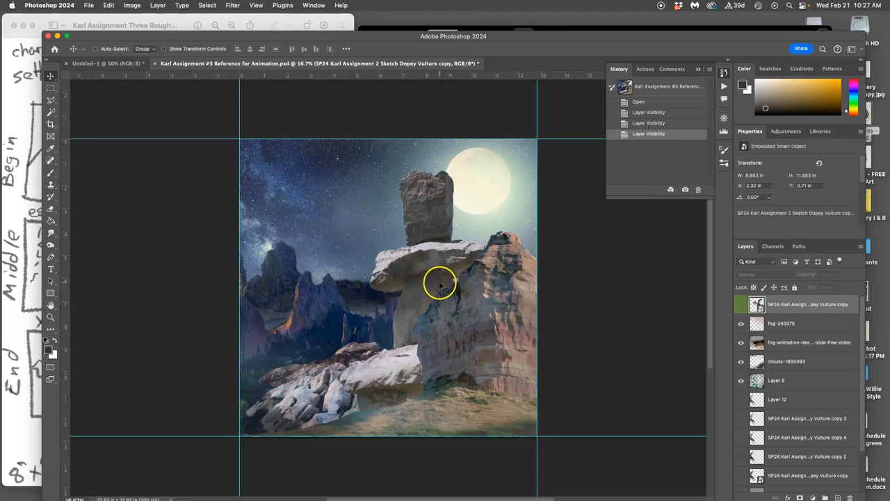
scroll("down", 3)
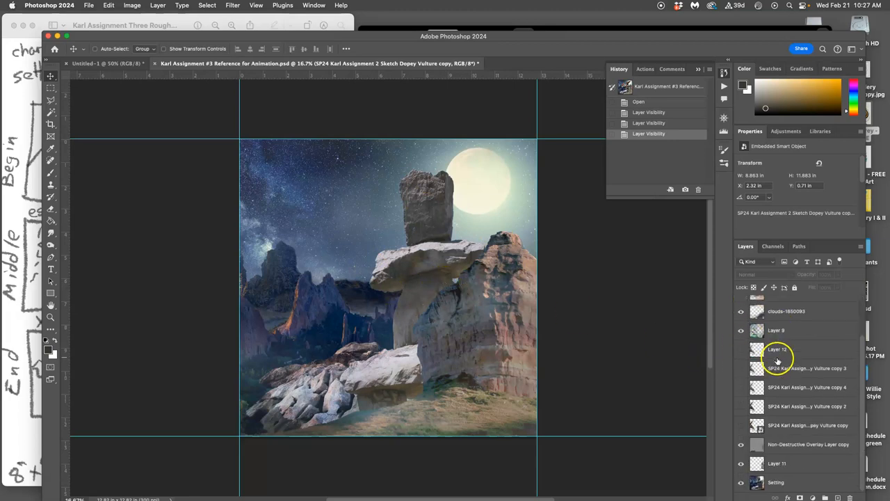
left_click(741, 348)
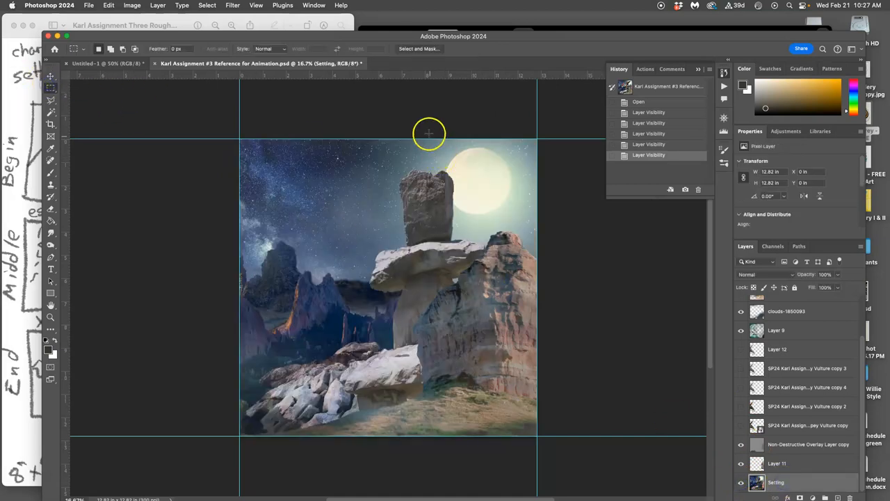
left_click_drag(429, 142, 521, 219)
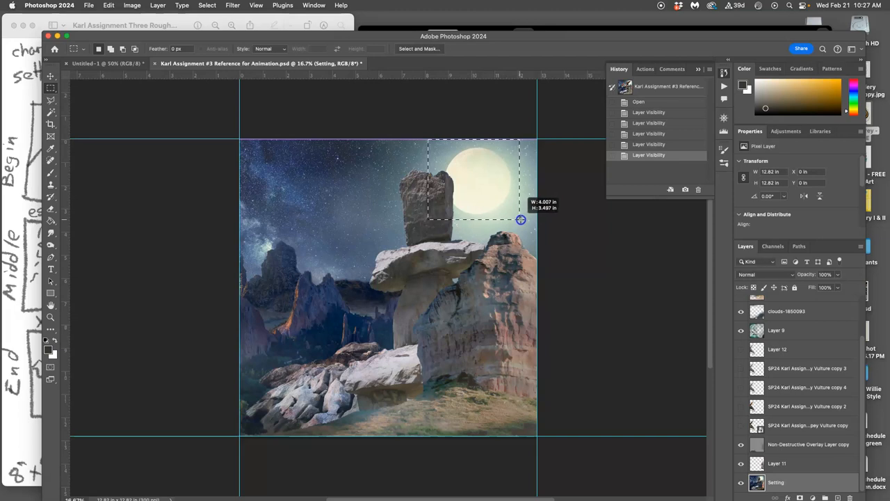
left_click_drag(521, 219, 496, 202)
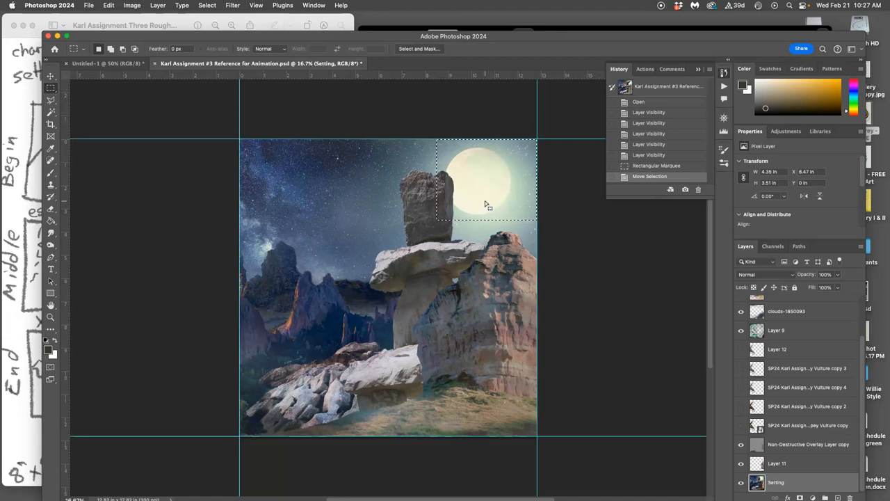
left_click(51, 100)
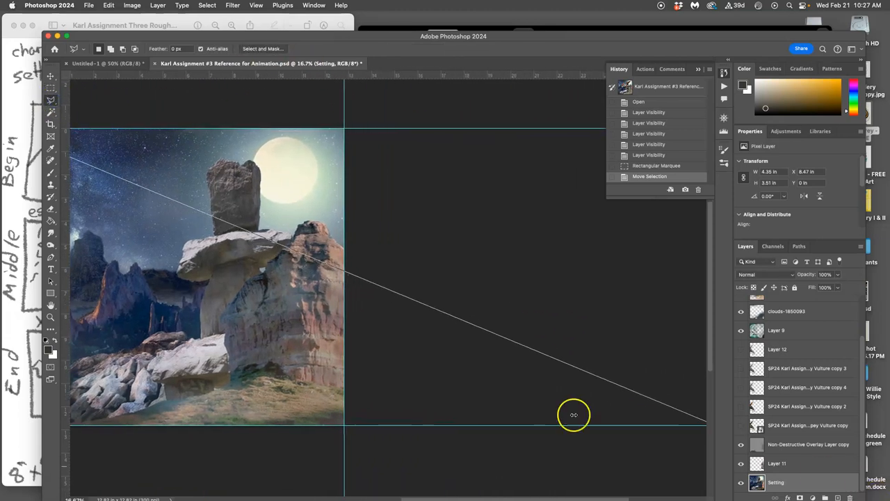
left_click_drag(574, 415, 147, 220)
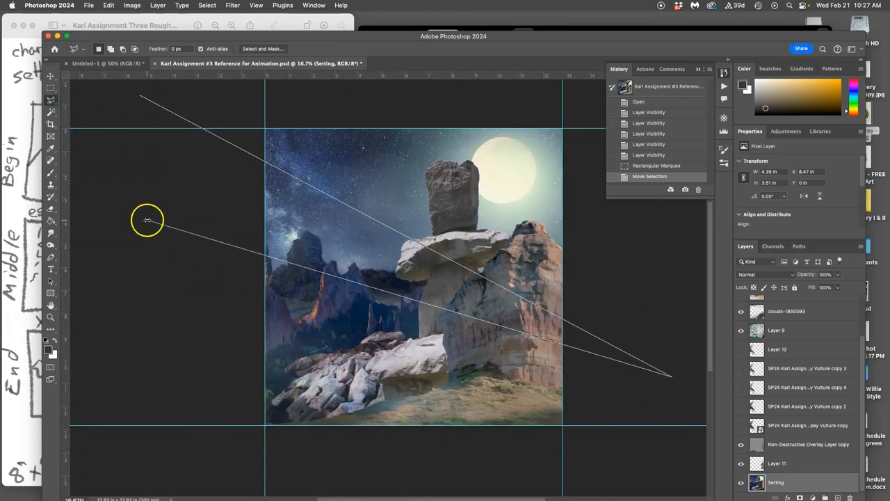
left_click_drag(148, 221, 139, 95)
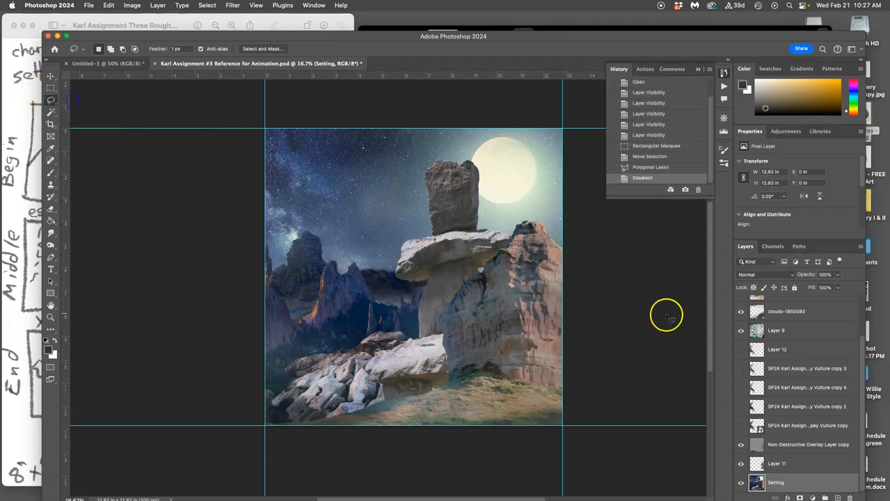
mouse_move(783, 416)
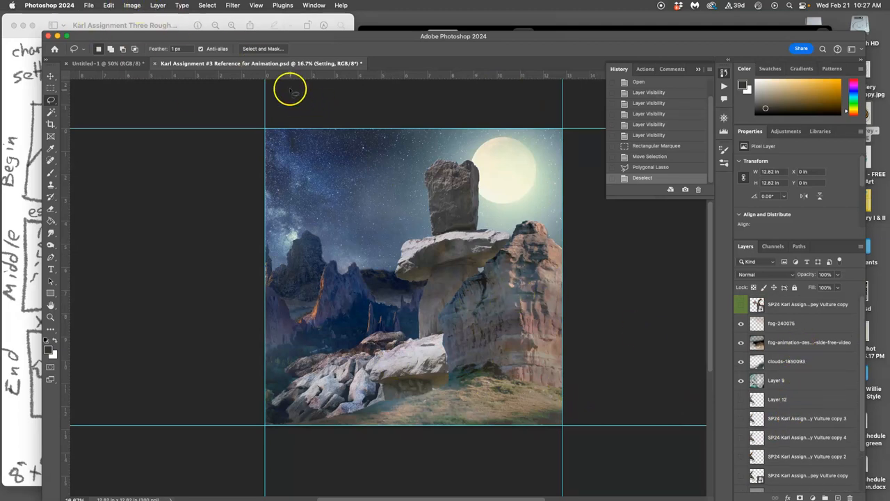
Merge fog-240075 through the bottom Setting layer, then preview by toggling visibility
left_click(786, 323)
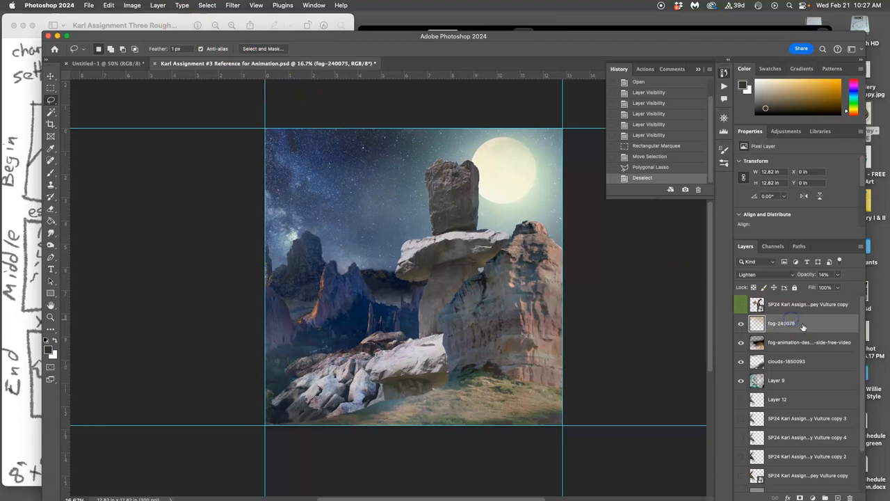
scroll("down", 3)
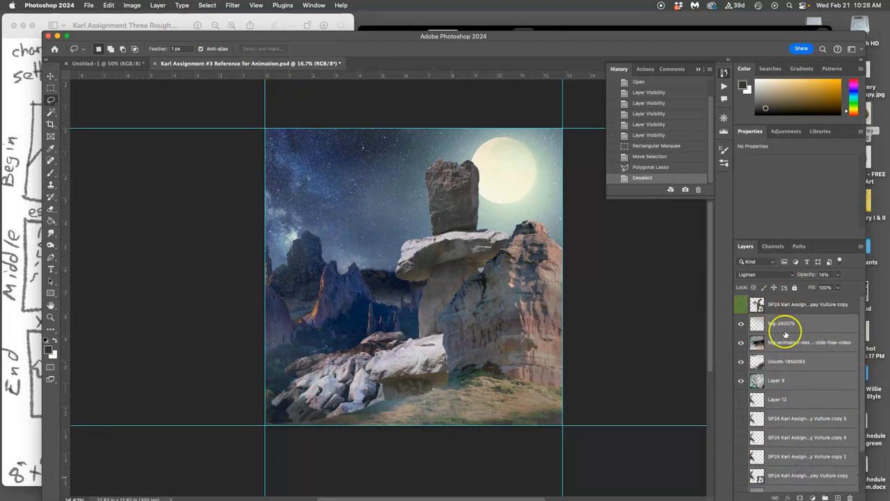
left_click(740, 323)
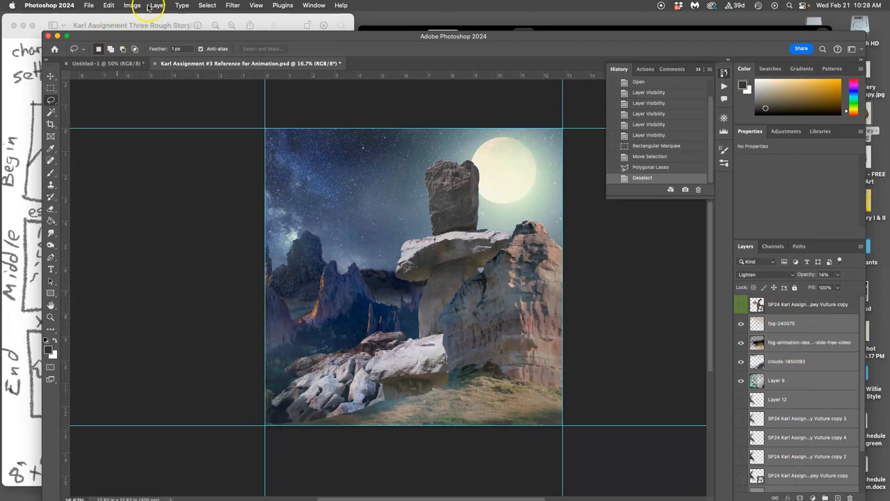
left_click(158, 5)
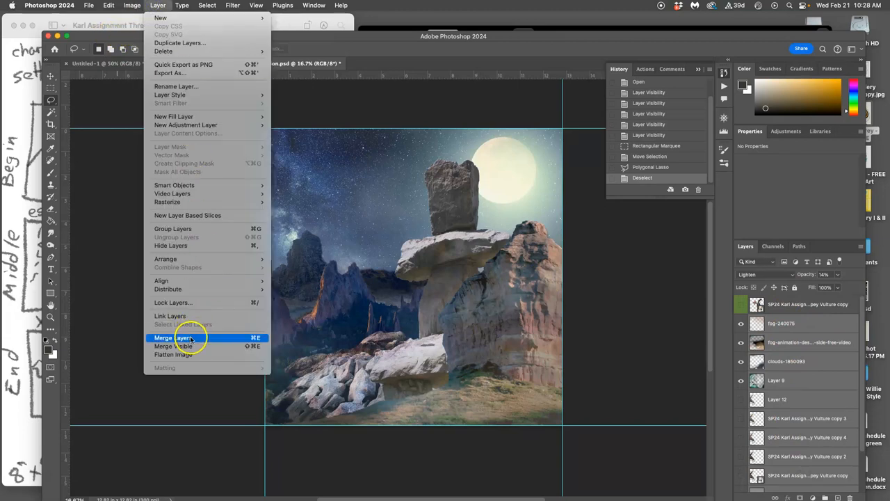
left_click(171, 338)
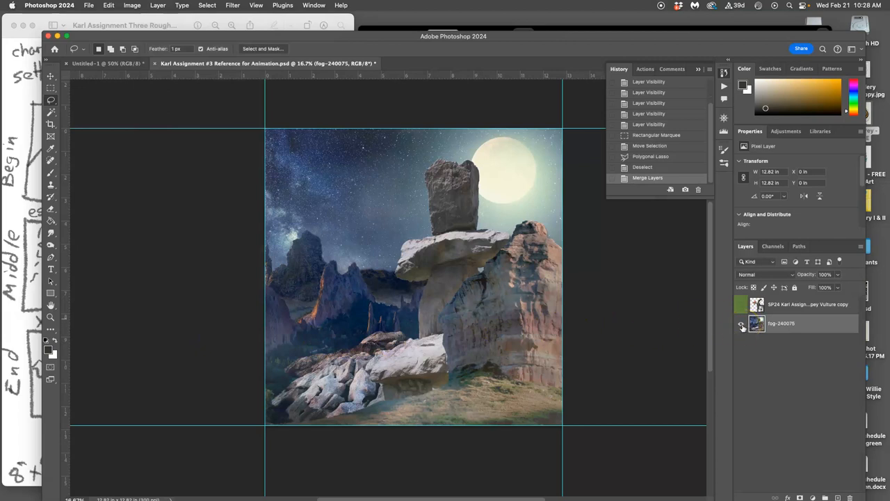
left_click(742, 322)
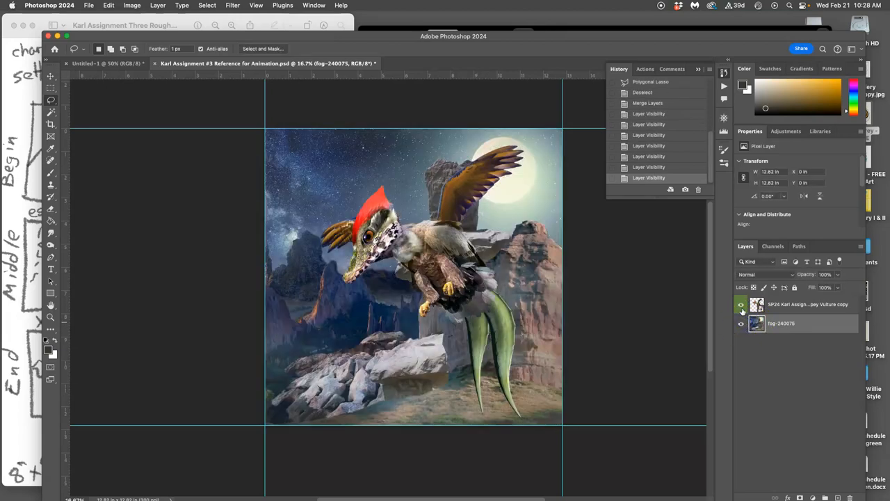
left_click(741, 304)
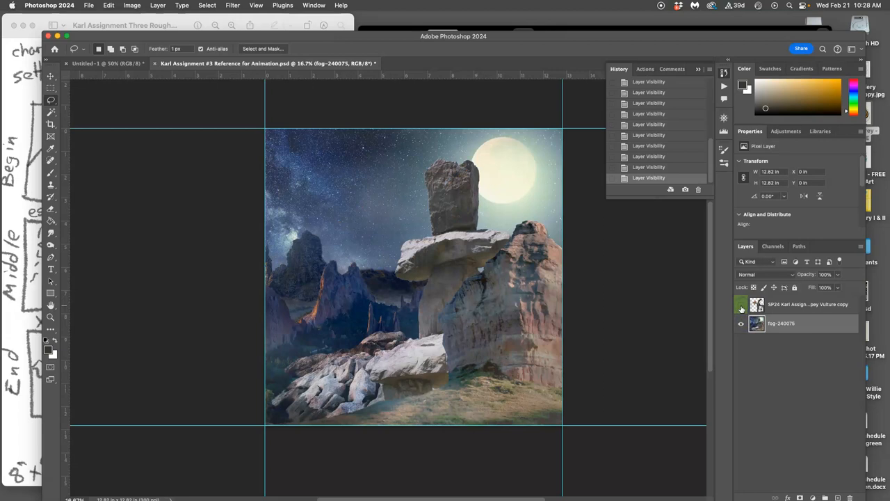
left_click(741, 304)
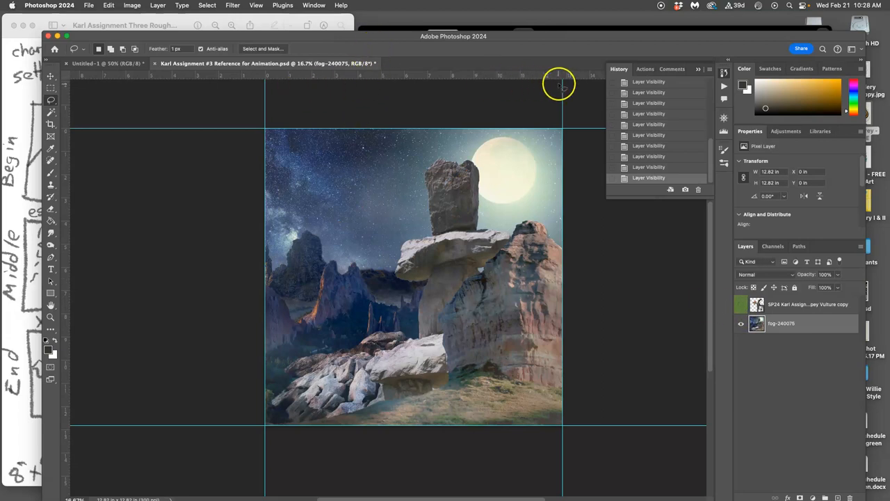
Set Image Size to 8 in width at 100 pixels/inch (800 × 800 px)
left_click(132, 5)
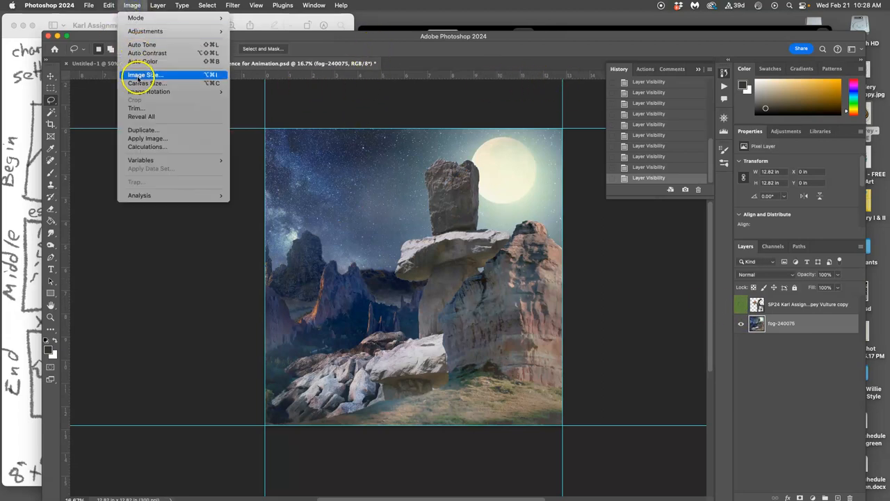
left_click(144, 74)
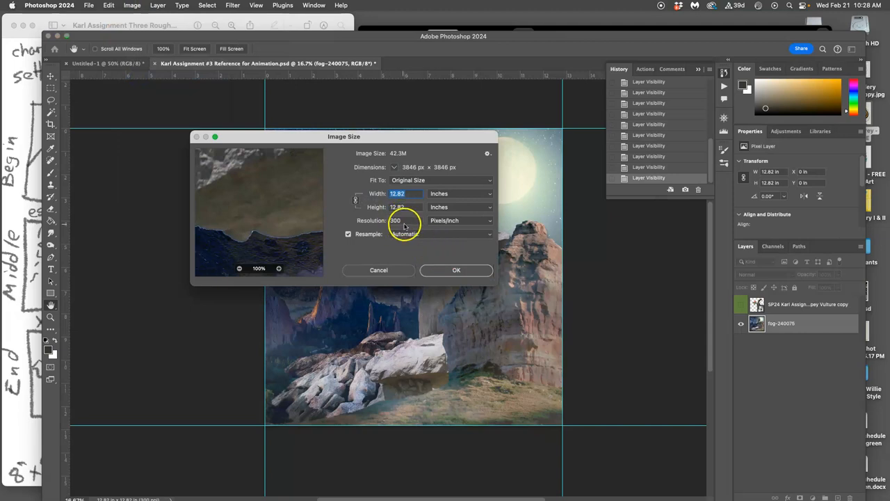
mouse_move(407, 225)
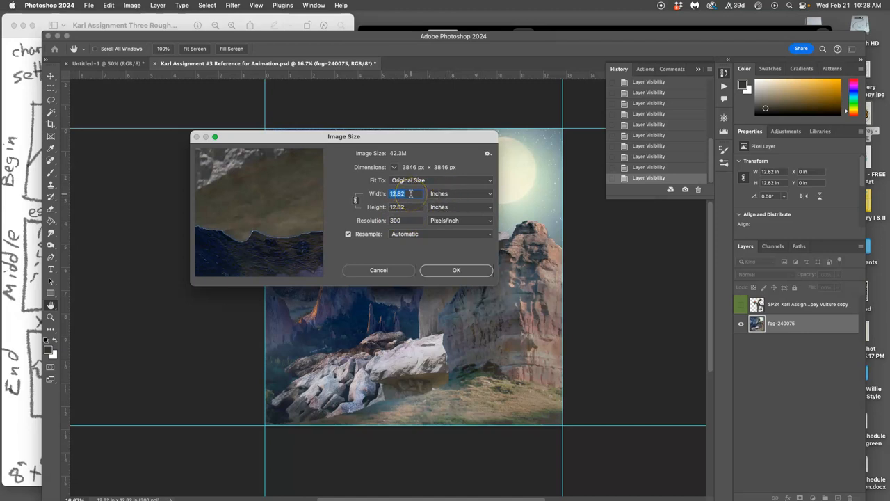
type("8")
left_click(405, 220)
type("100")
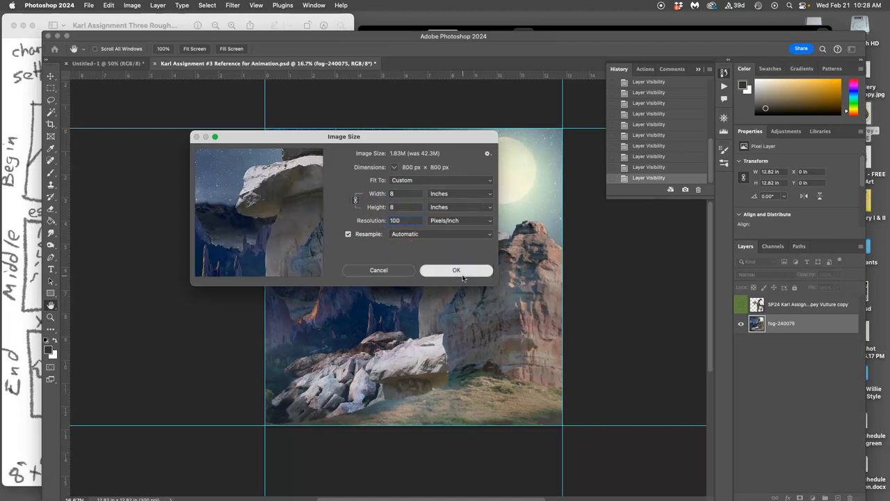
left_click(457, 270)
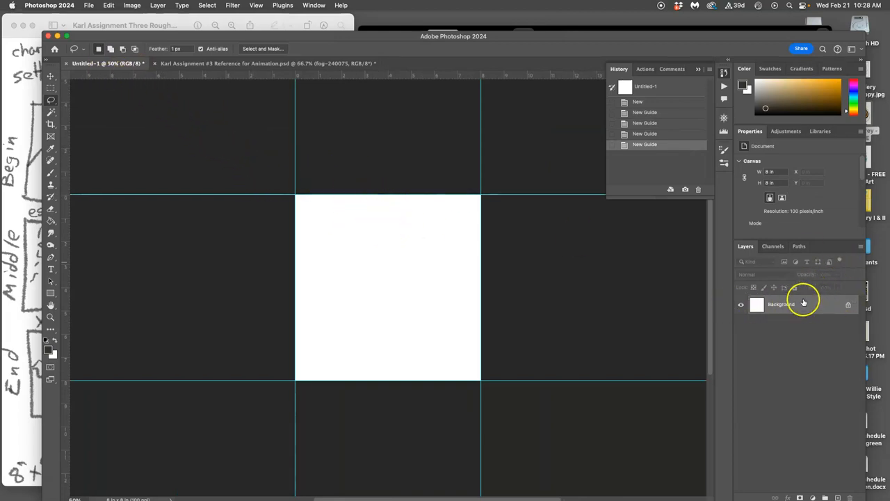
left_click(268, 64)
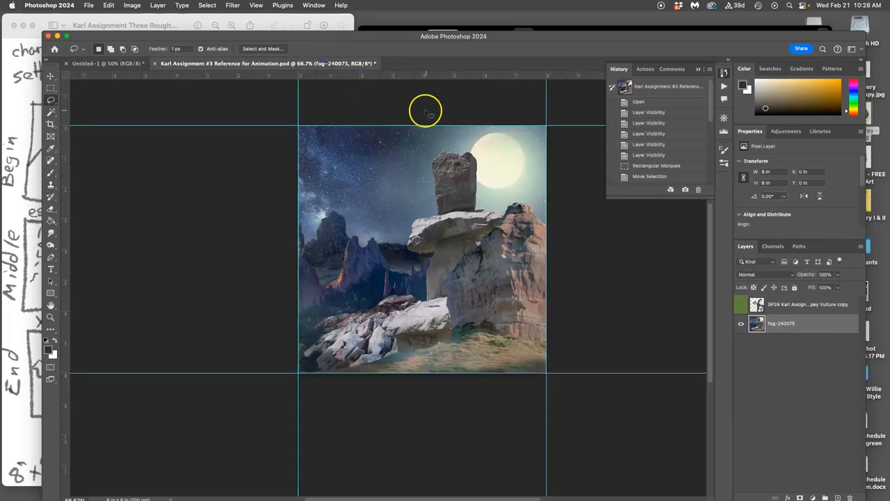
mouse_move(582, 211)
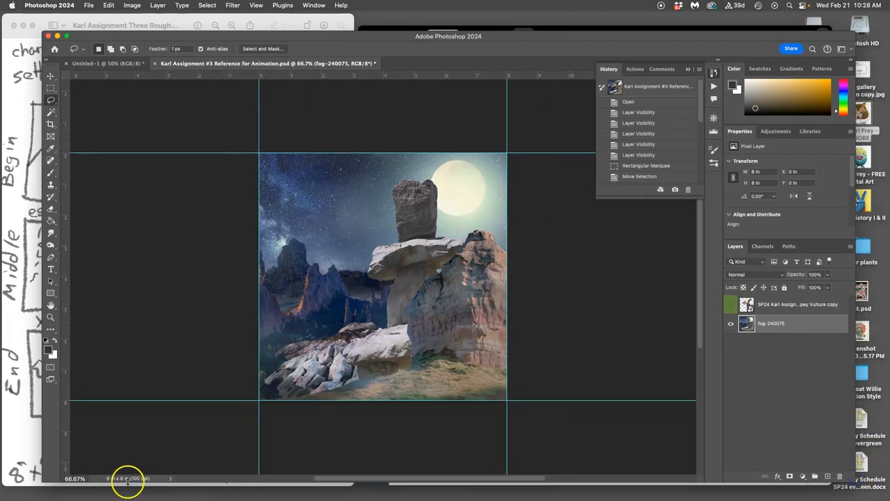
mouse_move(128, 132)
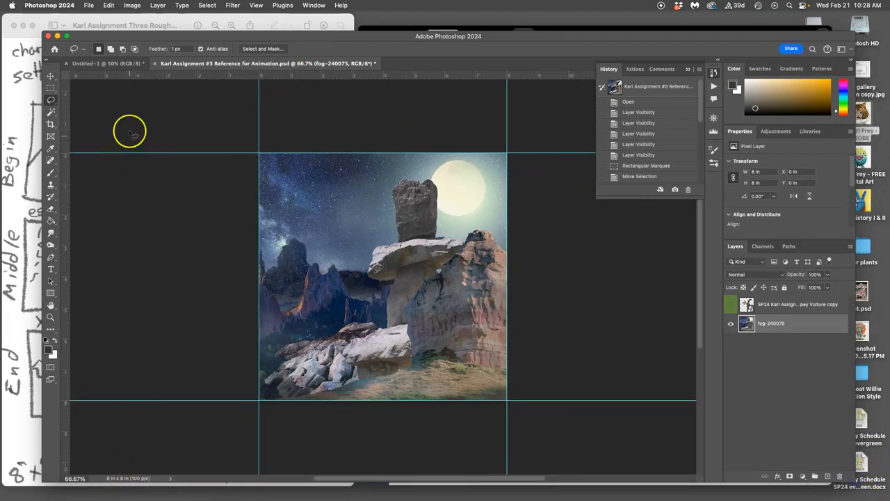
left_click(104, 63)
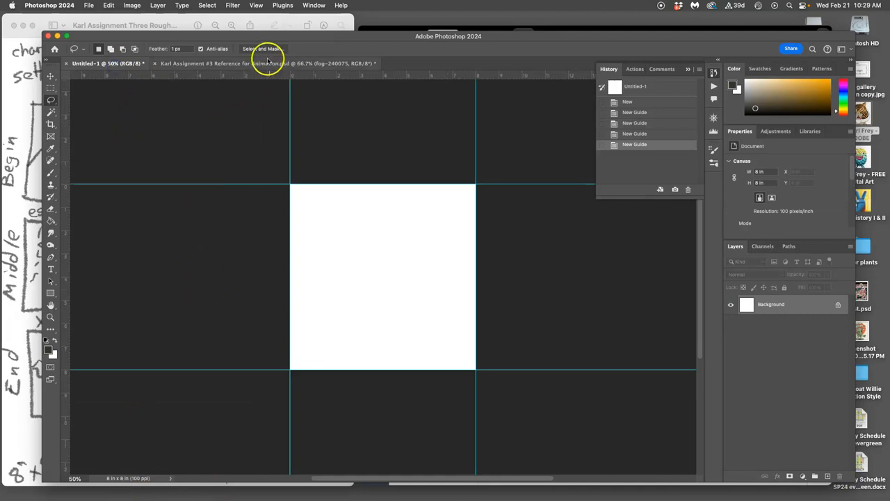
left_click(265, 63)
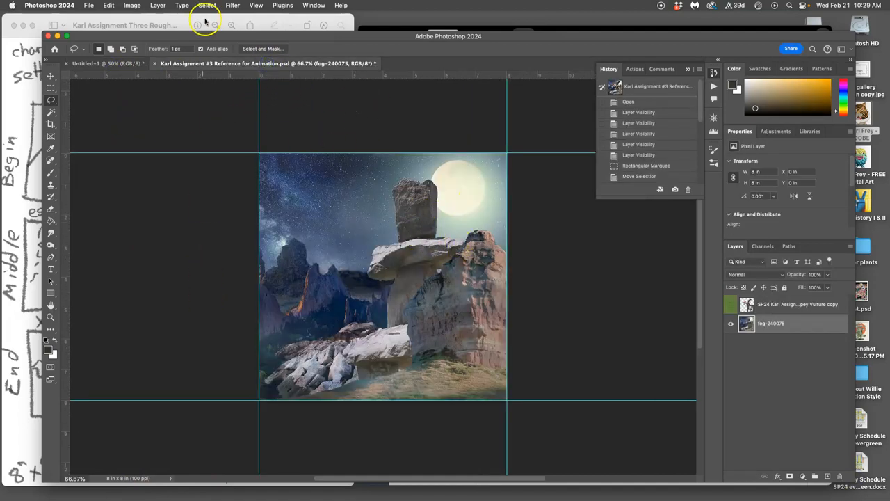
left_click(89, 5)
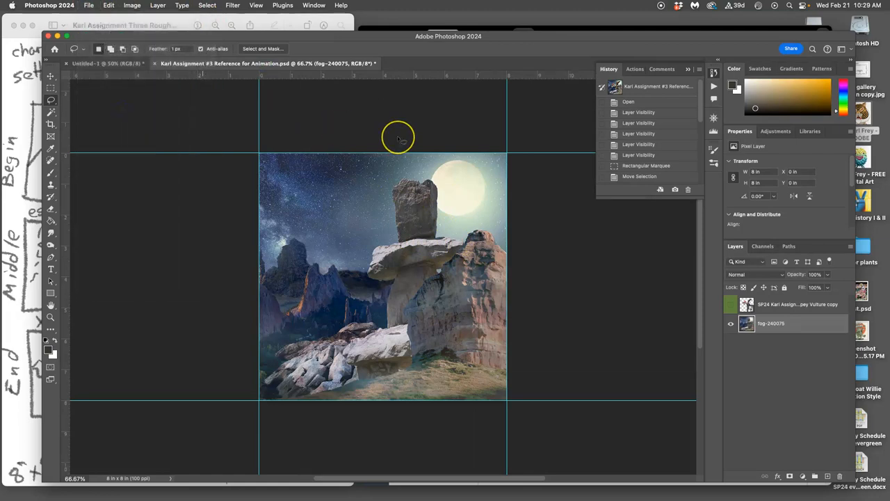
Save the image as 'Karl Assignment #3 Assets File.psd'
key("cmd+shift+s")
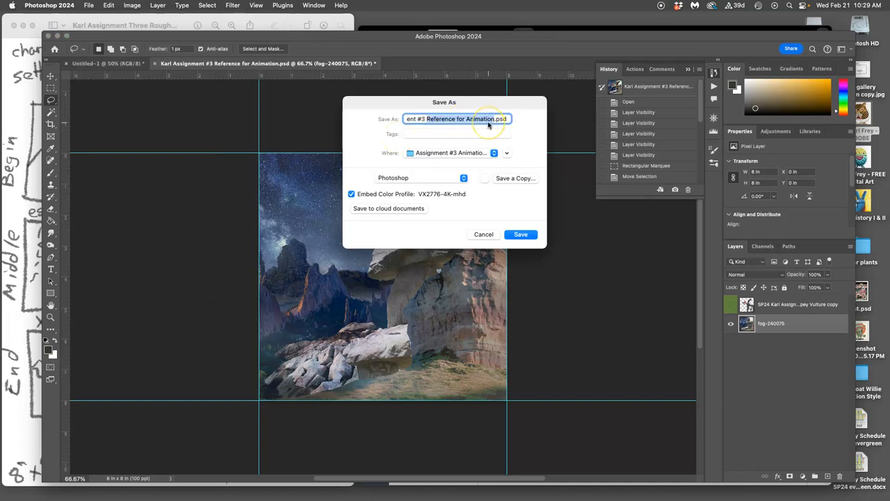
type("Karl Assignment #3 A.psd")
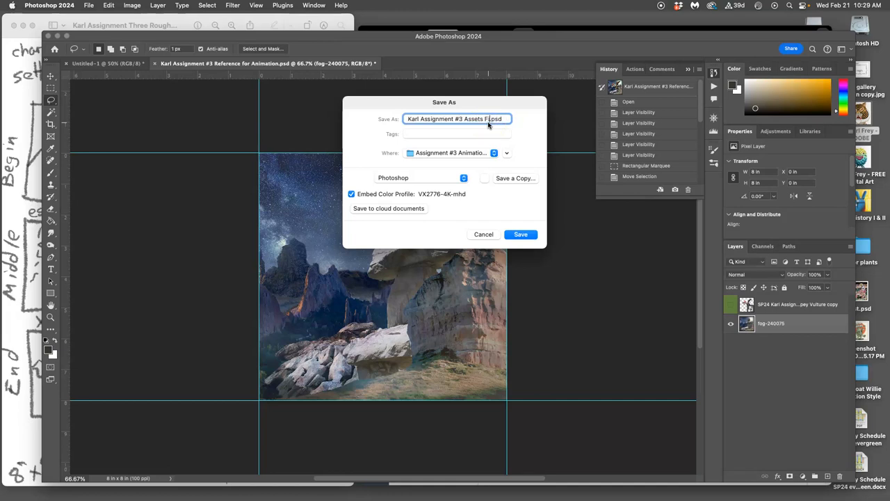
type("File")
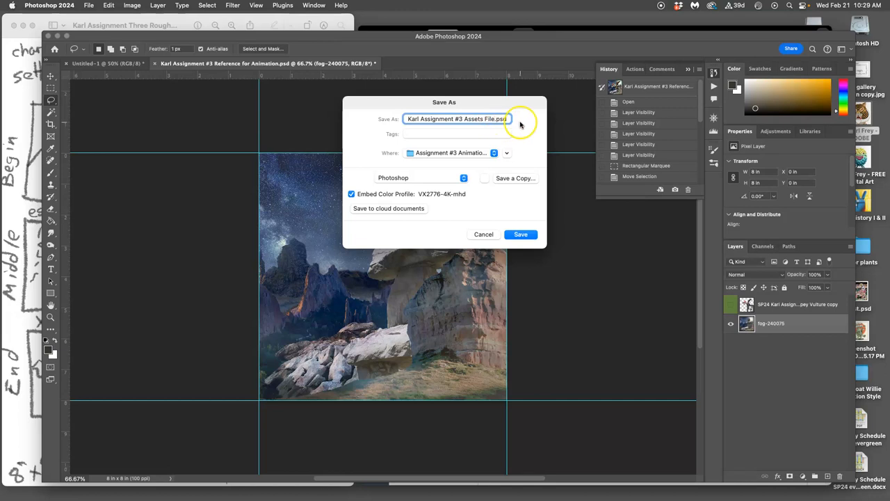
mouse_move(705, 289)
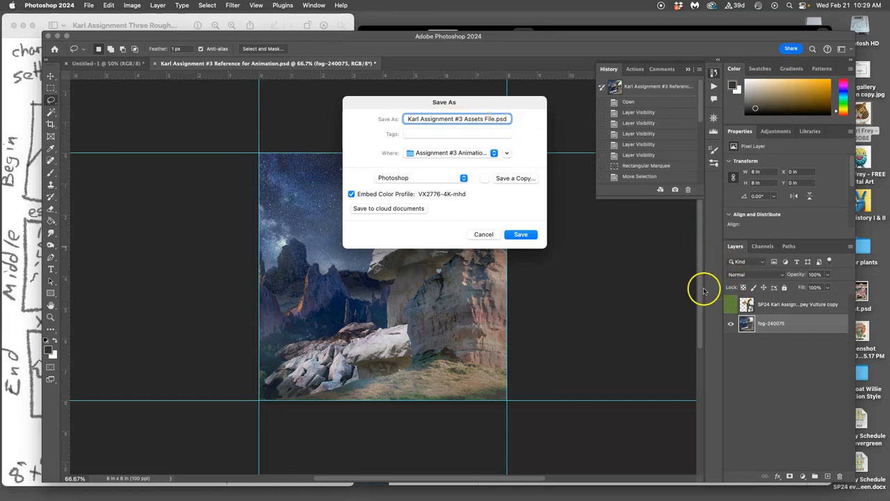
mouse_move(459, 127)
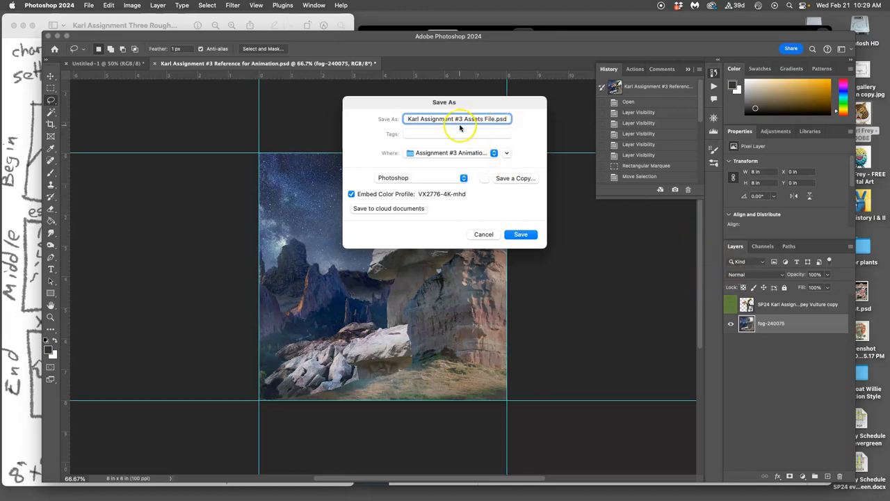
left_click(521, 233)
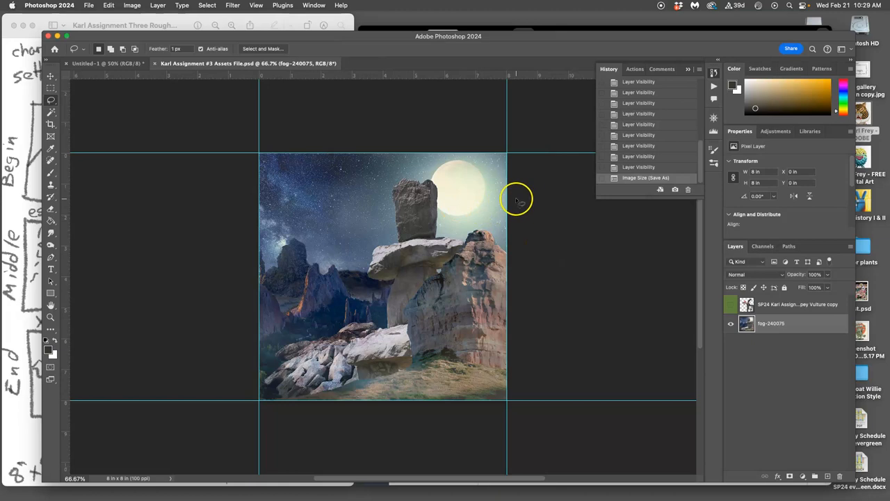
mouse_move(487, 188)
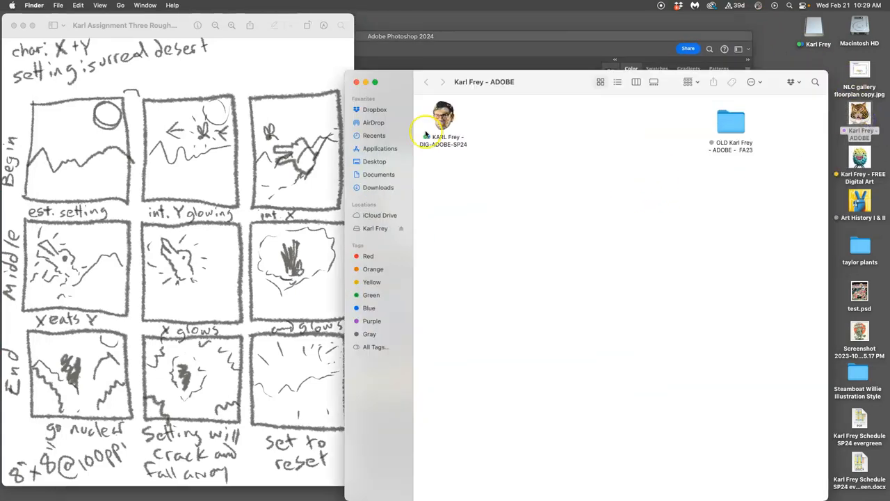
Go through DIG-ADOBE-SP24 and Assignment #3 folders and open the Reference for Animation .psd
double_click(443, 118)
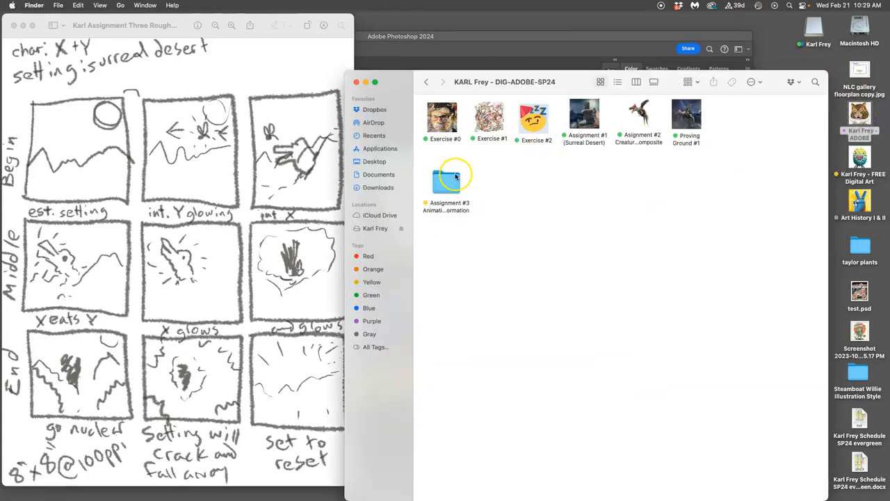
double_click(451, 174)
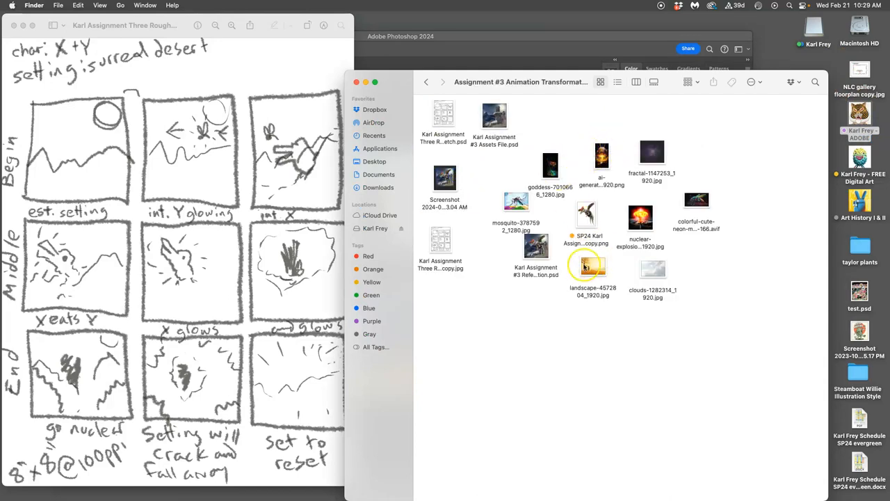
left_click(536, 246)
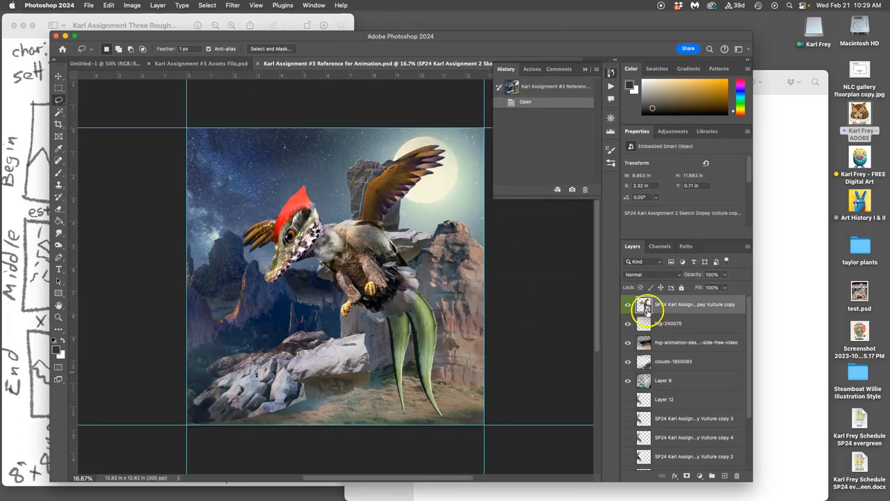
Hide the vulture layer, compare layer visibility, and marquee-select a region of the landscape
left_click(628, 304)
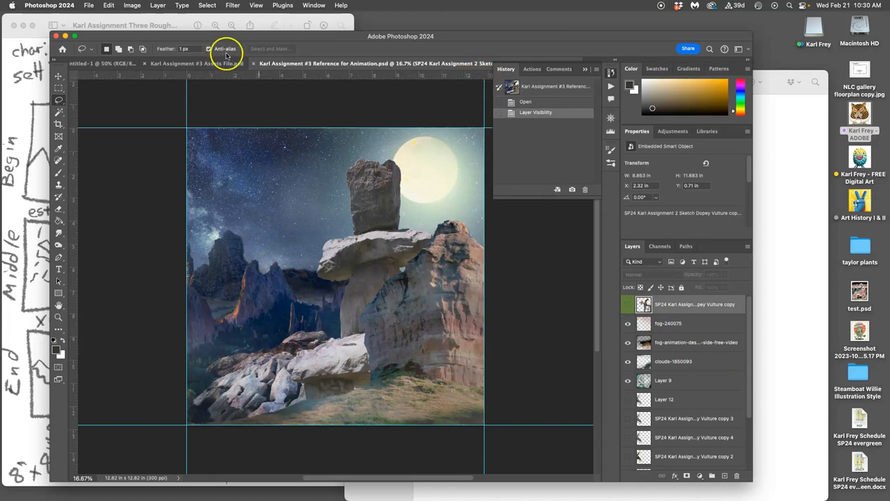
left_click(158, 5)
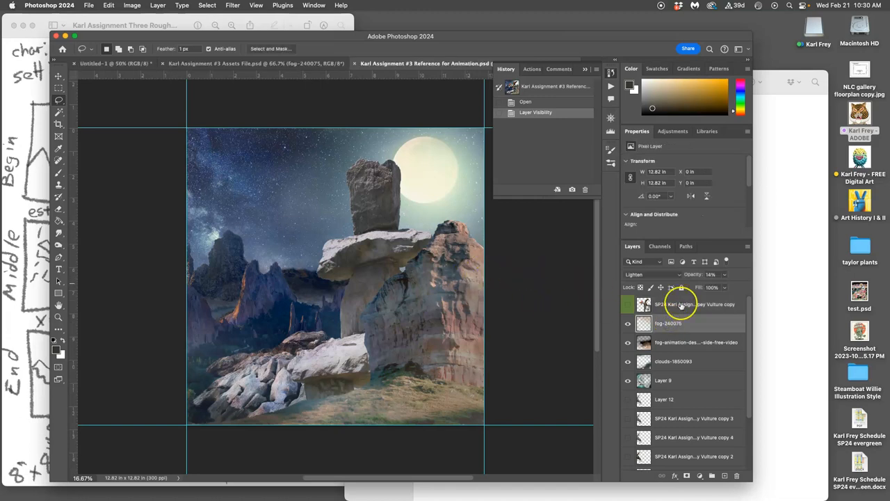
left_click(629, 323)
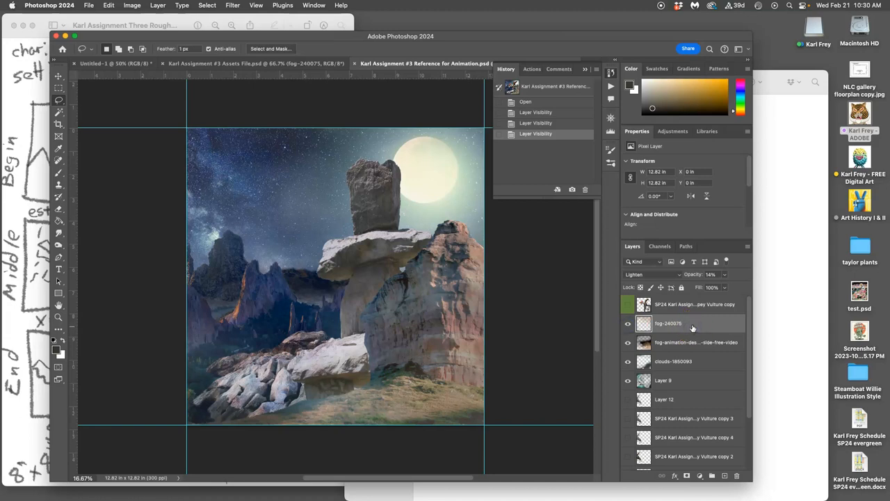
left_click(158, 5)
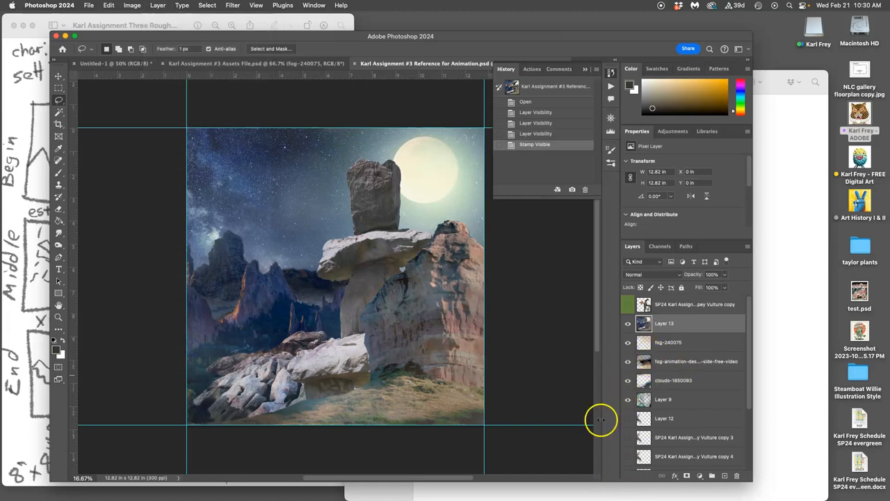
left_click(628, 324)
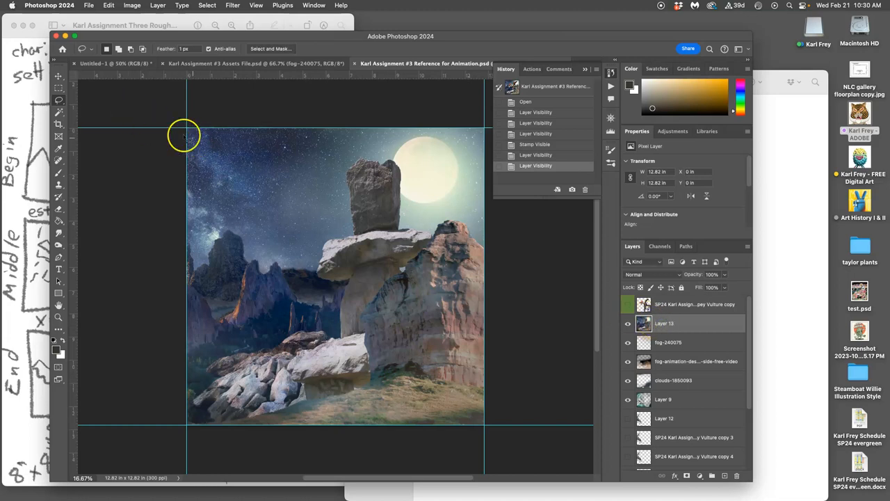
left_click_drag(188, 131, 322, 250)
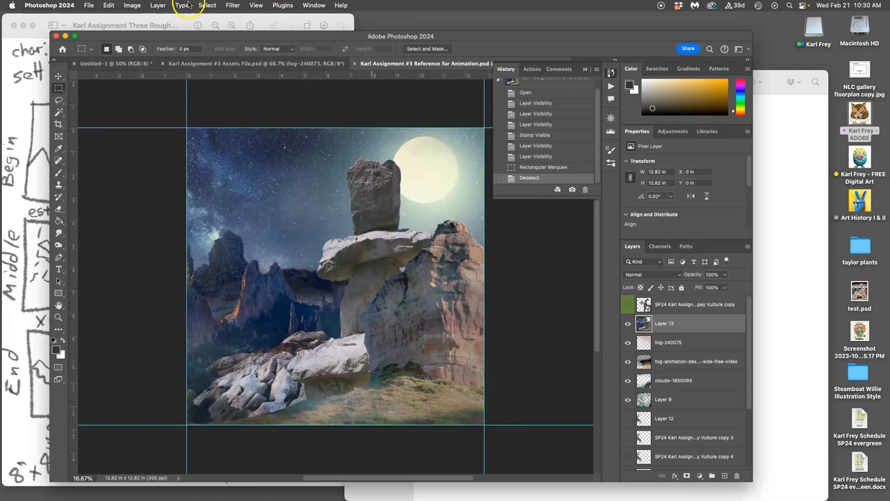
left_click(207, 5)
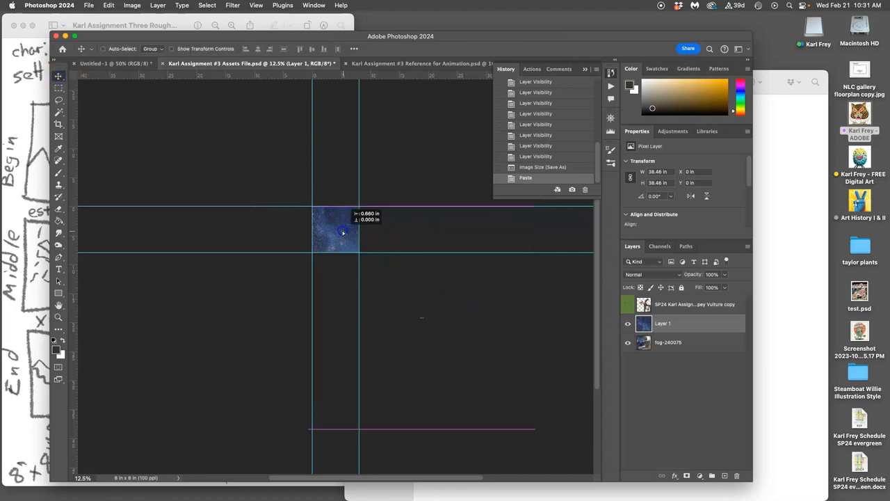
Drag the pasted Layer 1 landscape into a new position and show the vulture layer
left_click_drag(343, 233, 293, 199)
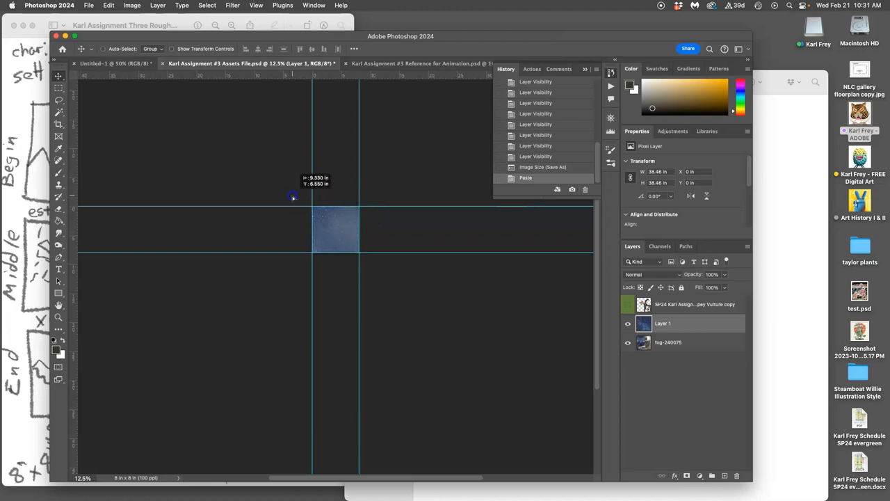
left_click_drag(292, 198, 245, 157)
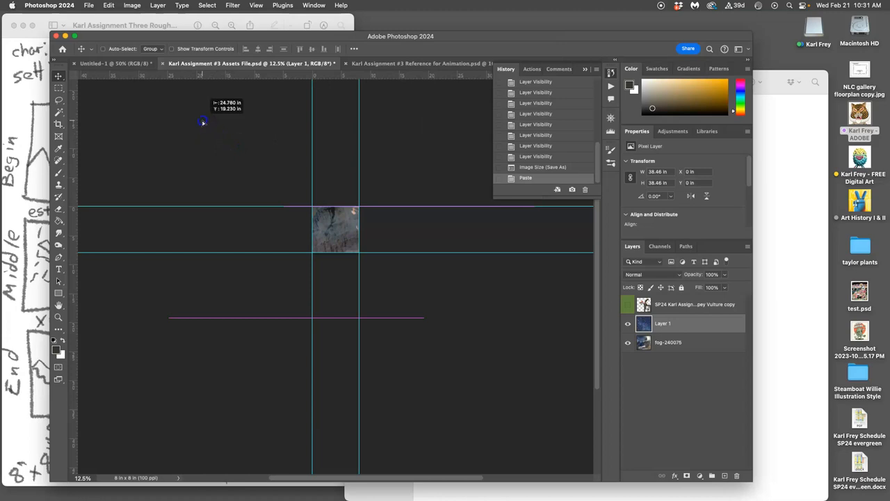
left_click_drag(203, 123, 152, 82)
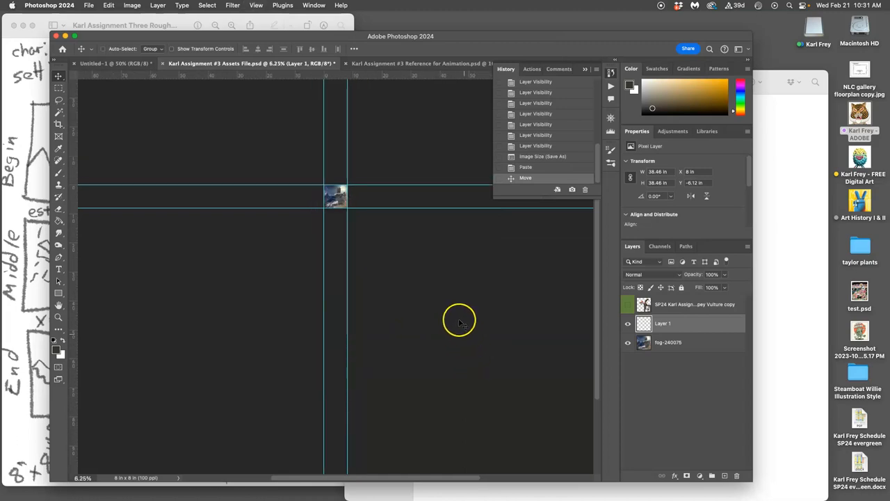
left_click_drag(334, 195, 334, 334)
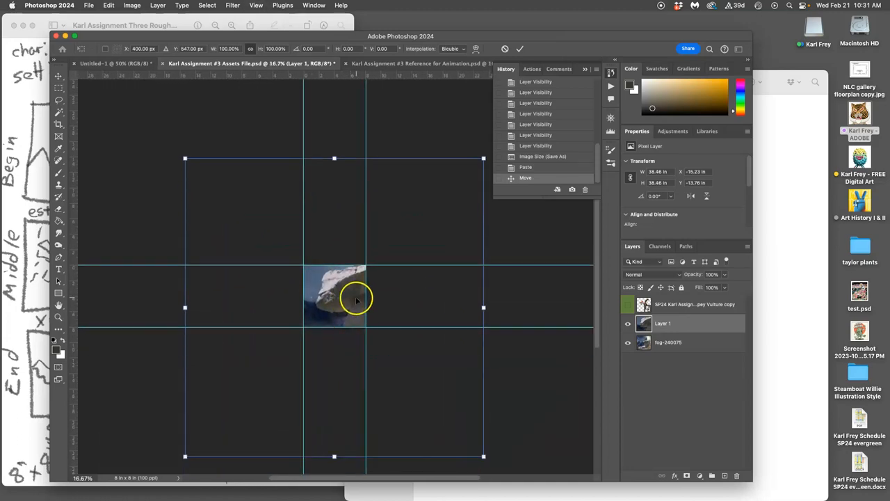
left_click_drag(355, 299, 282, 223)
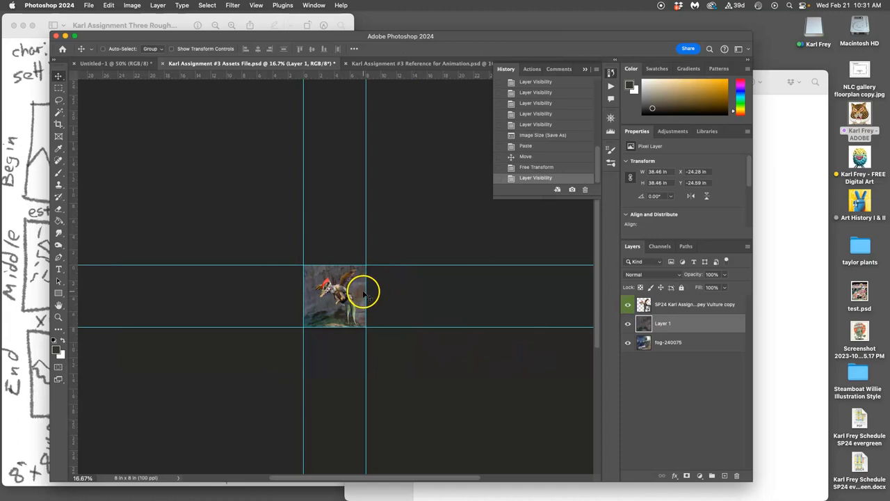
left_click(663, 323)
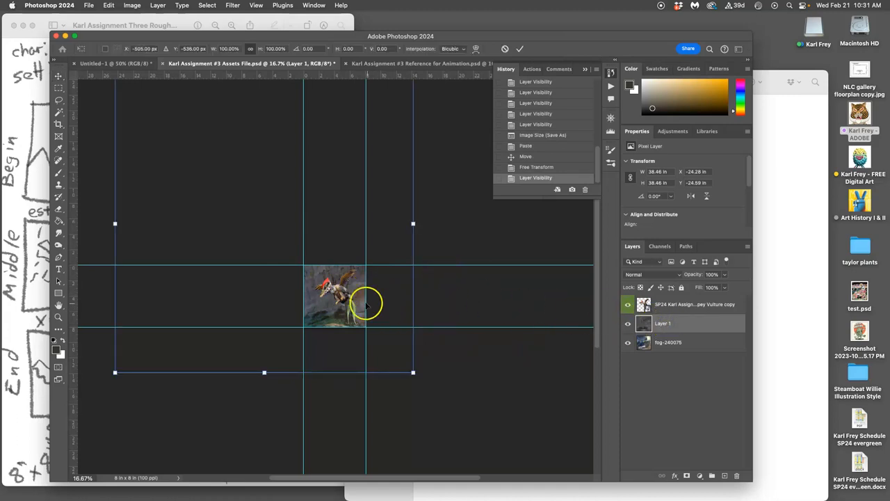
mouse_move(461, 317)
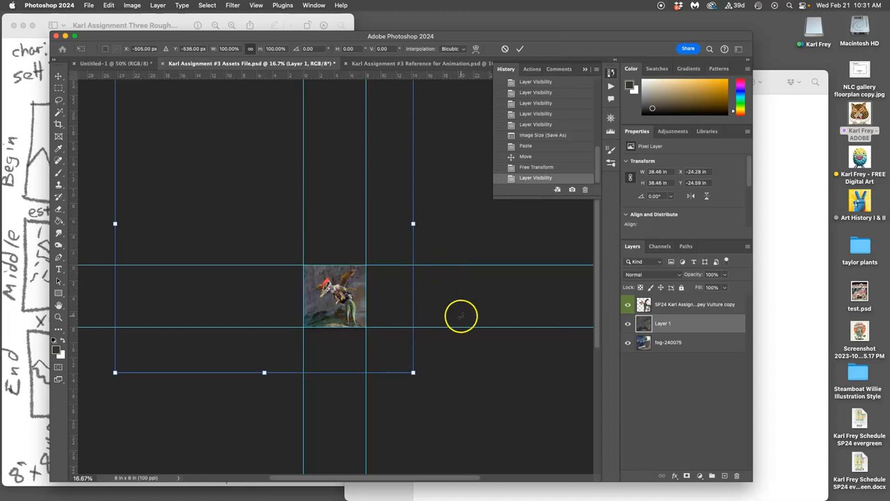
mouse_move(493, 311)
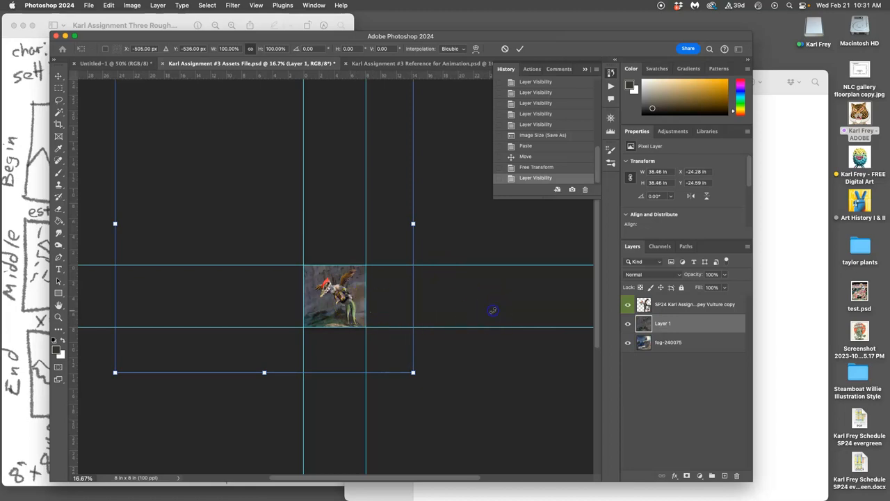
Shrink Layer 1 copy to about 88% and toggle its visibility to compare frames
left_click(668, 322)
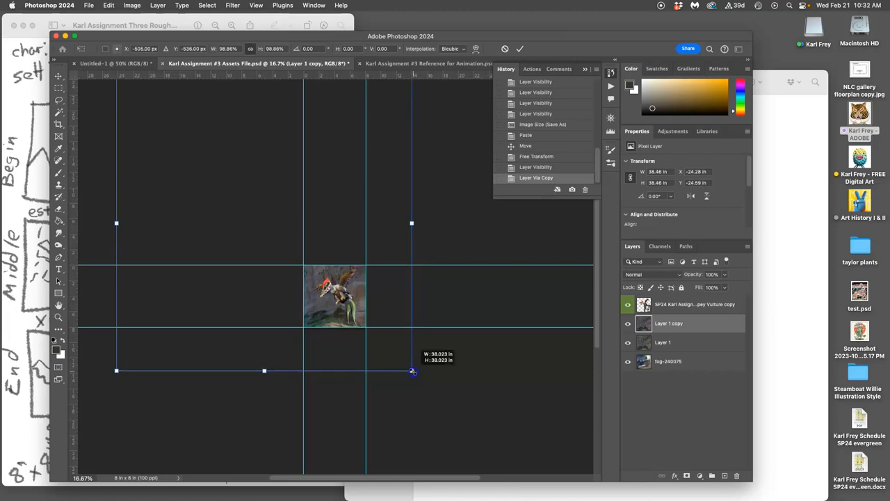
left_click_drag(412, 370, 400, 358)
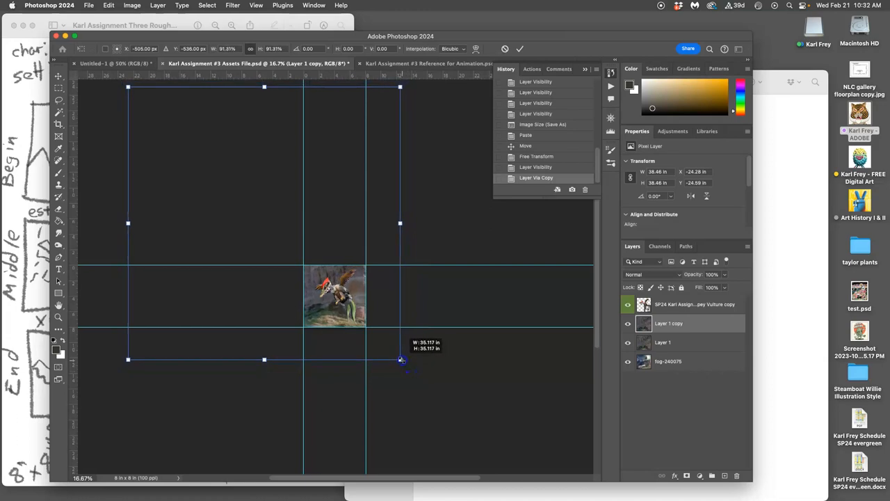
left_click_drag(400, 359, 396, 354)
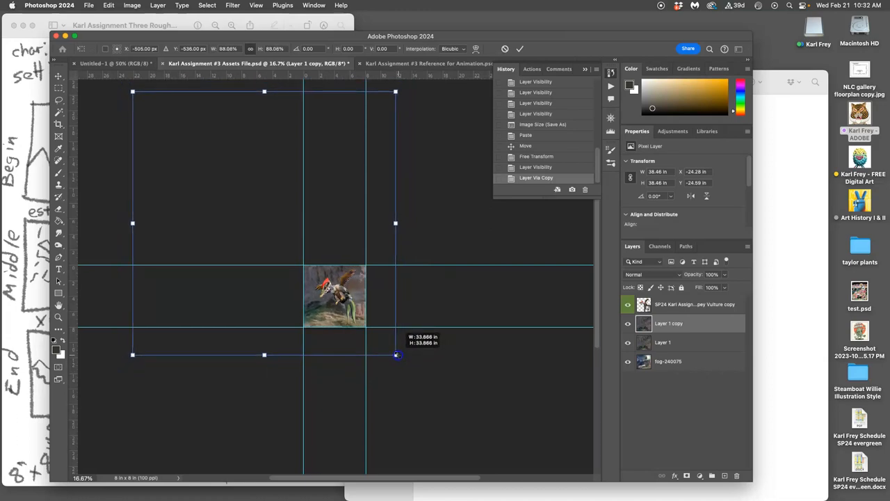
left_click_drag(397, 355, 394, 353)
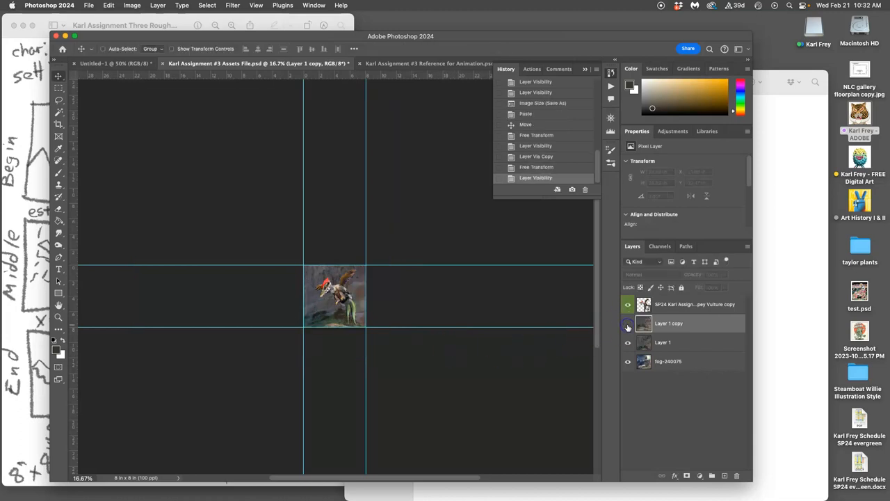
left_click(628, 323)
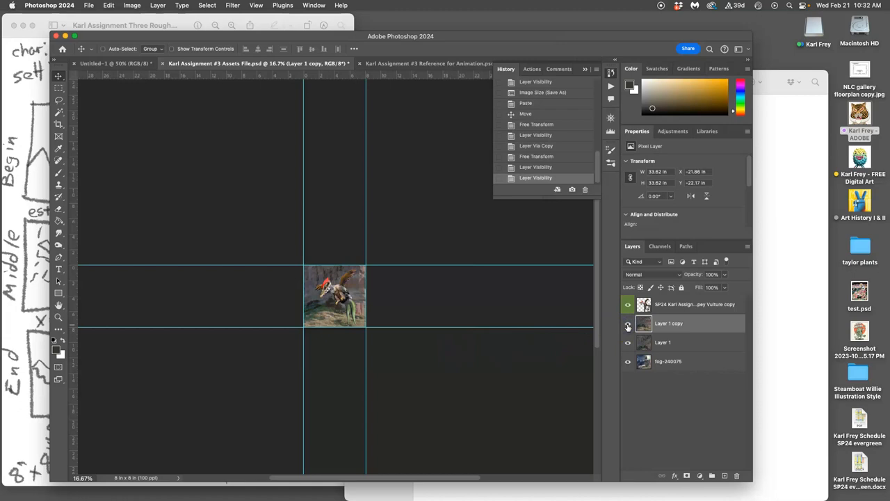
left_click(628, 323)
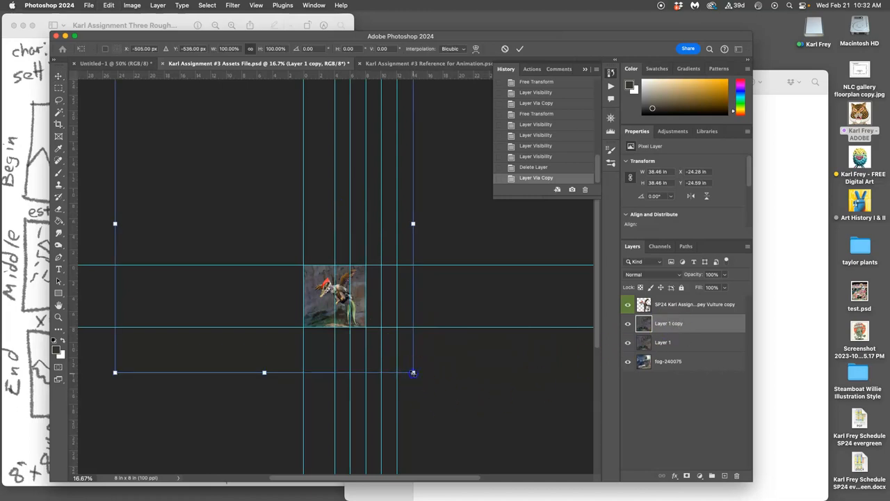
Scale the new Layer 1 copy to about 90% and Layer 1 copy 2 to about 88%
left_click_drag(414, 372, 396, 362)
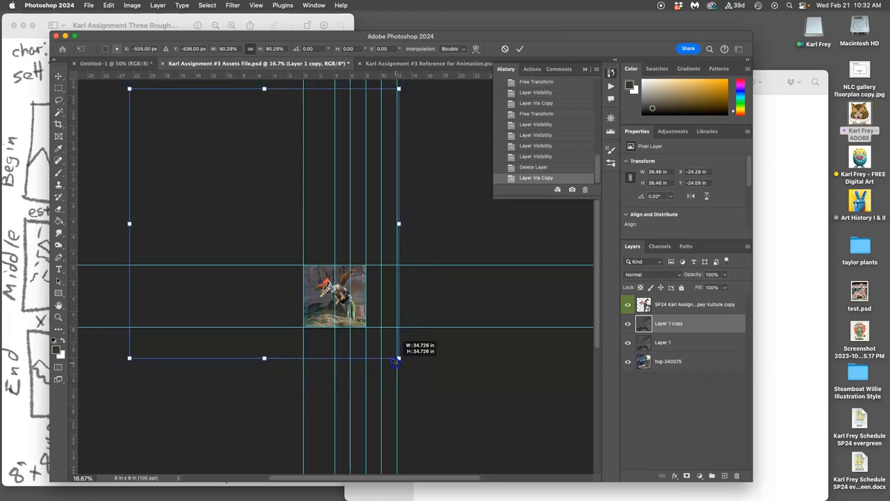
left_click_drag(398, 358, 396, 356)
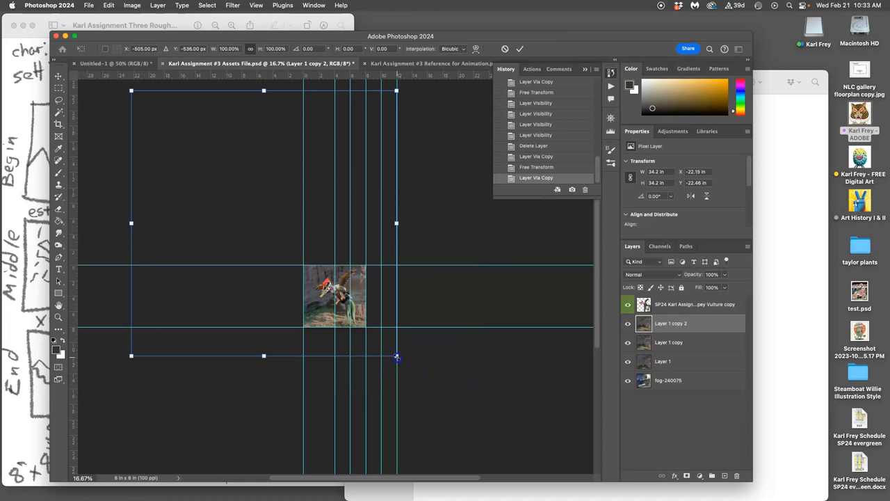
left_click_drag(397, 356, 387, 346)
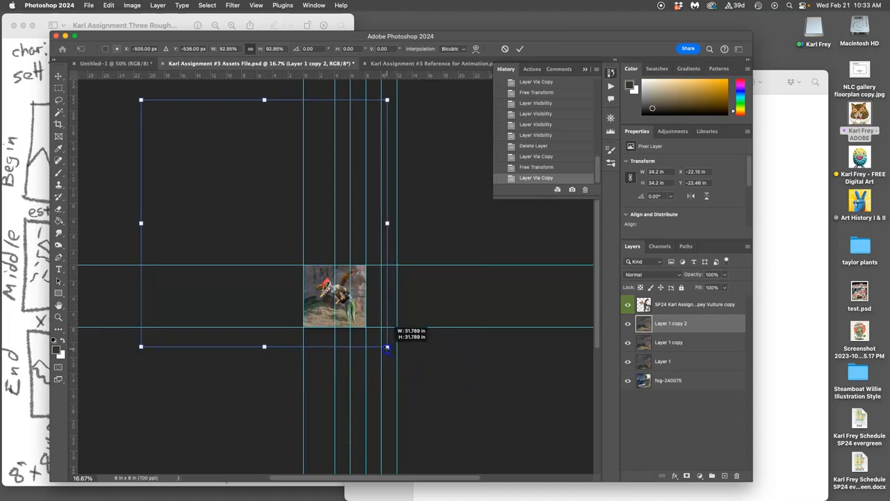
left_click_drag(387, 347, 382, 339)
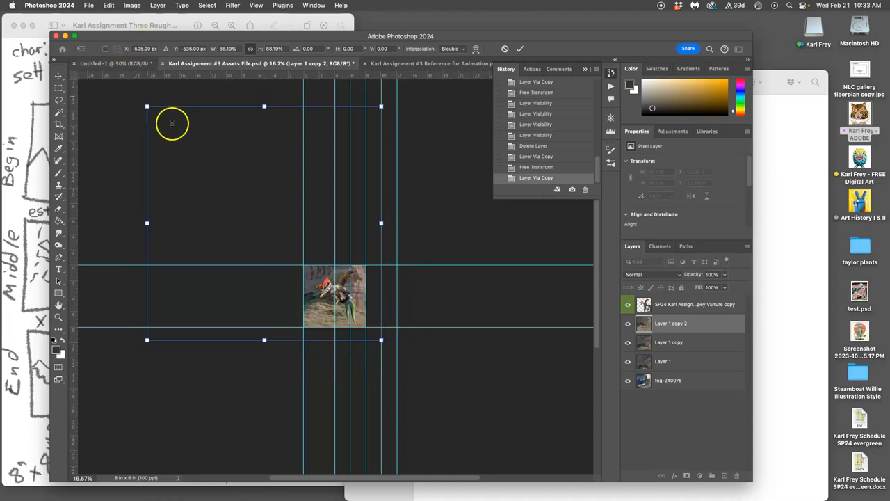
mouse_move(387, 371)
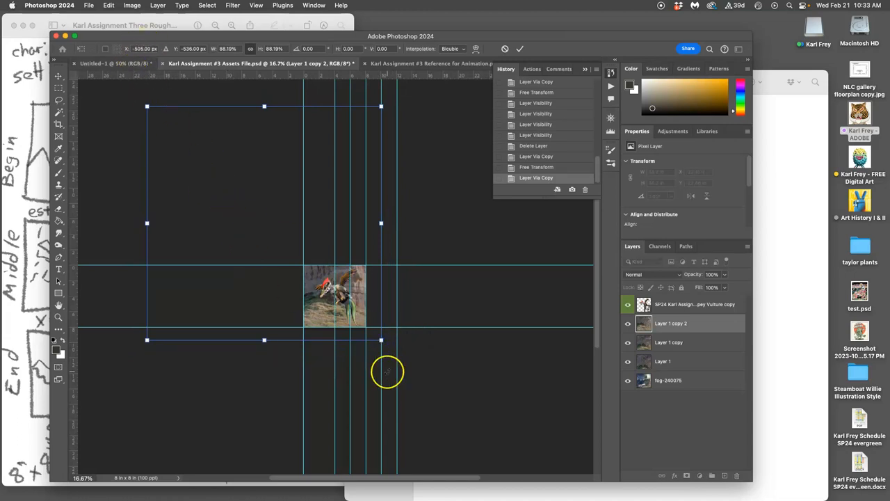
left_click(520, 48)
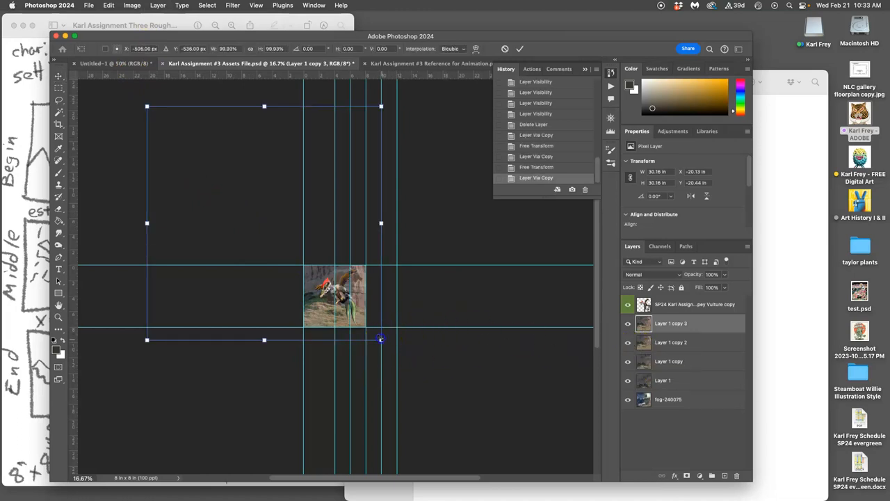
Resize Layer 1 copy 3, settling it at about 98%
left_click_drag(381, 340, 374, 332)
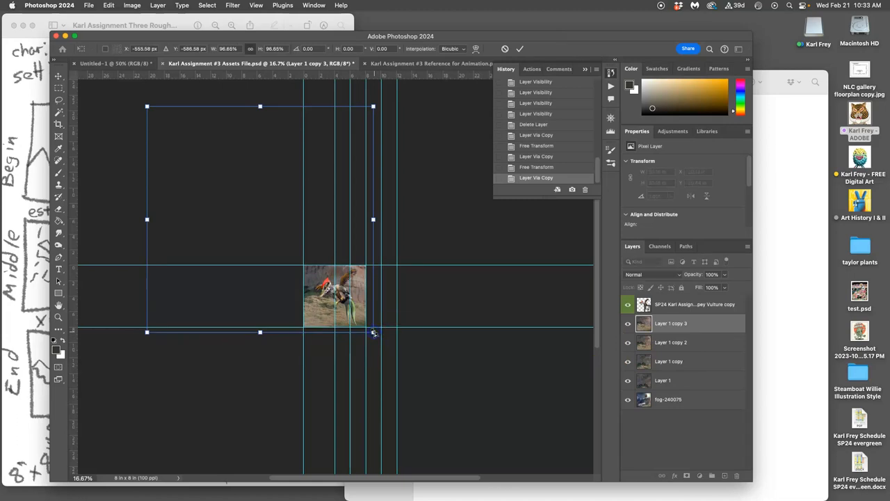
left_click_drag(374, 331, 378, 337)
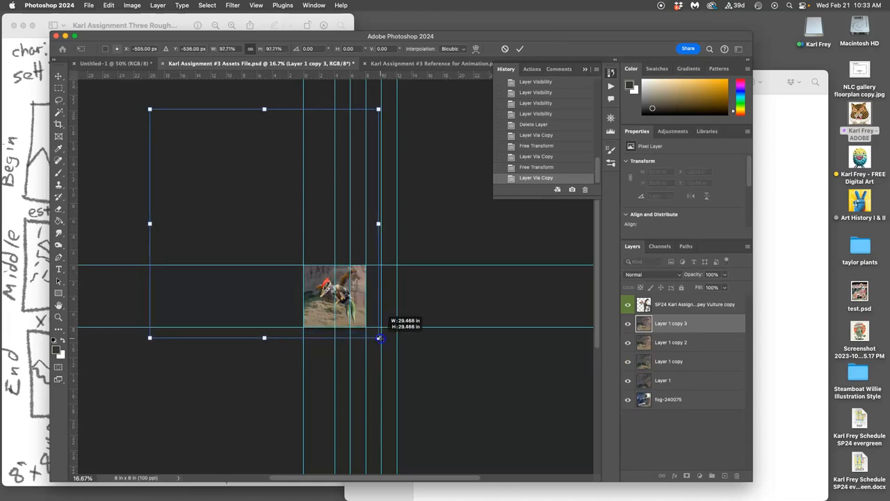
left_click_drag(379, 339, 368, 328)
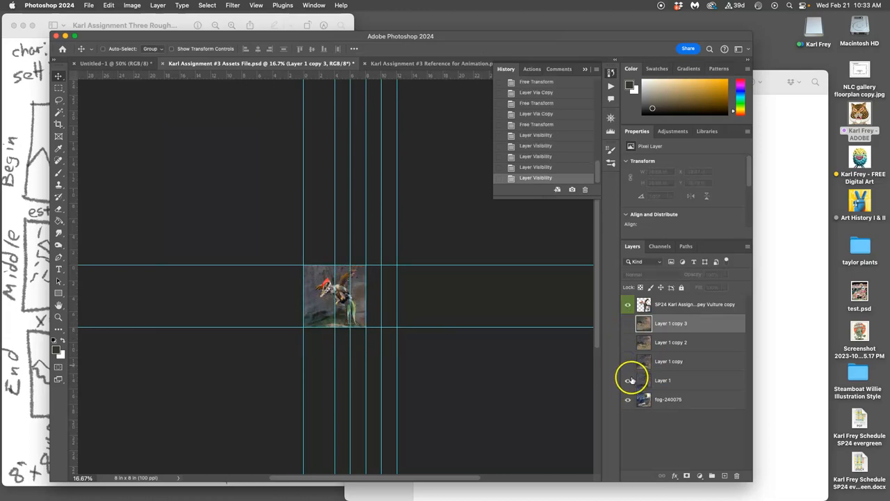
Hide Layer 1 to preview the fog frame, then show it again
left_click(628, 380)
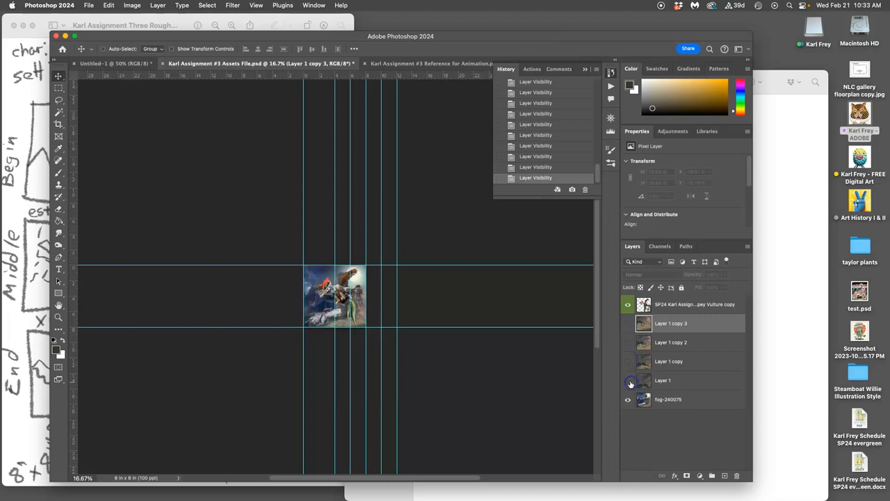
left_click(628, 323)
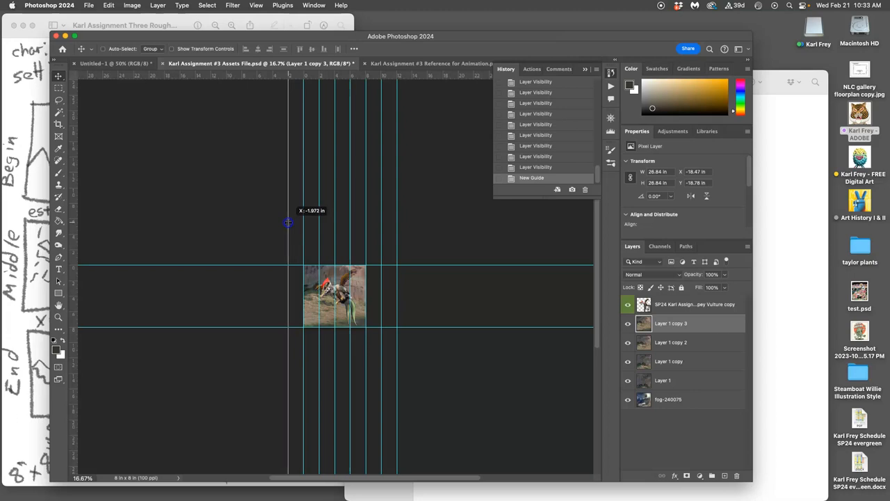
Place four vertical guides, each further left of the character frame
left_click_drag(289, 223, 259, 246)
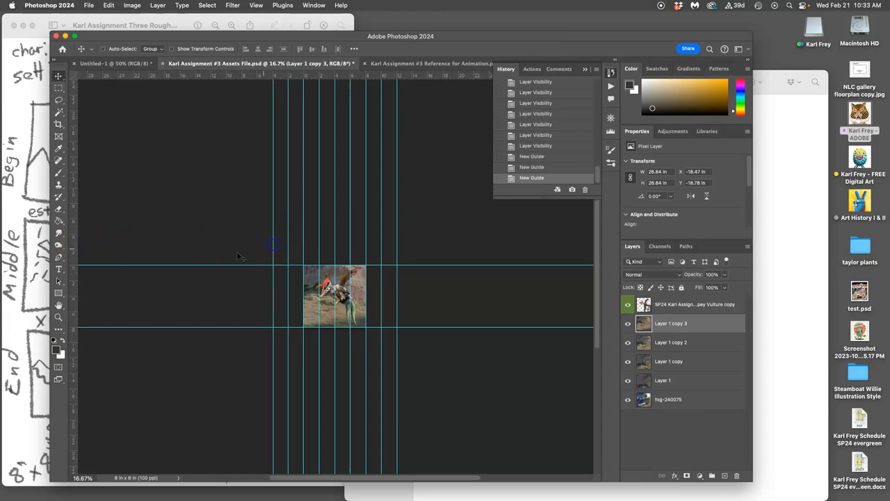
left_click_drag(273, 251, 257, 251)
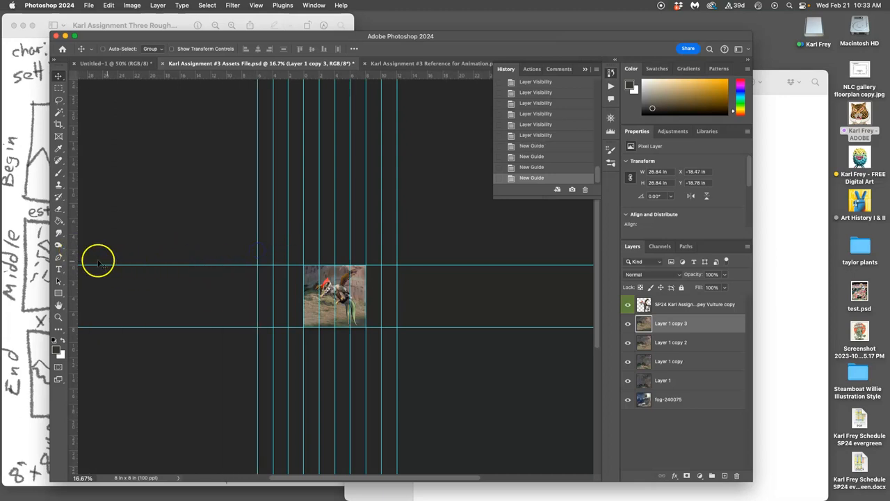
left_click_drag(97, 263, 198, 263)
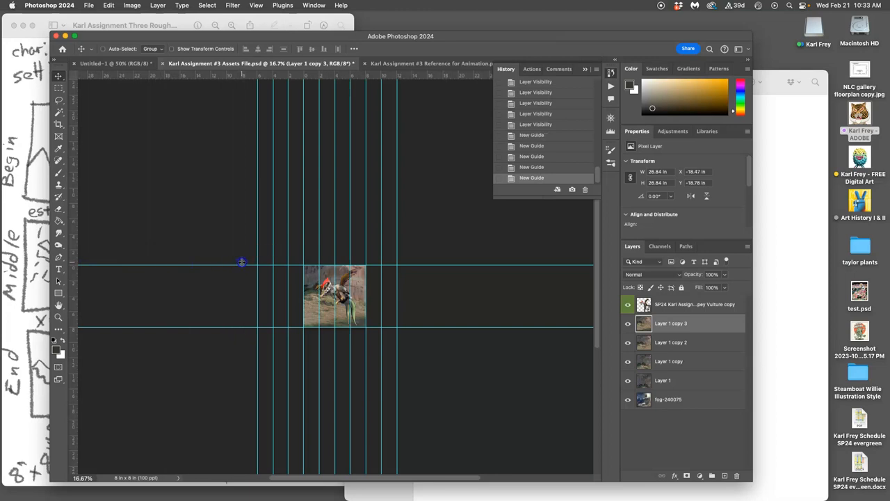
left_click_drag(241, 262, 226, 263)
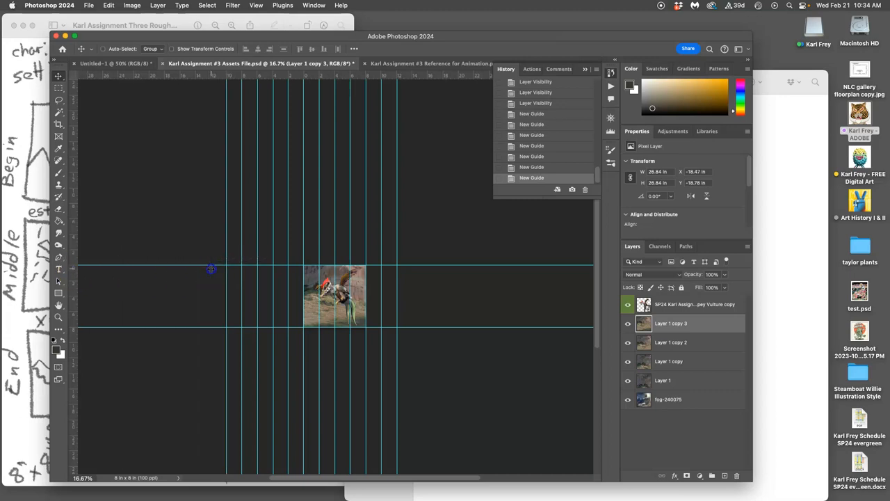
Add another guide, then scale Layer 1 copy 4 to ~83% at the frame's lower-right corner
left_click_drag(210, 269, 196, 284)
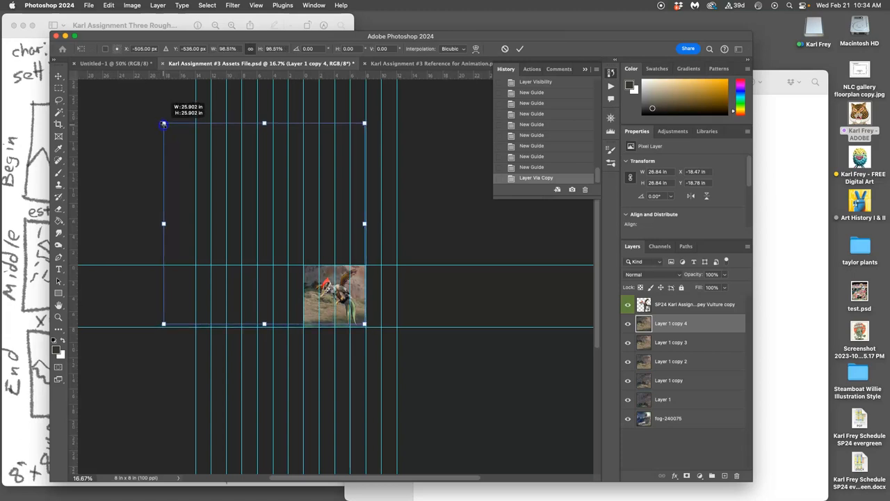
left_click_drag(164, 124, 174, 134)
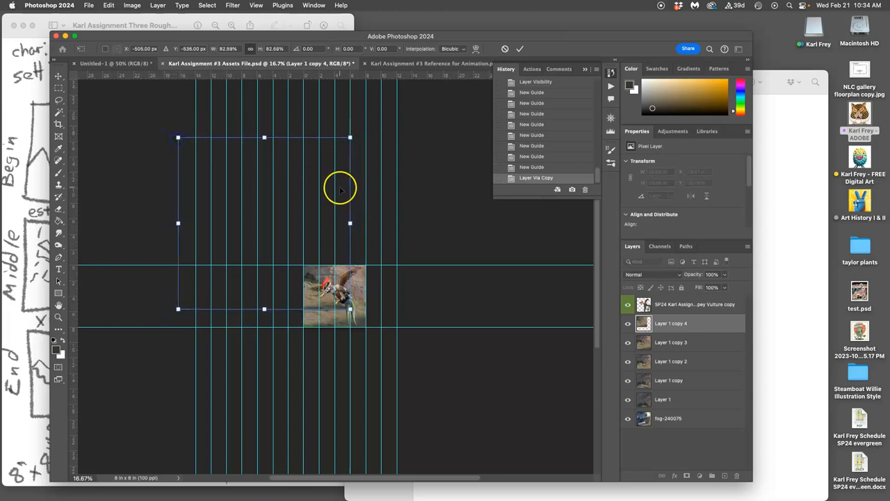
left_click_drag(341, 190, 313, 202)
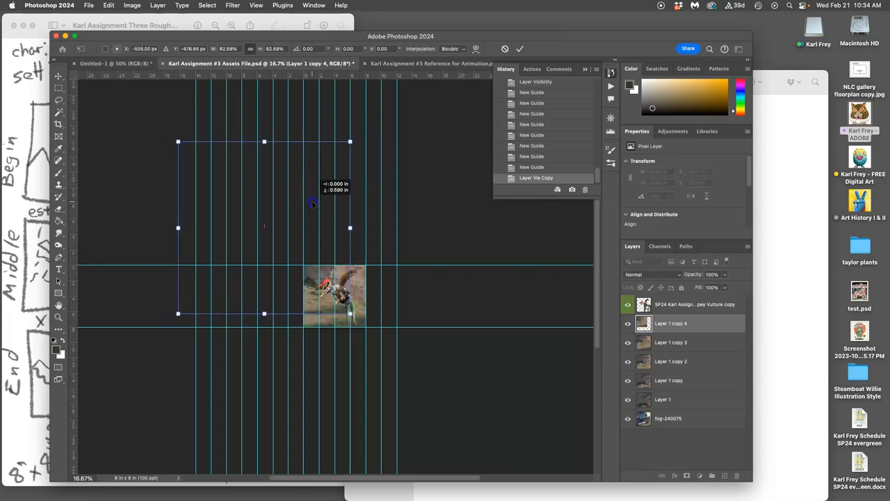
left_click_drag(313, 202, 323, 215)
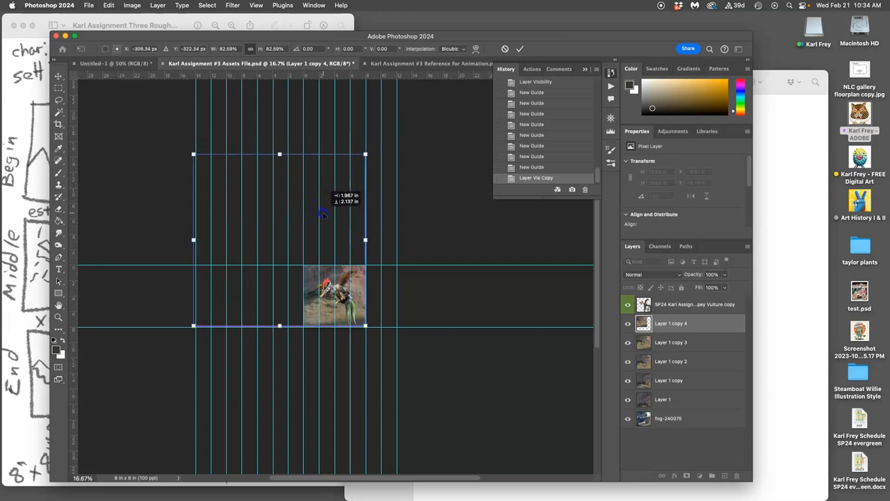
left_click(520, 49)
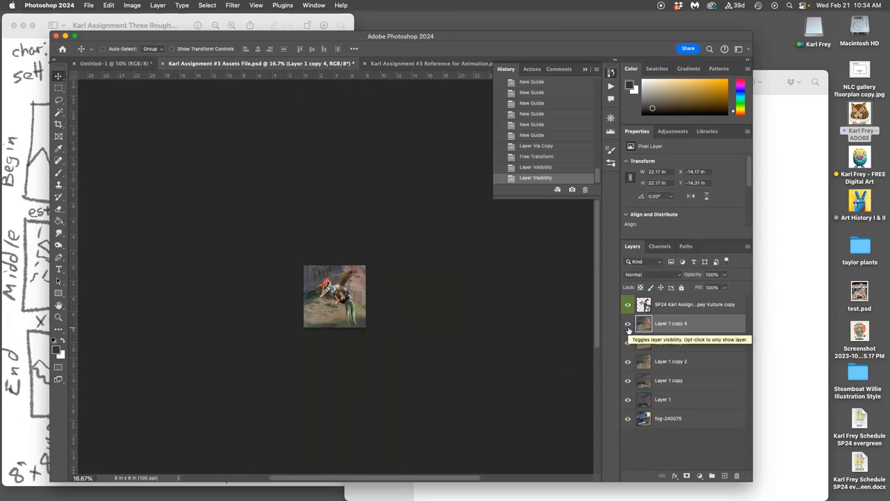
Preview frames by toggling Layer 1 copy 4, copy 3 and Layer 1 visibility
left_click(628, 323)
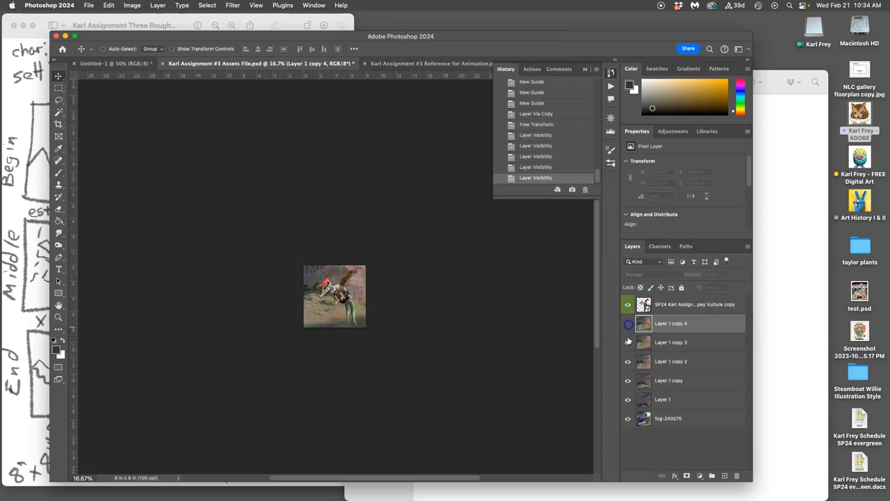
left_click(629, 342)
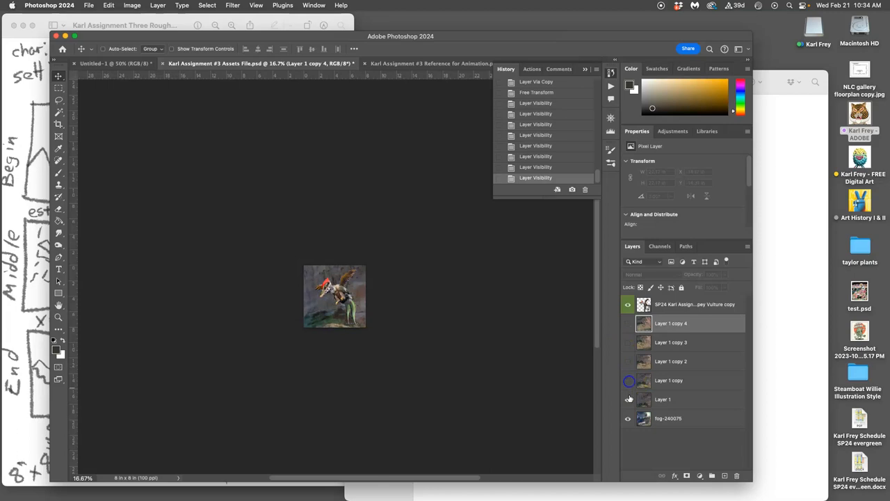
mouse_move(629, 399)
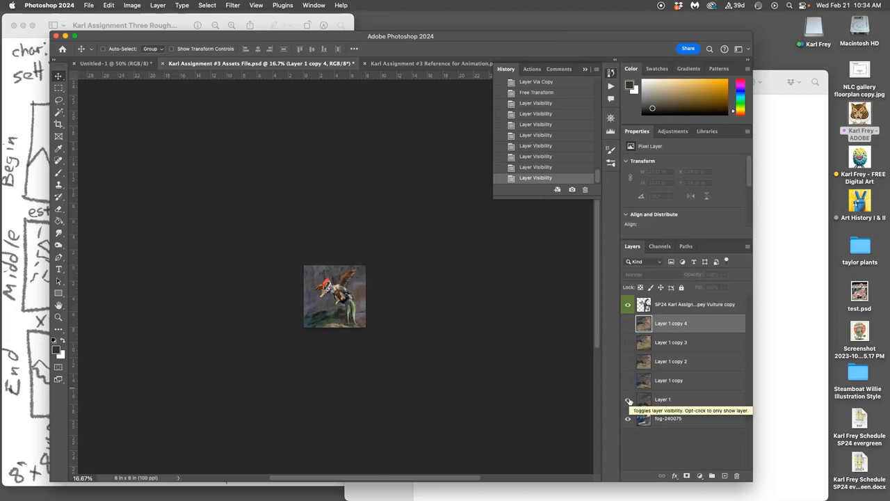
left_click(628, 380)
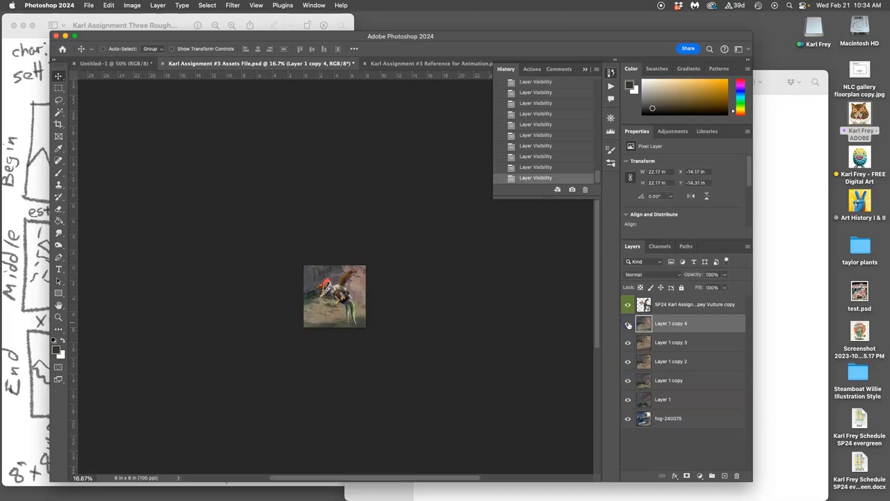
left_click(628, 323)
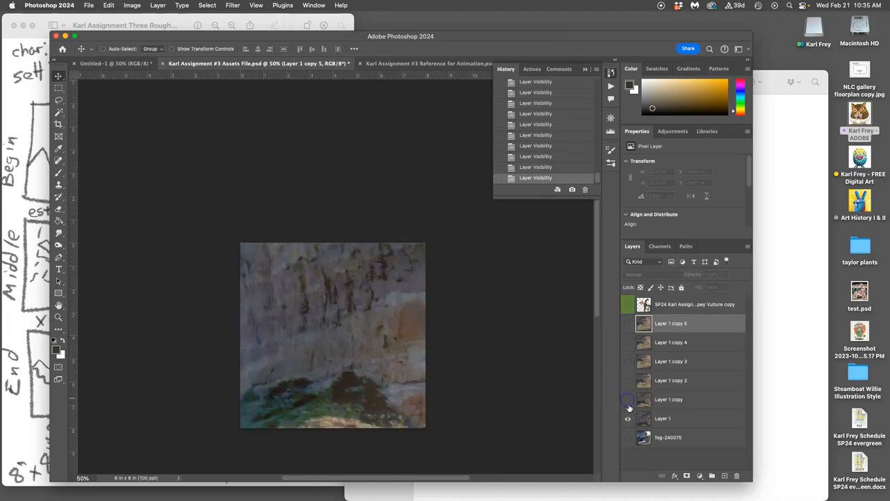
Reveal Layer 1 copy and copy 5, and select copy 5 for resizing
left_click(628, 380)
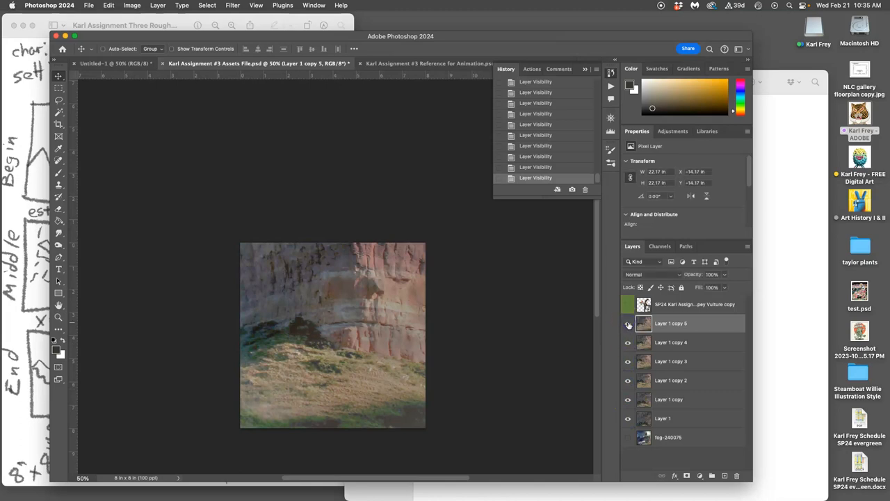
left_click(628, 323)
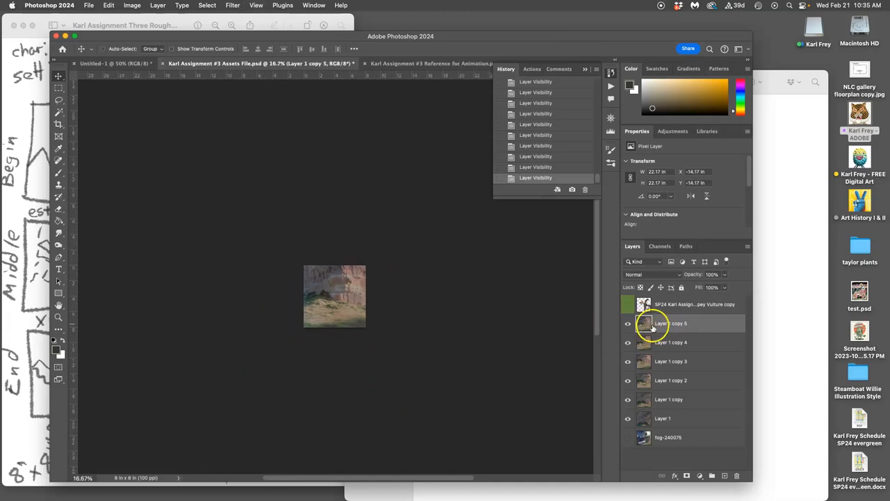
left_click(668, 323)
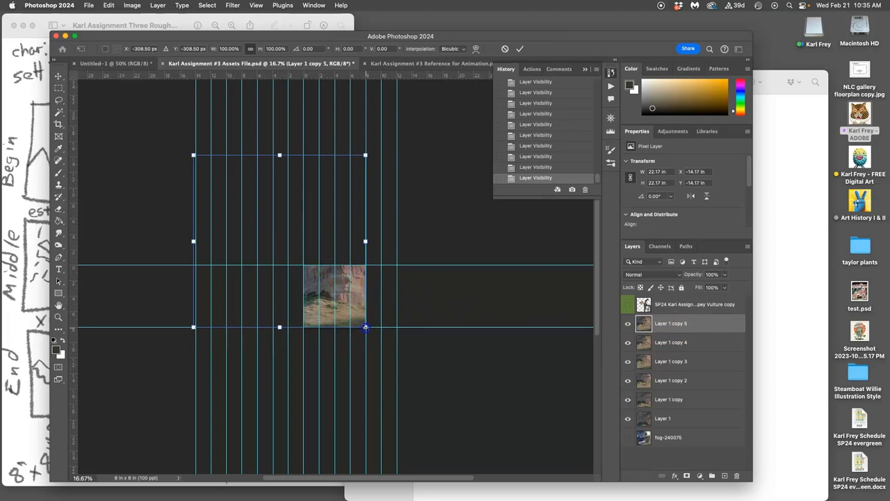
Scale Layer 1 copy 5 to about 83% and align it with the canvas bottom-right
left_click_drag(365, 327, 353, 318)
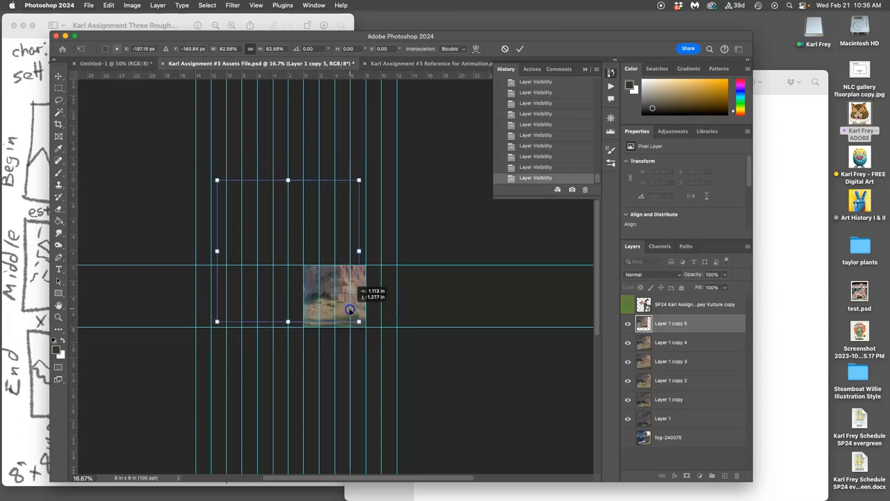
left_click_drag(358, 321, 365, 326)
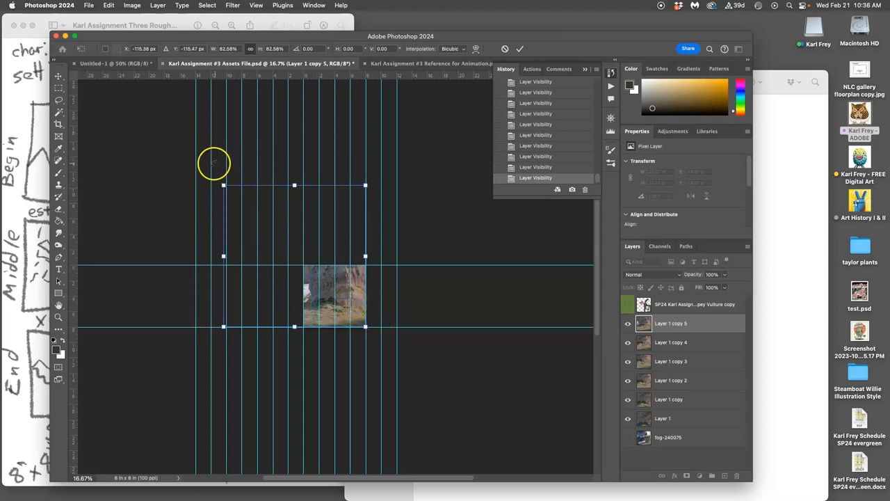
mouse_move(254, 174)
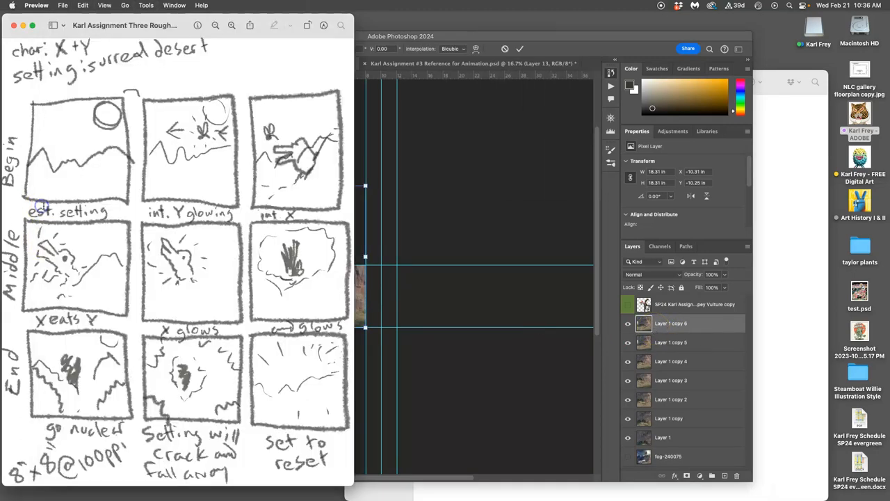
mouse_move(420, 291)
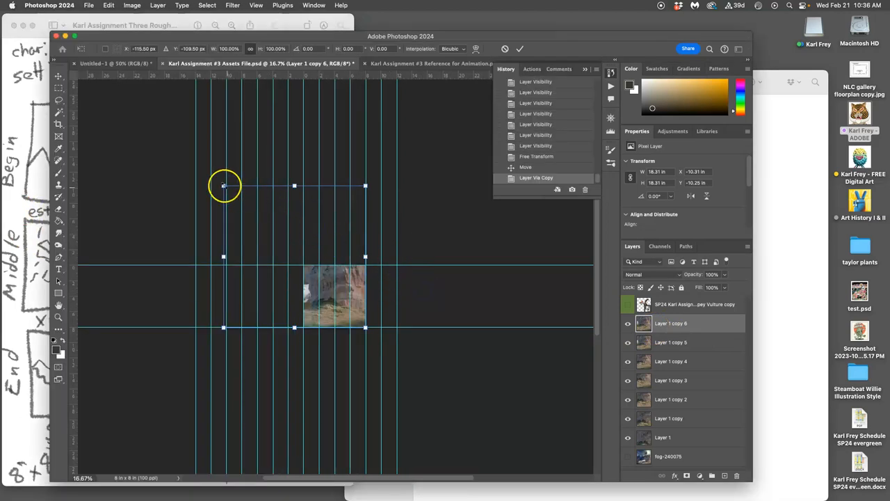
mouse_move(225, 185)
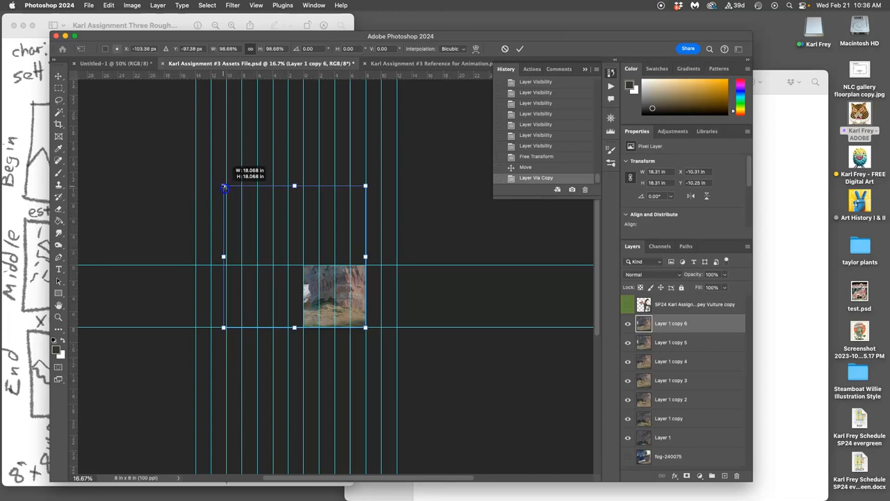
Shrink Layer 1 copy 6 slightly from its top-left corner handle
left_click_drag(224, 186, 229, 192)
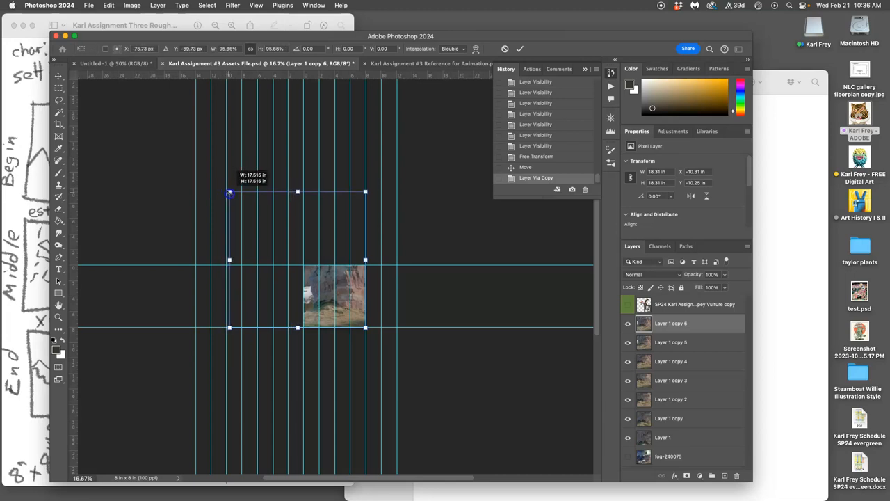
left_click_drag(229, 192, 242, 204)
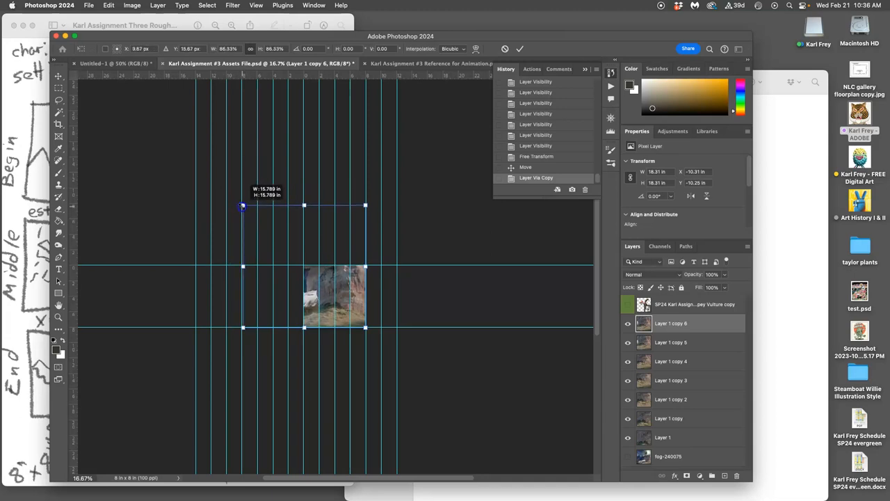
left_click_drag(242, 205, 220, 185)
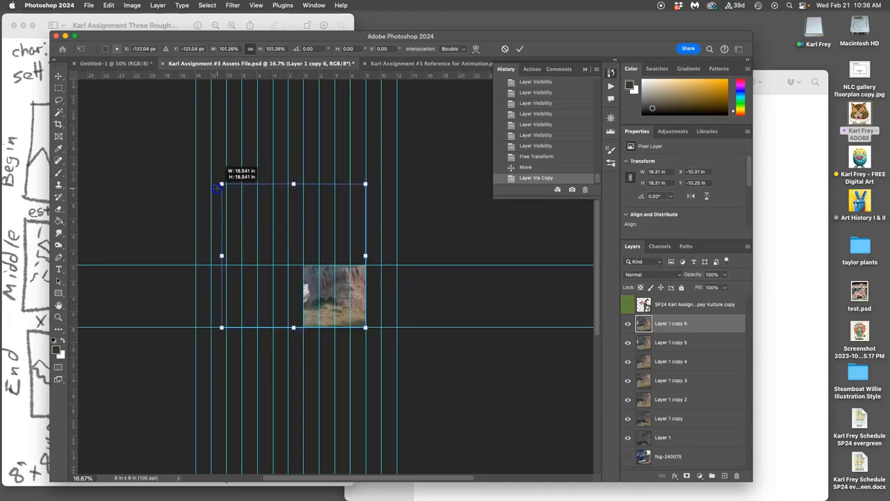
left_click_drag(221, 188, 226, 191)
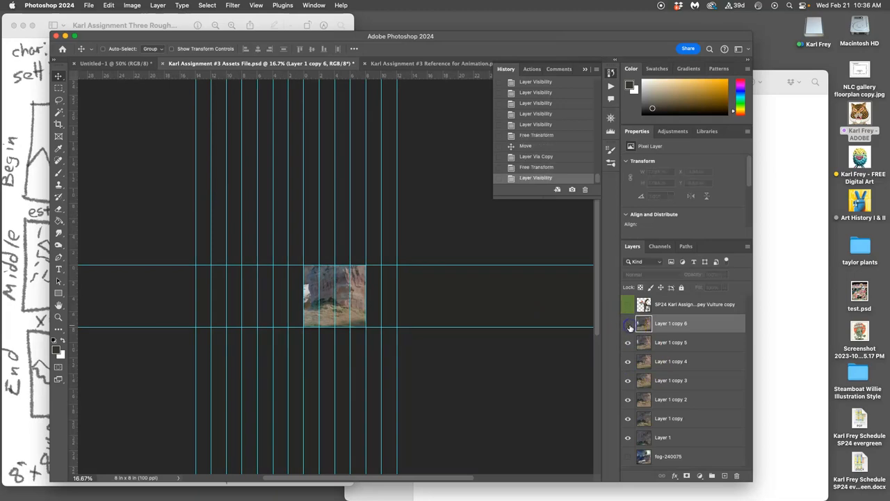
left_click(628, 323)
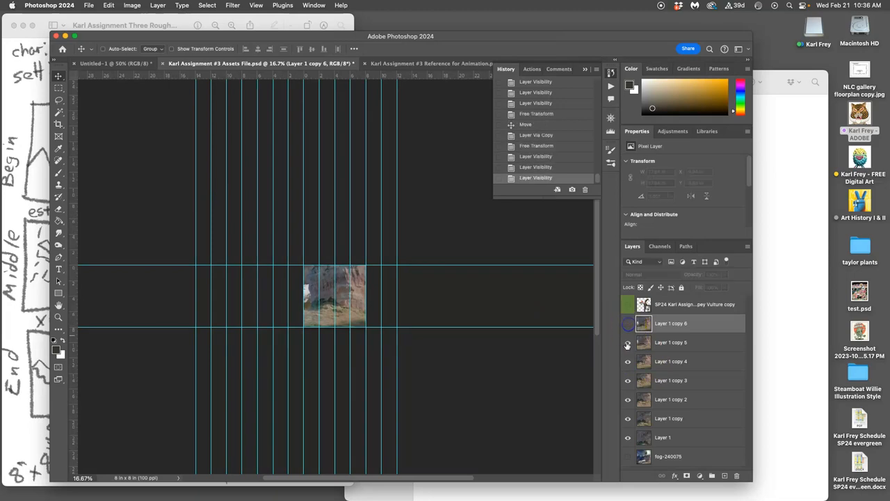
left_click(628, 323)
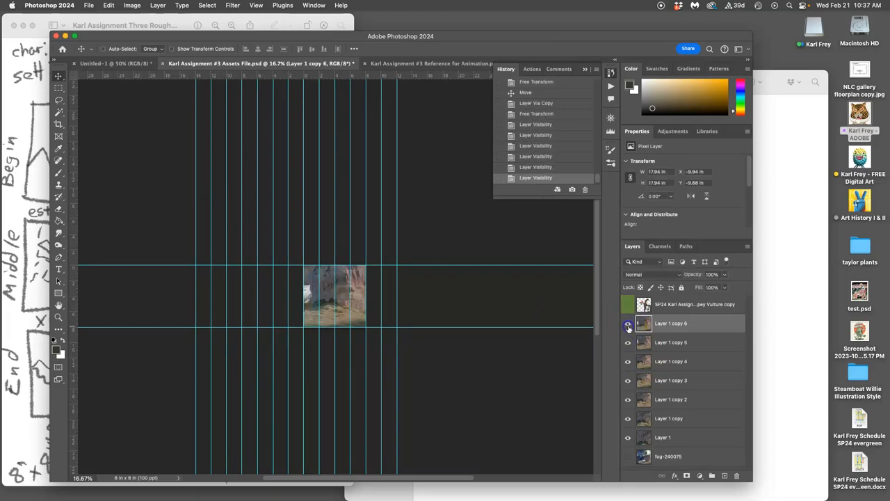
left_click(628, 323)
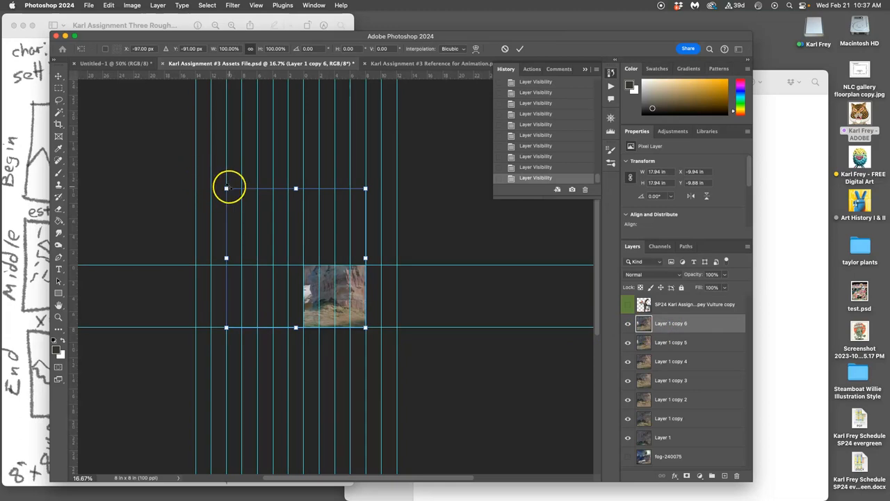
Shrink copy 6 further, scale copy 7 to about 81%, then hide copies 5 and 4
left_click_drag(226, 188, 239, 201)
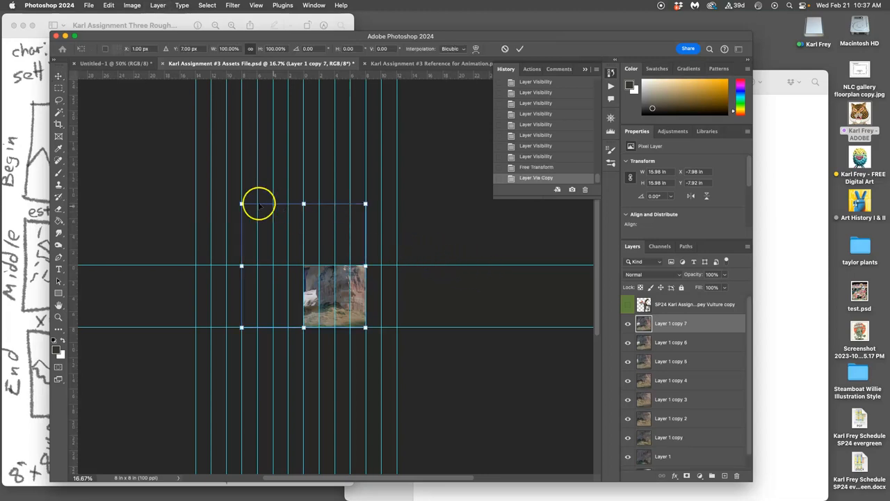
left_click_drag(241, 204, 266, 227)
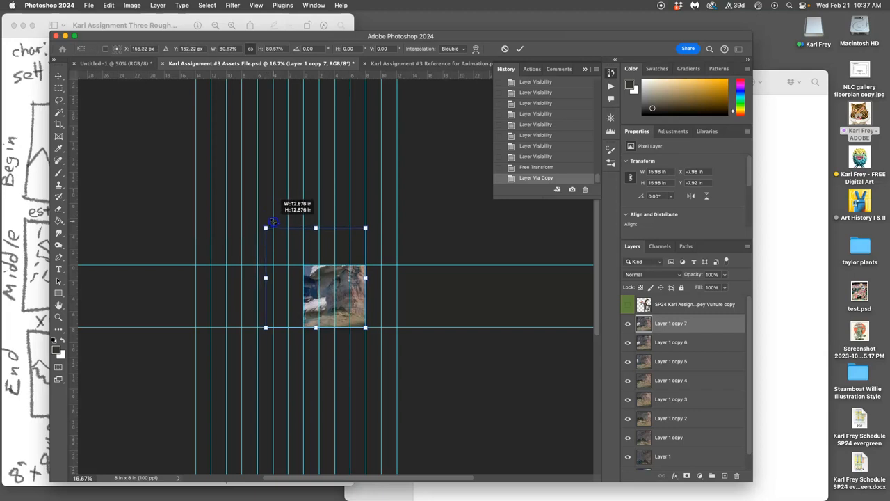
left_click_drag(265, 228, 273, 235)
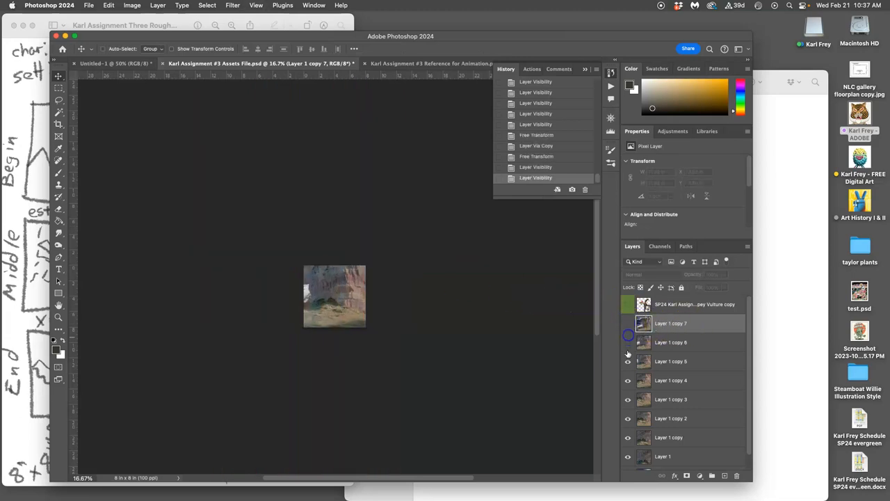
left_click(628, 341)
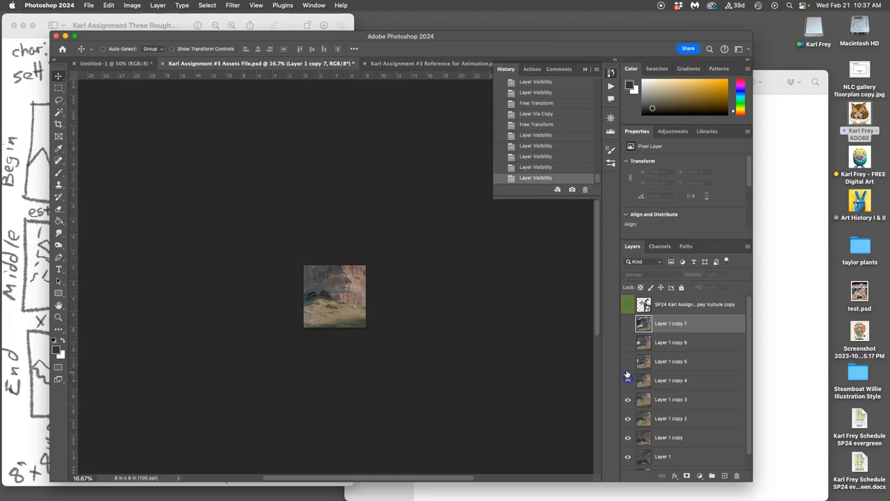
left_click(628, 322)
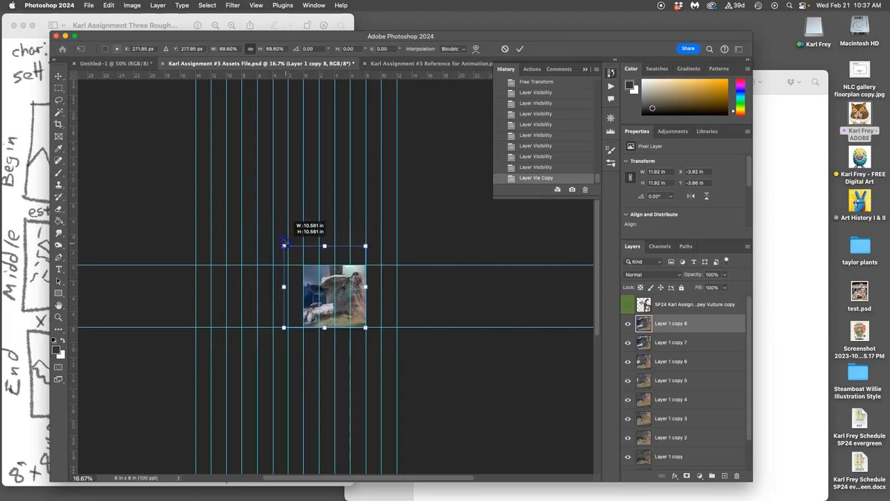
Shrink Layer 1 copy 8 to about 90% from its top-left handle
left_click_drag(284, 245, 301, 261)
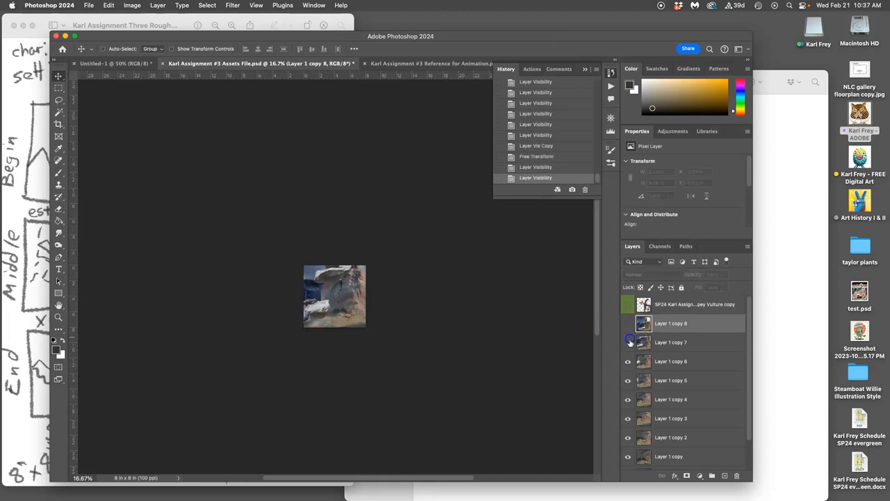
Toggle frame visibility from Layer 1 through copy 2 and copy 5, leaving only Layer 1 copy 8 visible
left_click(628, 342)
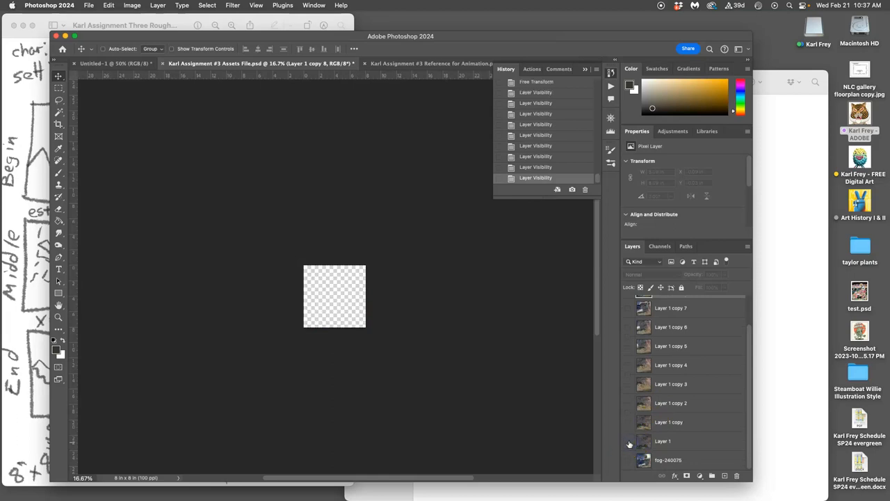
left_click(628, 403)
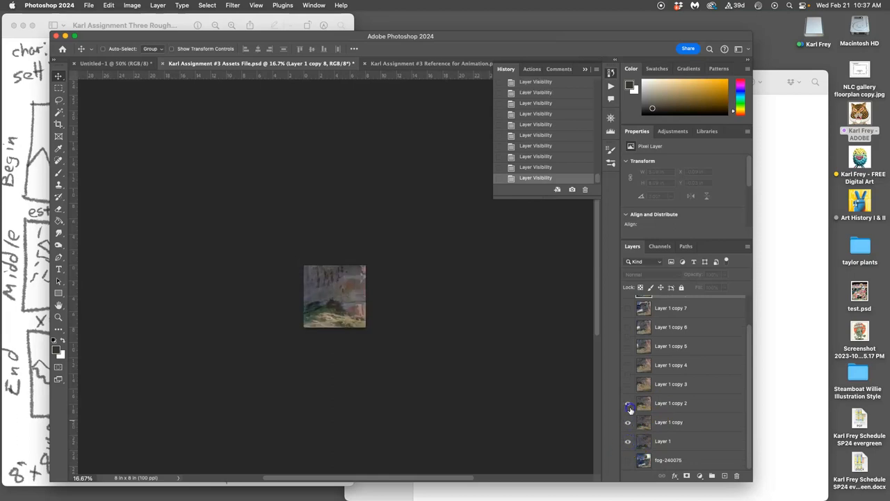
left_click(628, 345)
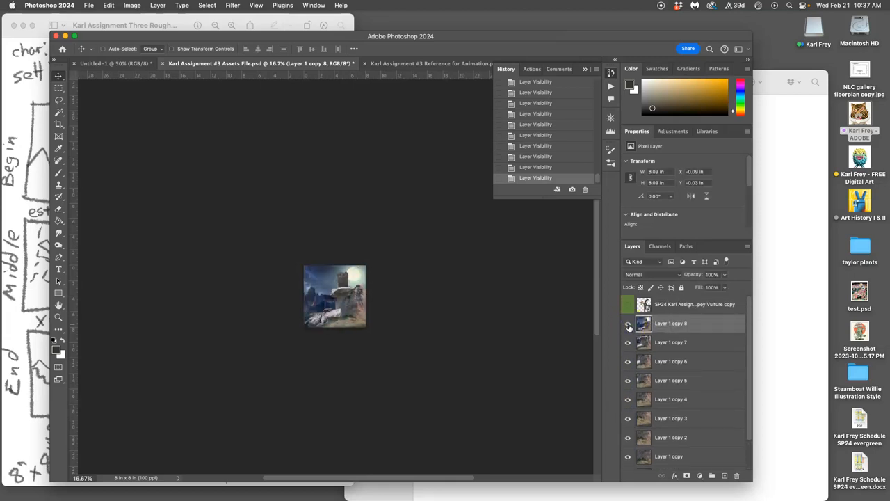
left_click(629, 323)
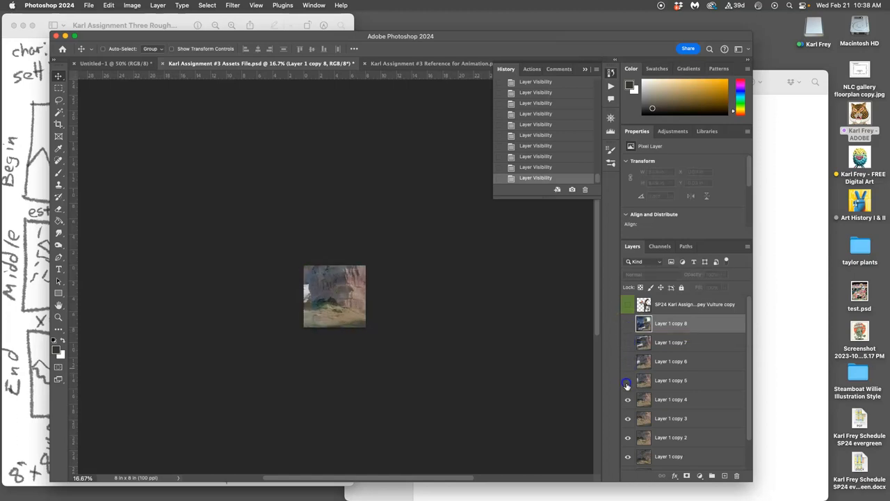
left_click(628, 457)
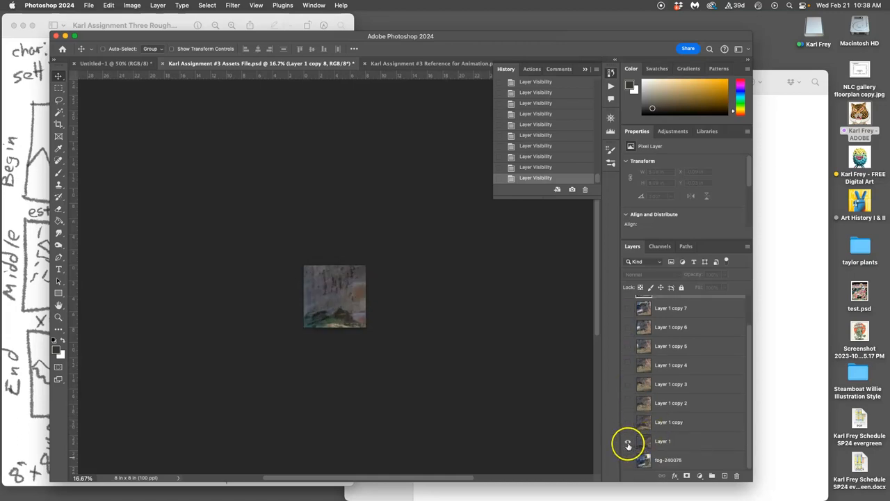
left_click(628, 444)
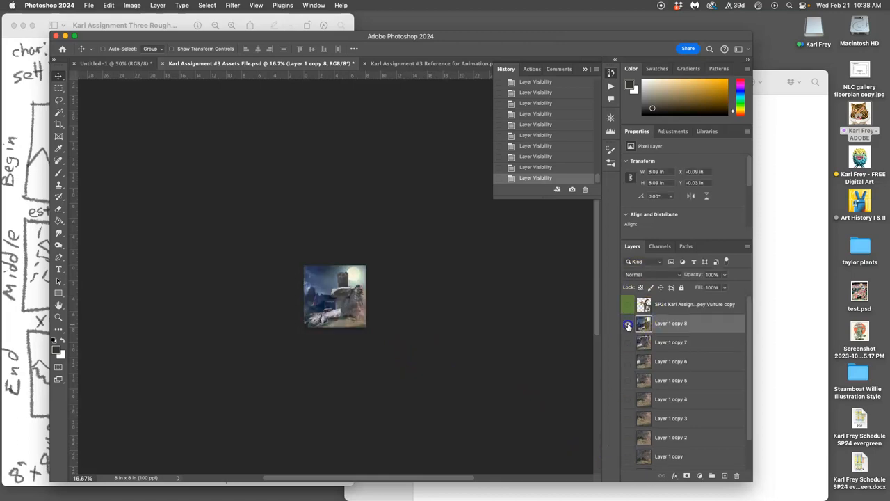
left_click(628, 325)
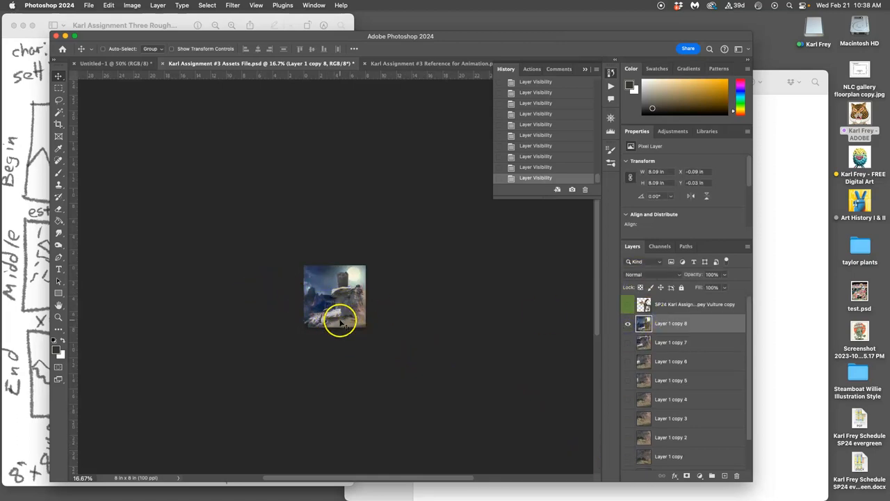